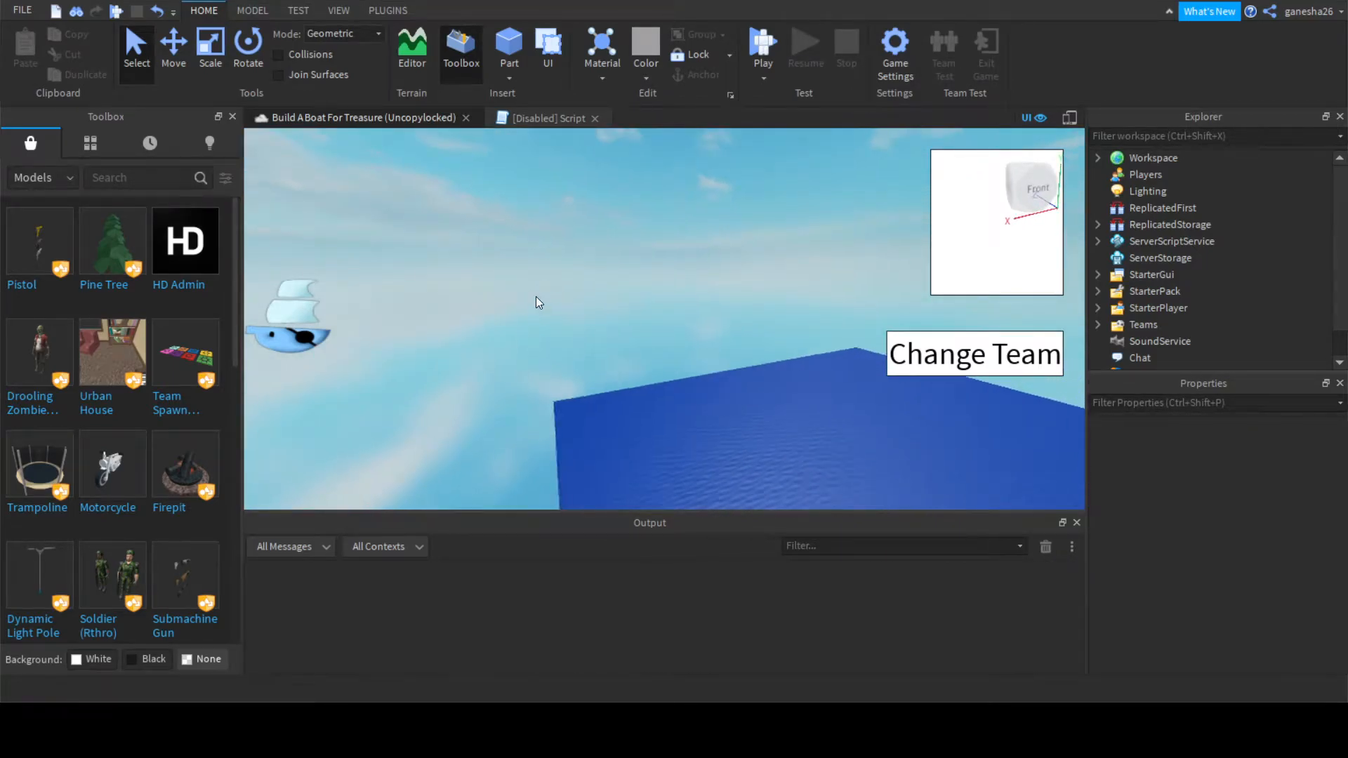
# - Browse ServerScriptService briefly, then expand ReplicatedStorage to list Objects, RemoteEvents, Stages and Rock
pyautogui.moveTo(538, 302); pyautogui.dragTo(550, 290)
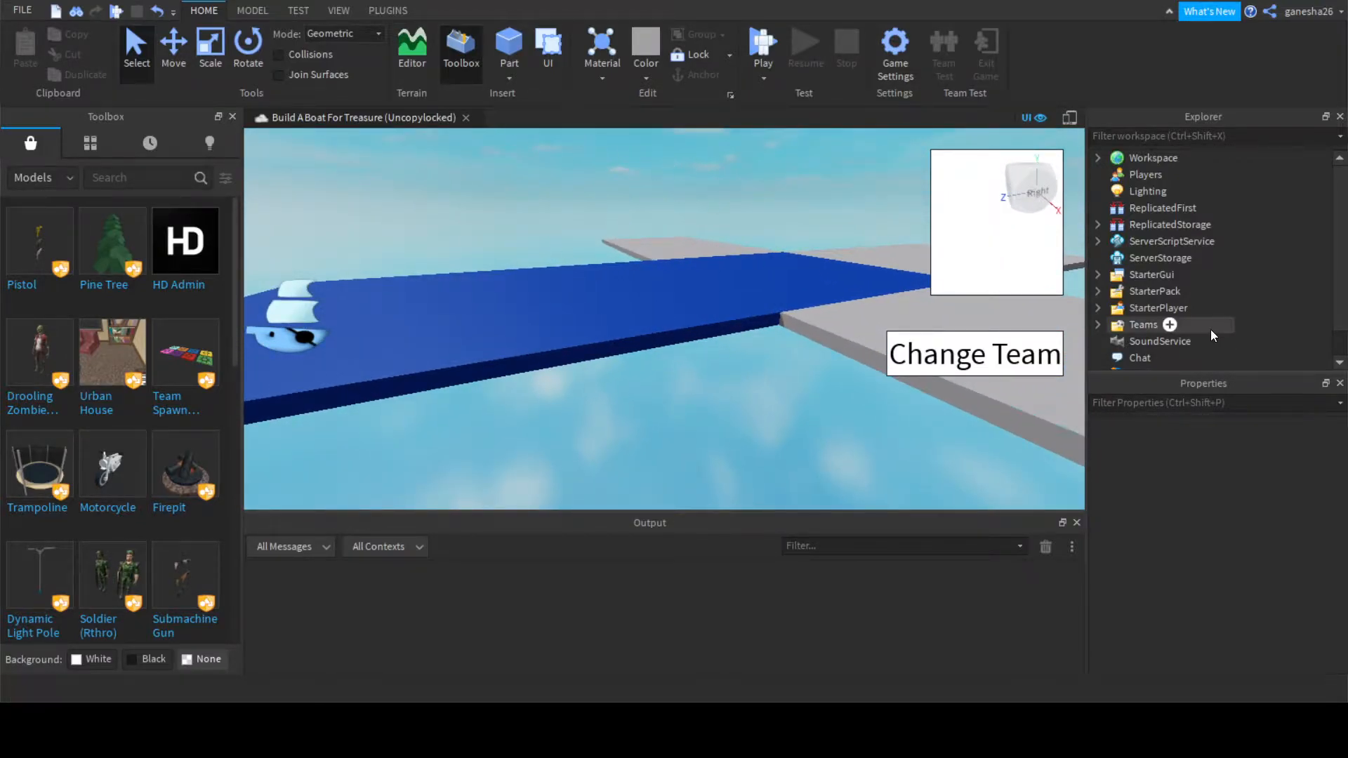
pyautogui.click(1097, 241)
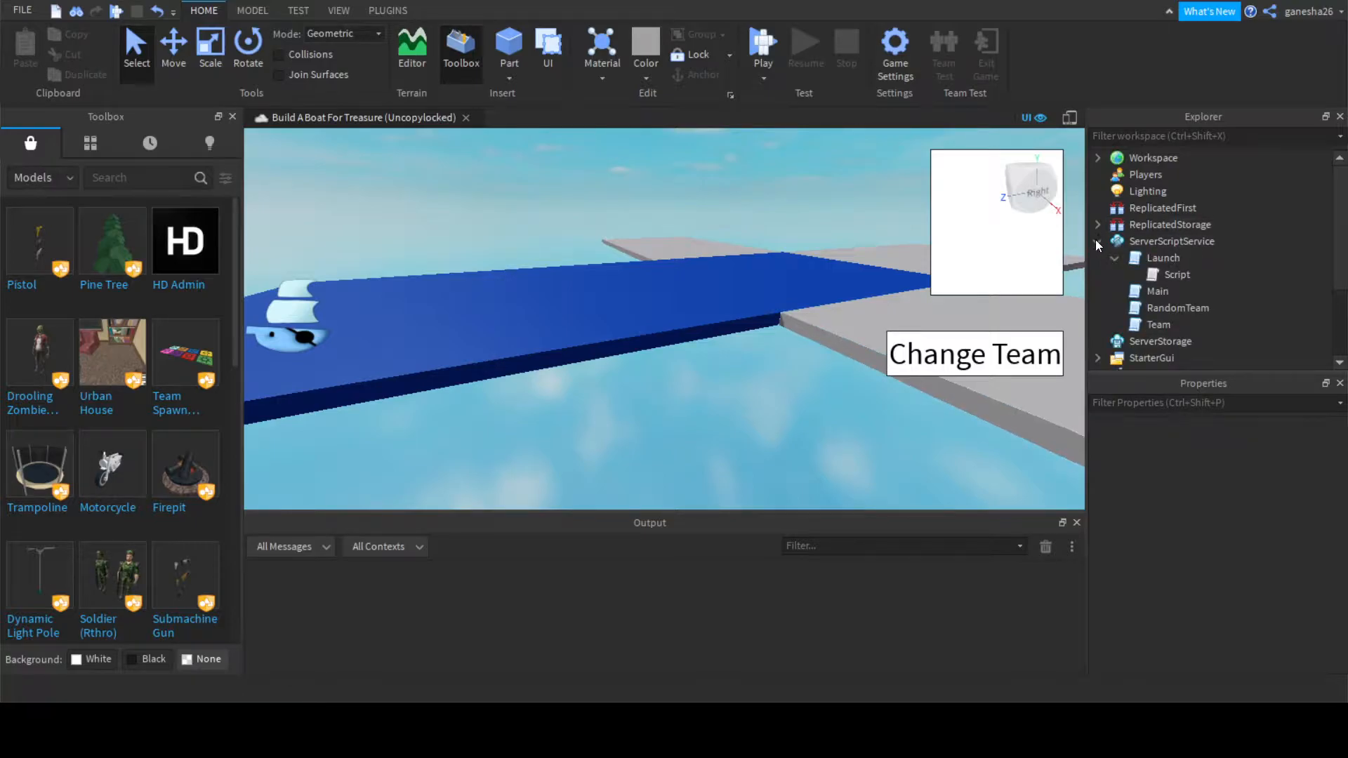
pyautogui.doubleClick(1176, 273)
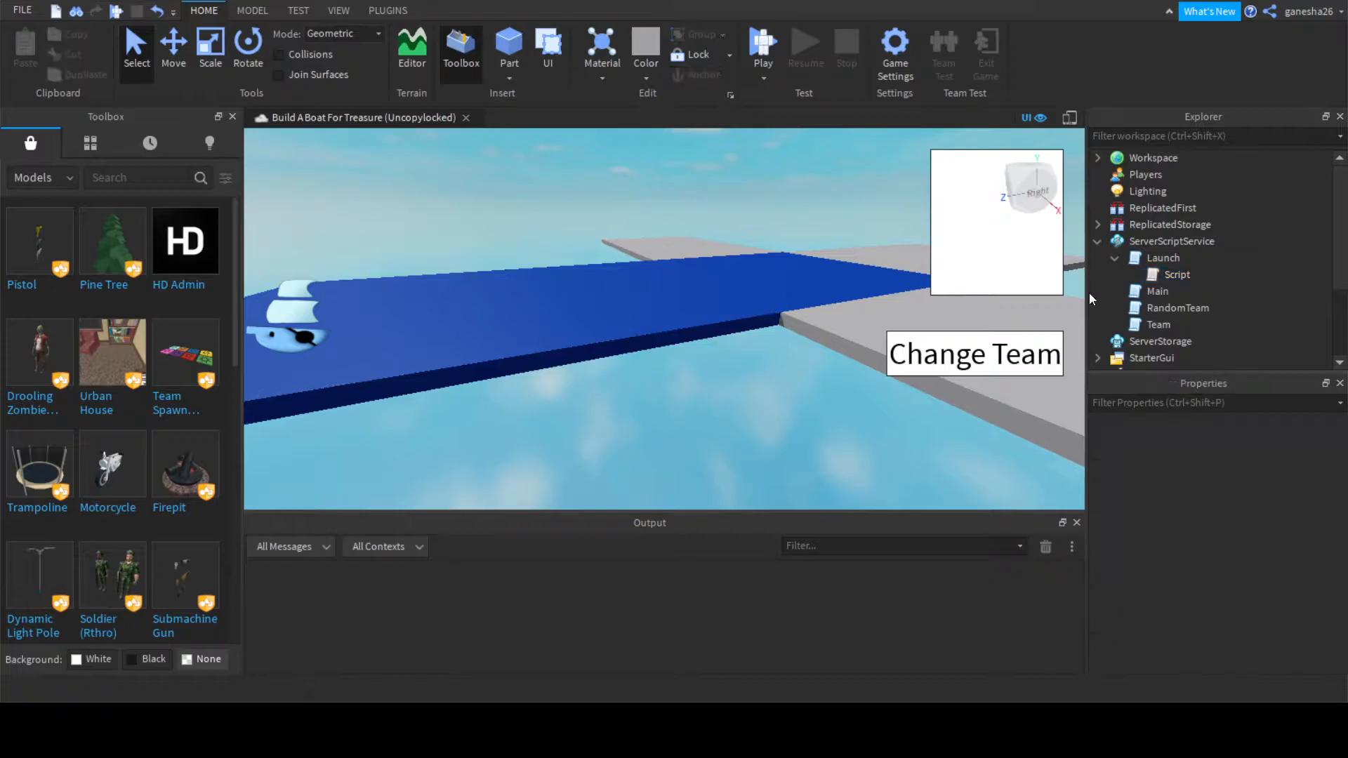
pyautogui.click(1097, 242)
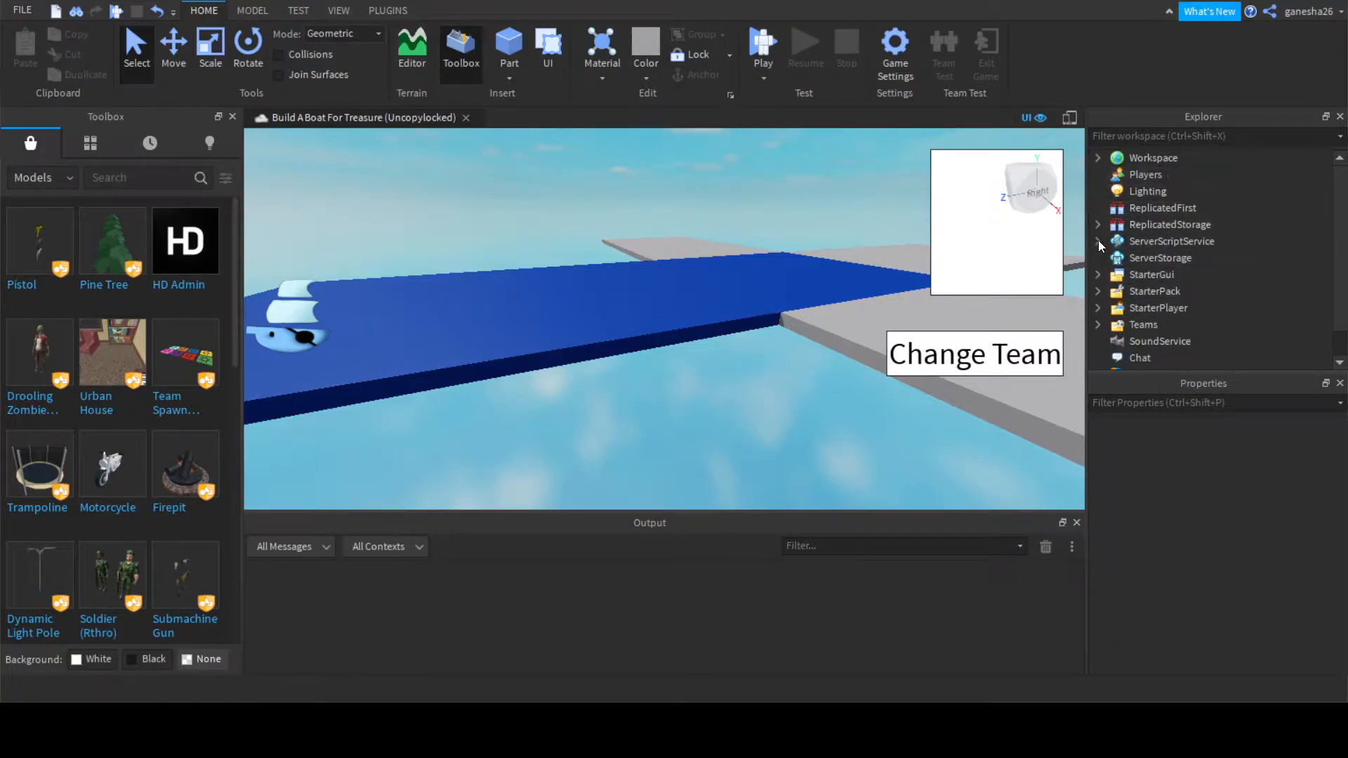
pyautogui.click(1098, 225)
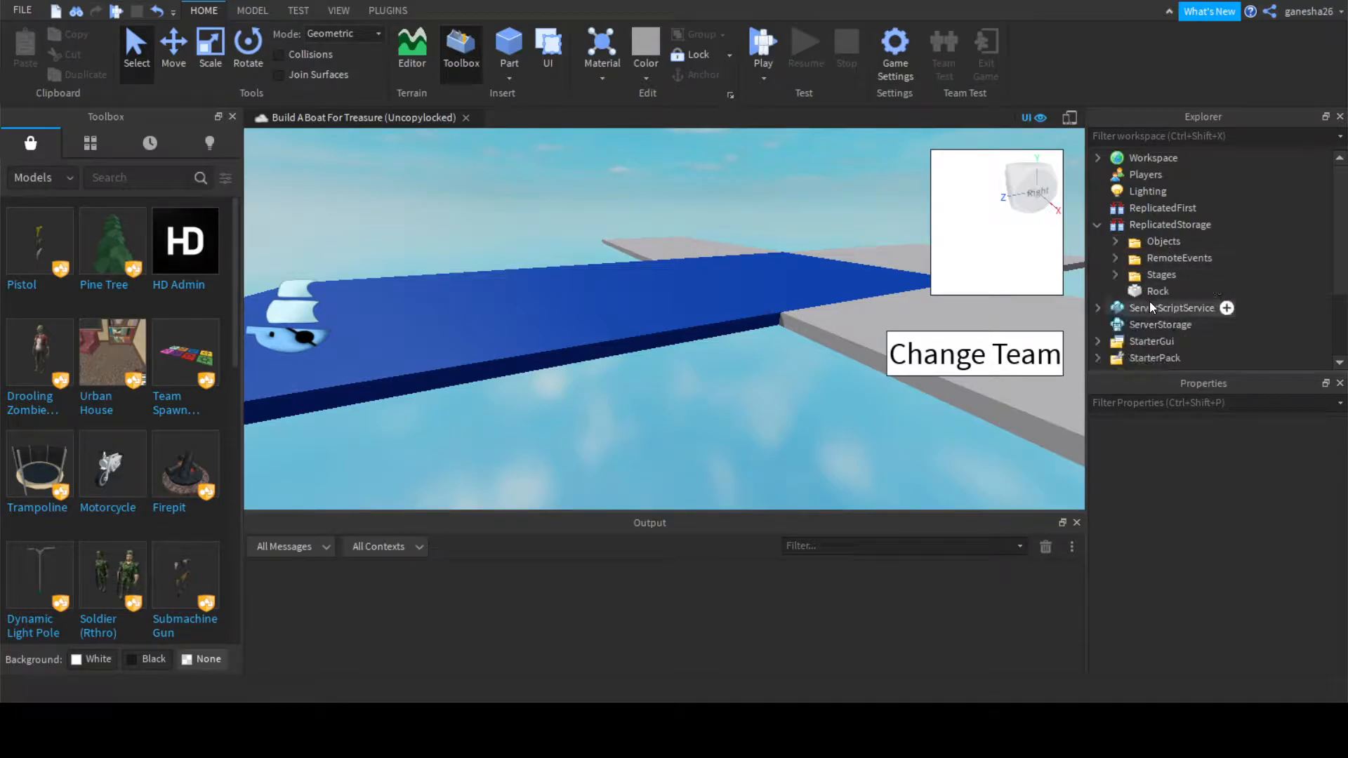
# - Start the Rock's script with a 'local hitting = false' flag
pyautogui.click(1159, 290)
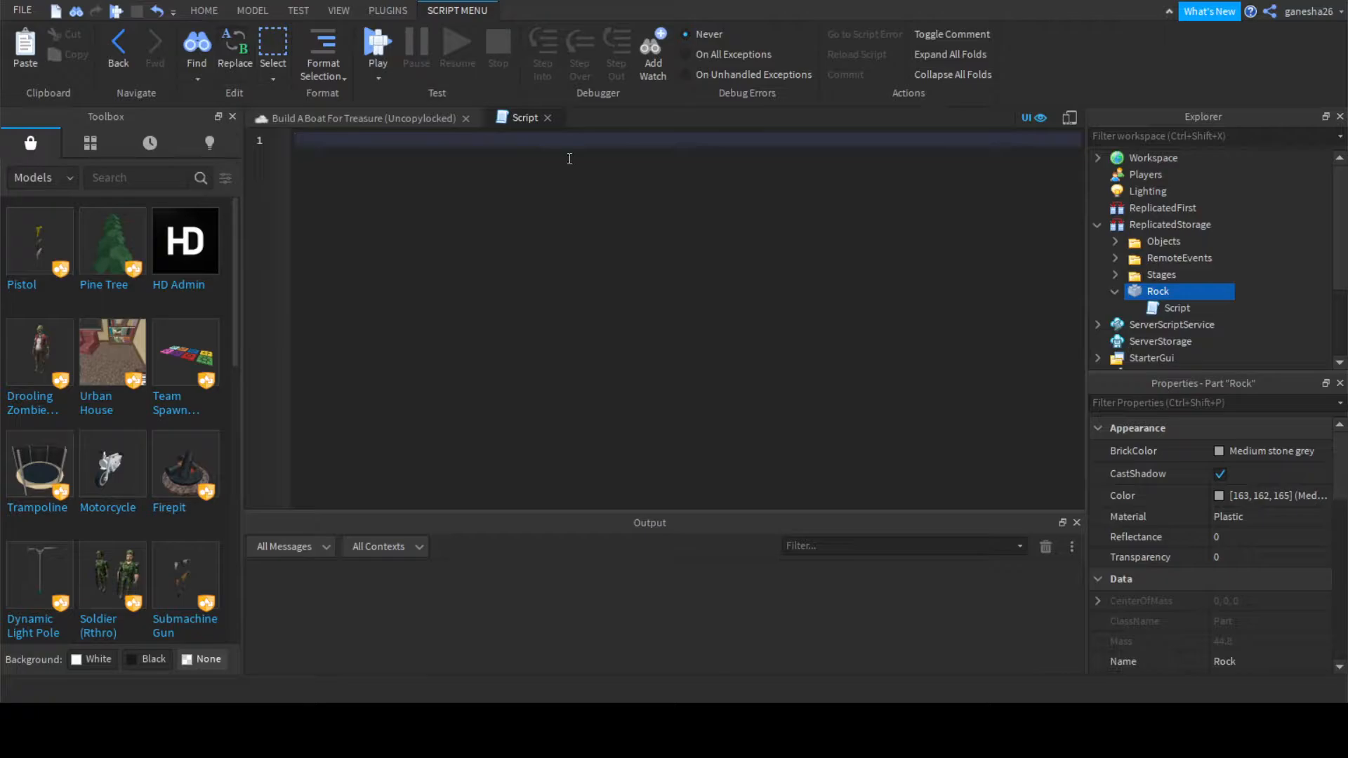
pyautogui.write('local hittin')
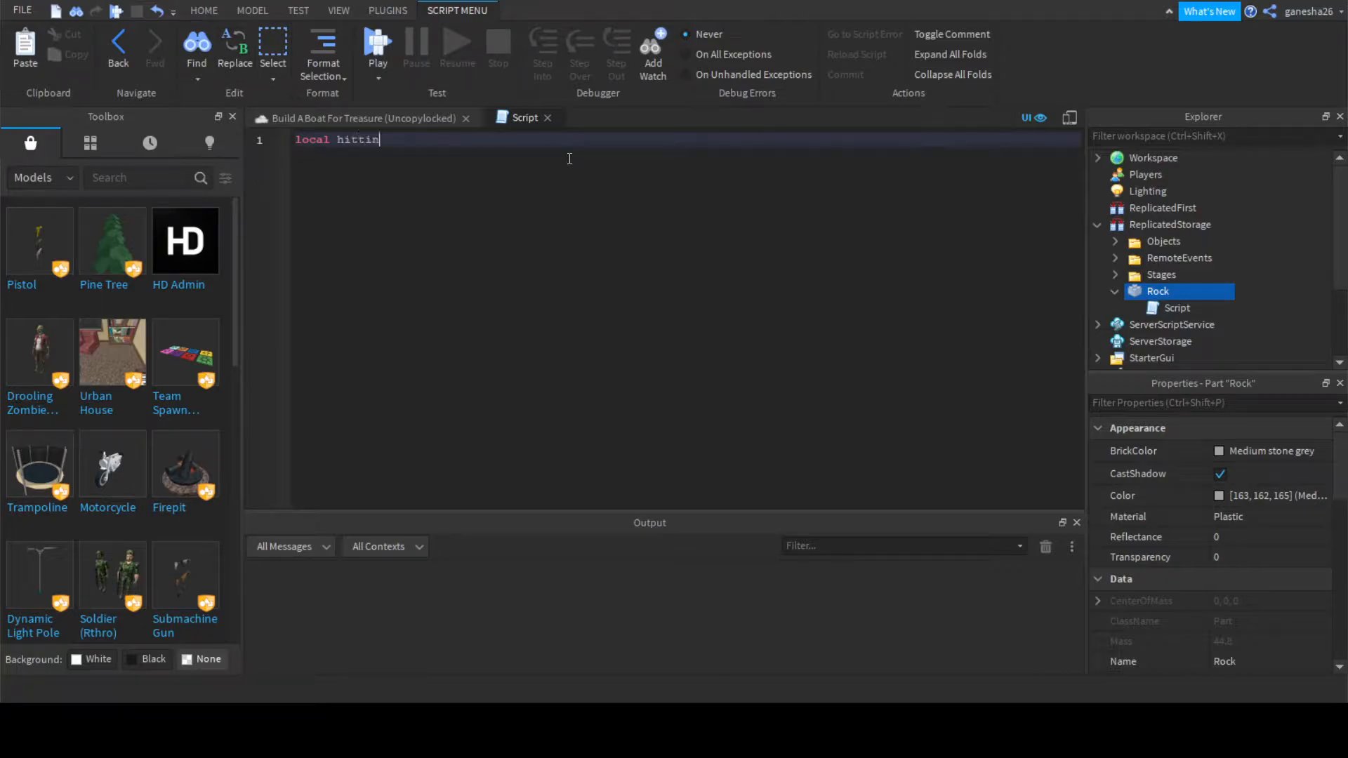
pyautogui.write('g = false')
pyautogui.write('script.Parent.')
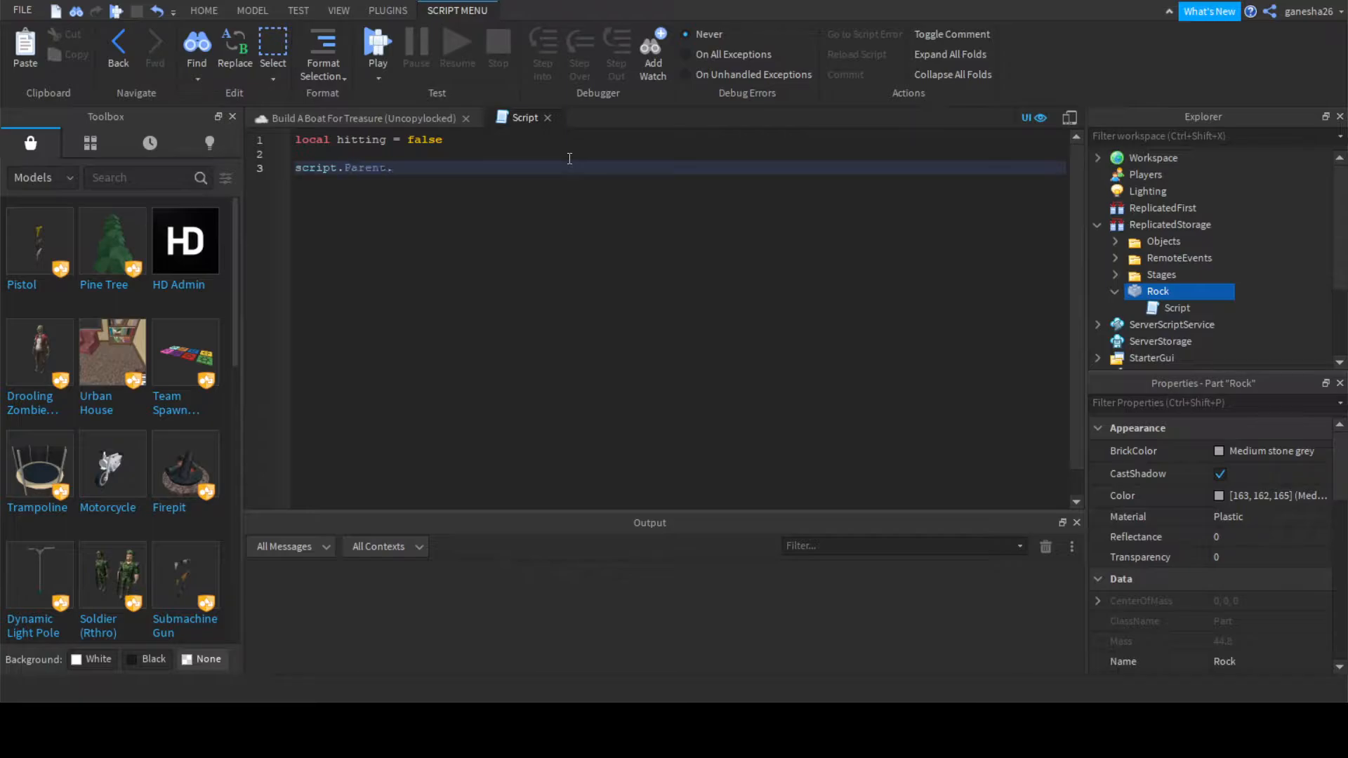
# - Add an empty script.Parent.Touched:Connect(function(hit) ... end) handler
pyautogui.write('Touched;Color3')
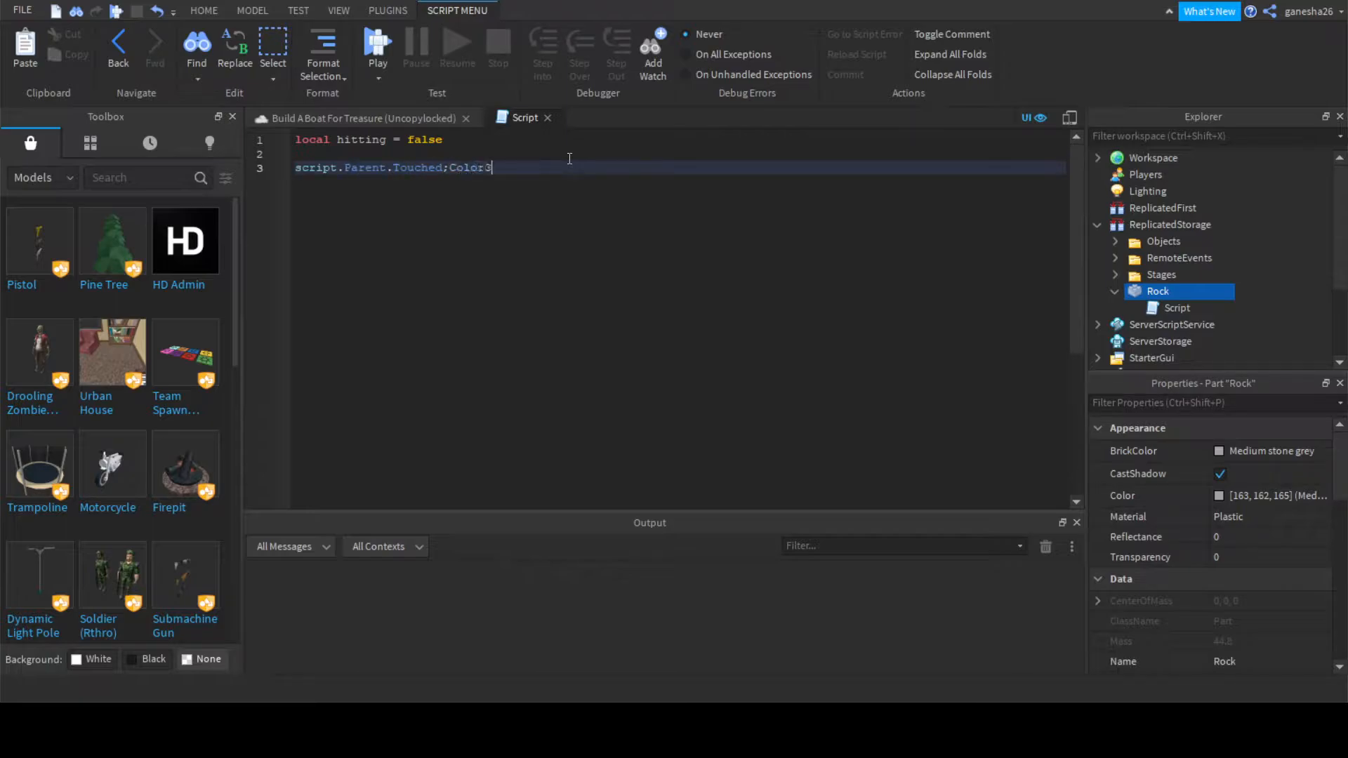
pyautogui.write('Connect()')
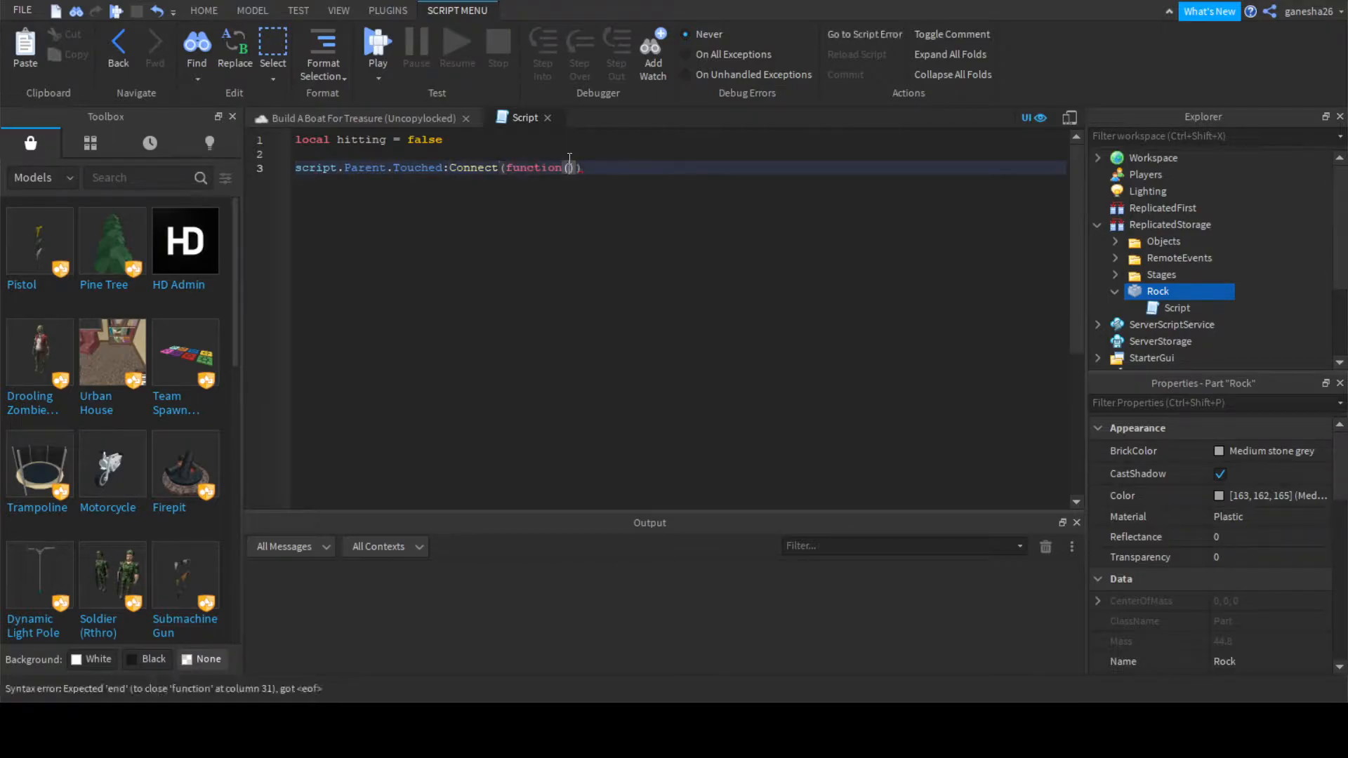
pyautogui.write('hit')
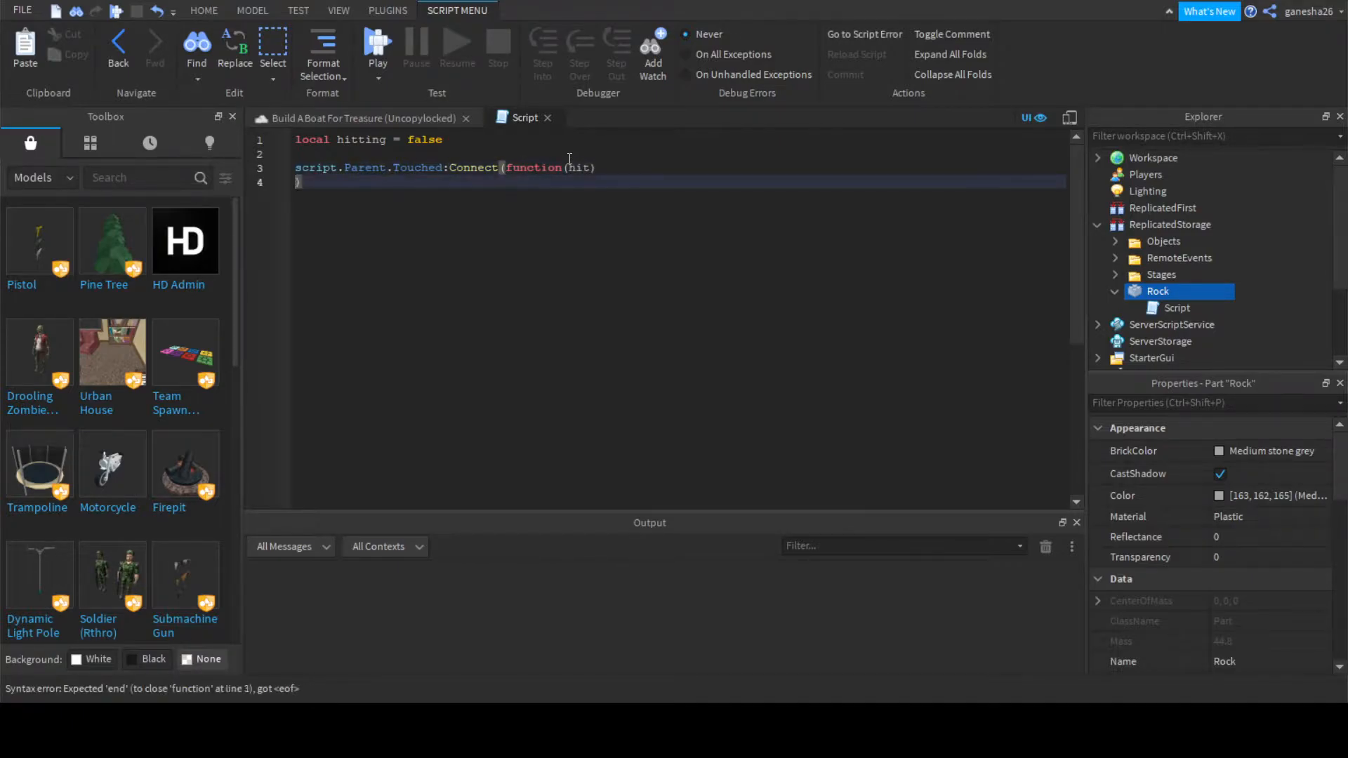
pyautogui.write('end)')
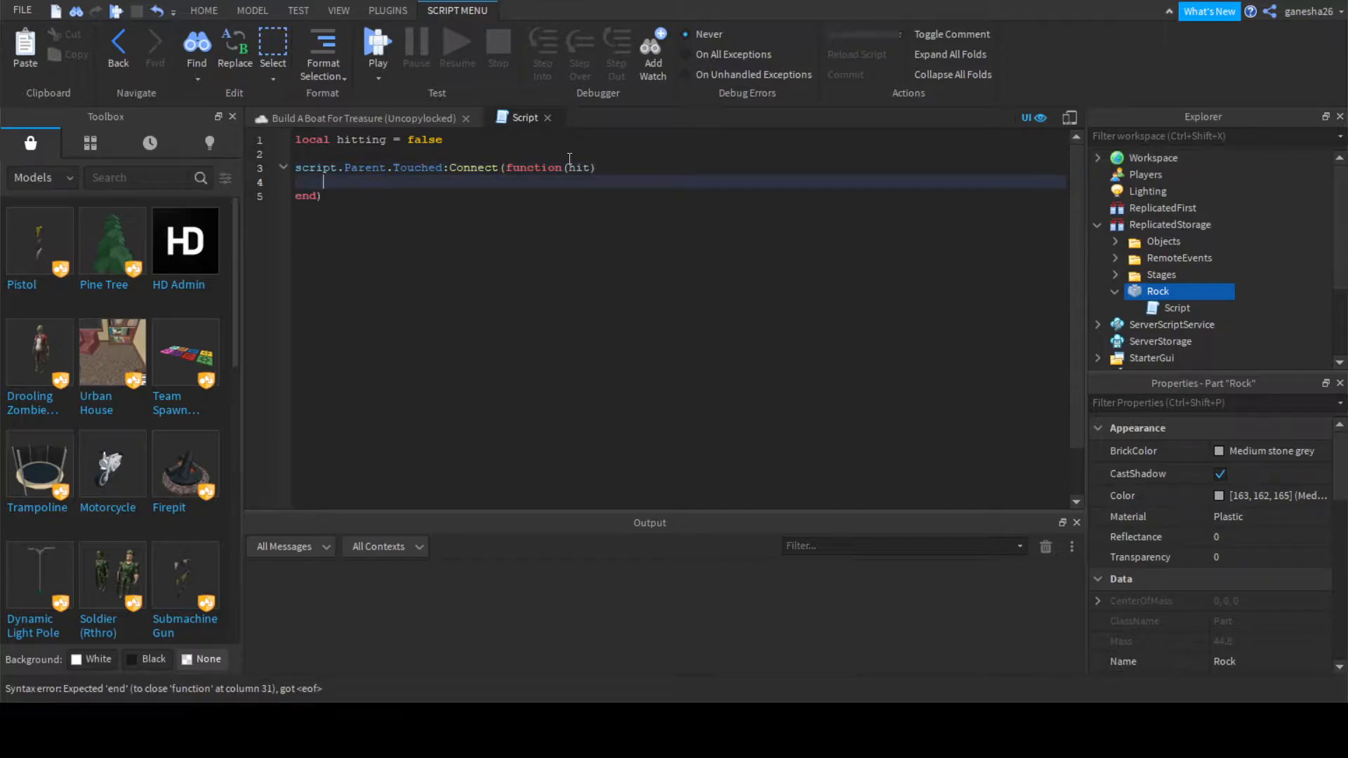
pyautogui.scroll(-3)
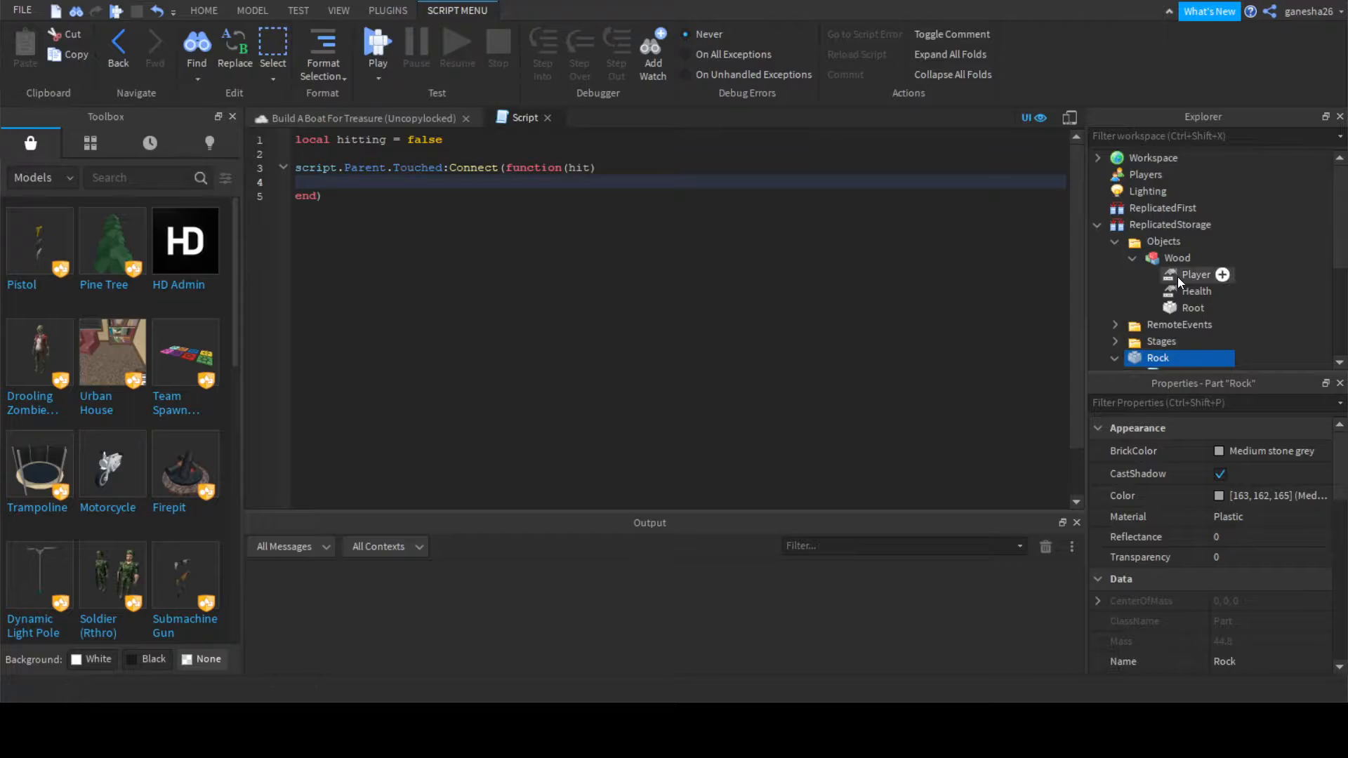
pyautogui.click(1196, 290)
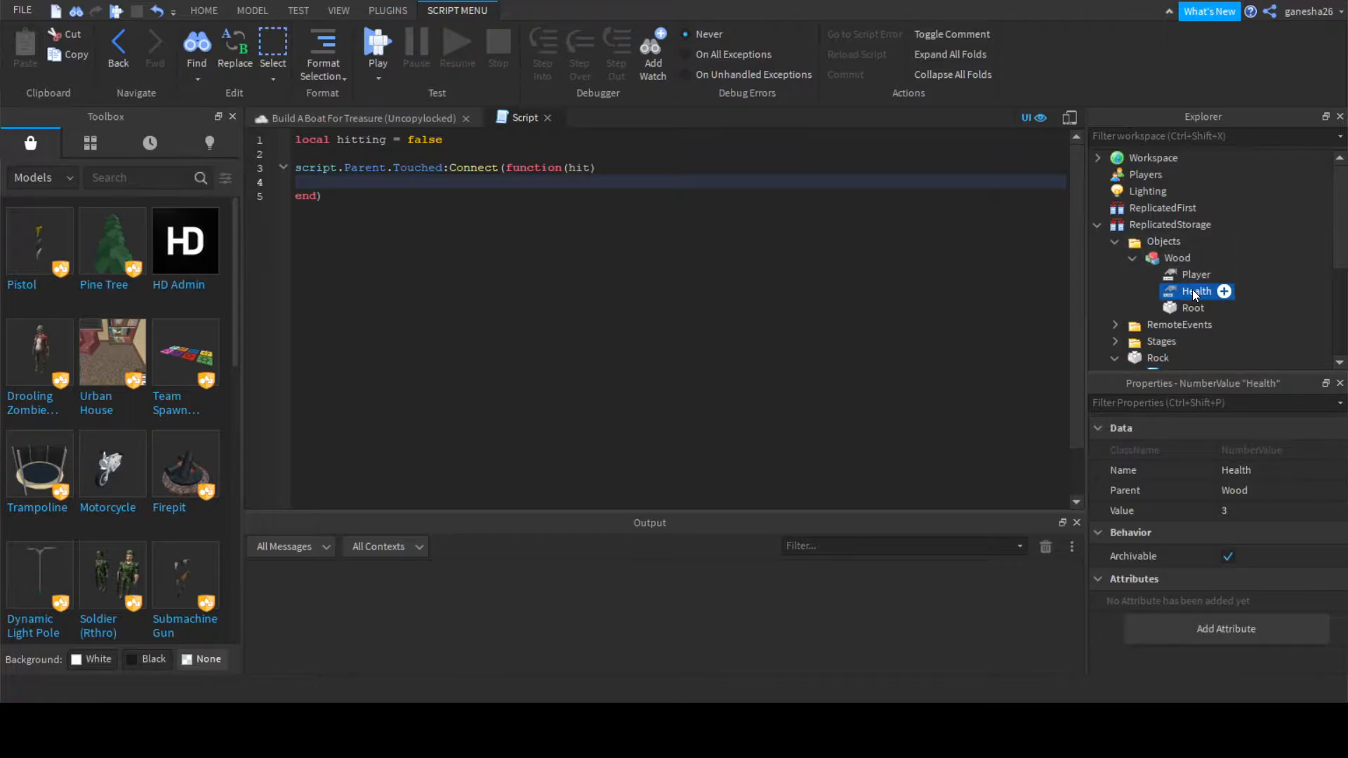
pyautogui.click(1196, 274)
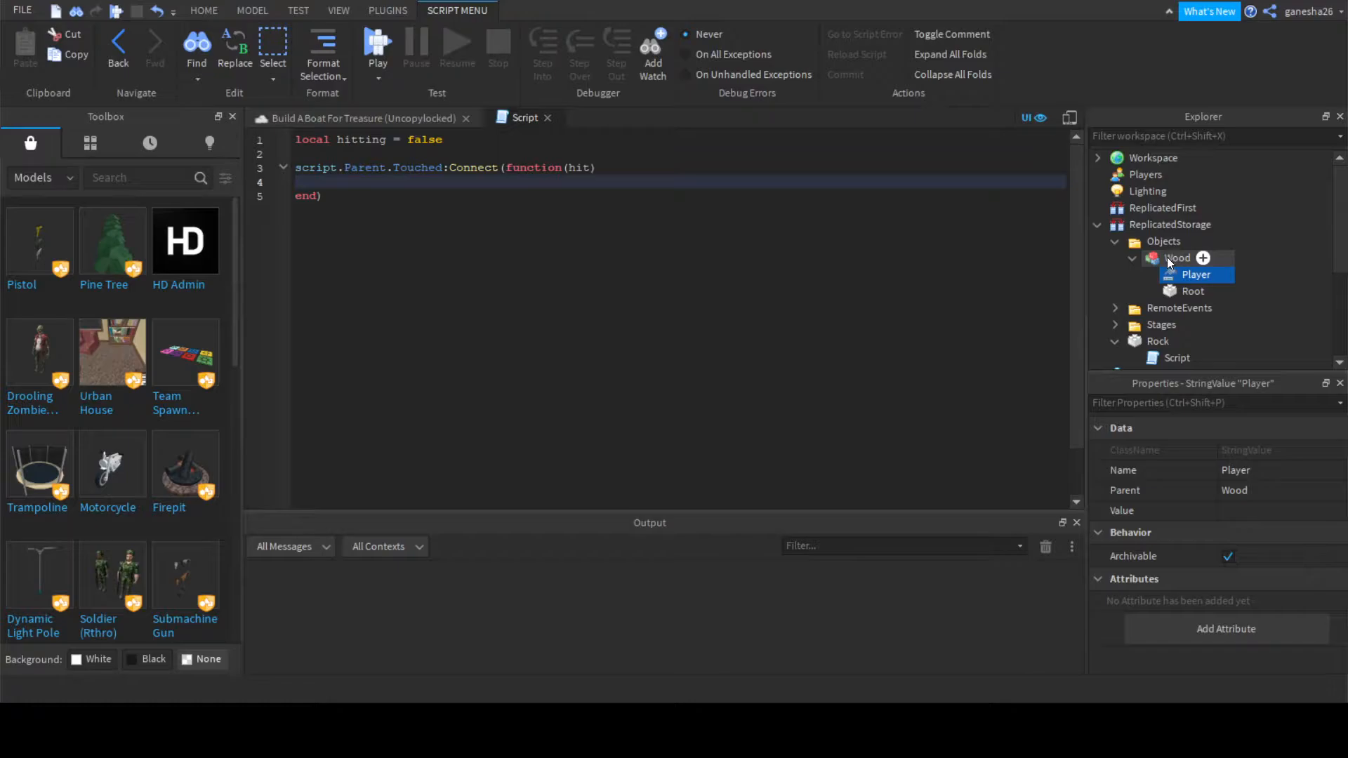
pyautogui.click(1177, 258)
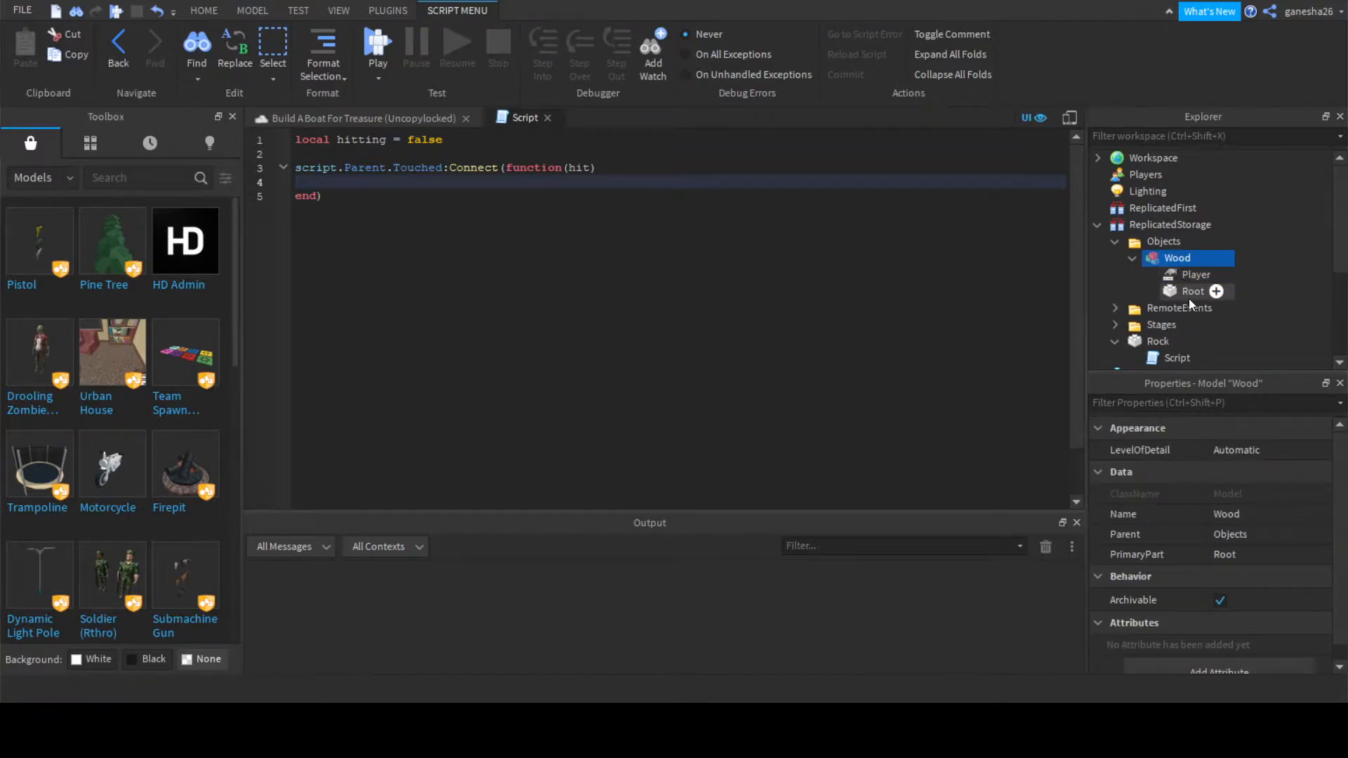
pyautogui.click(1194, 274)
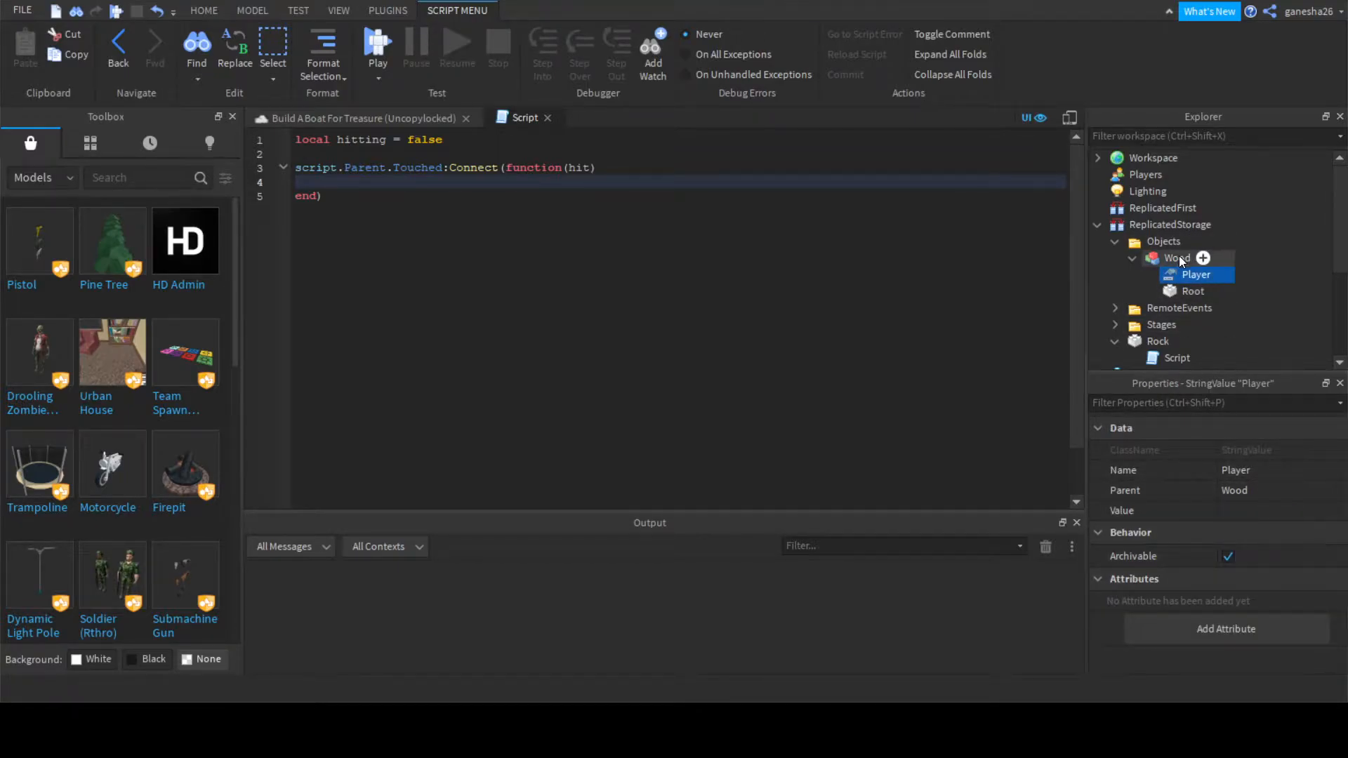
pyautogui.click(1178, 258)
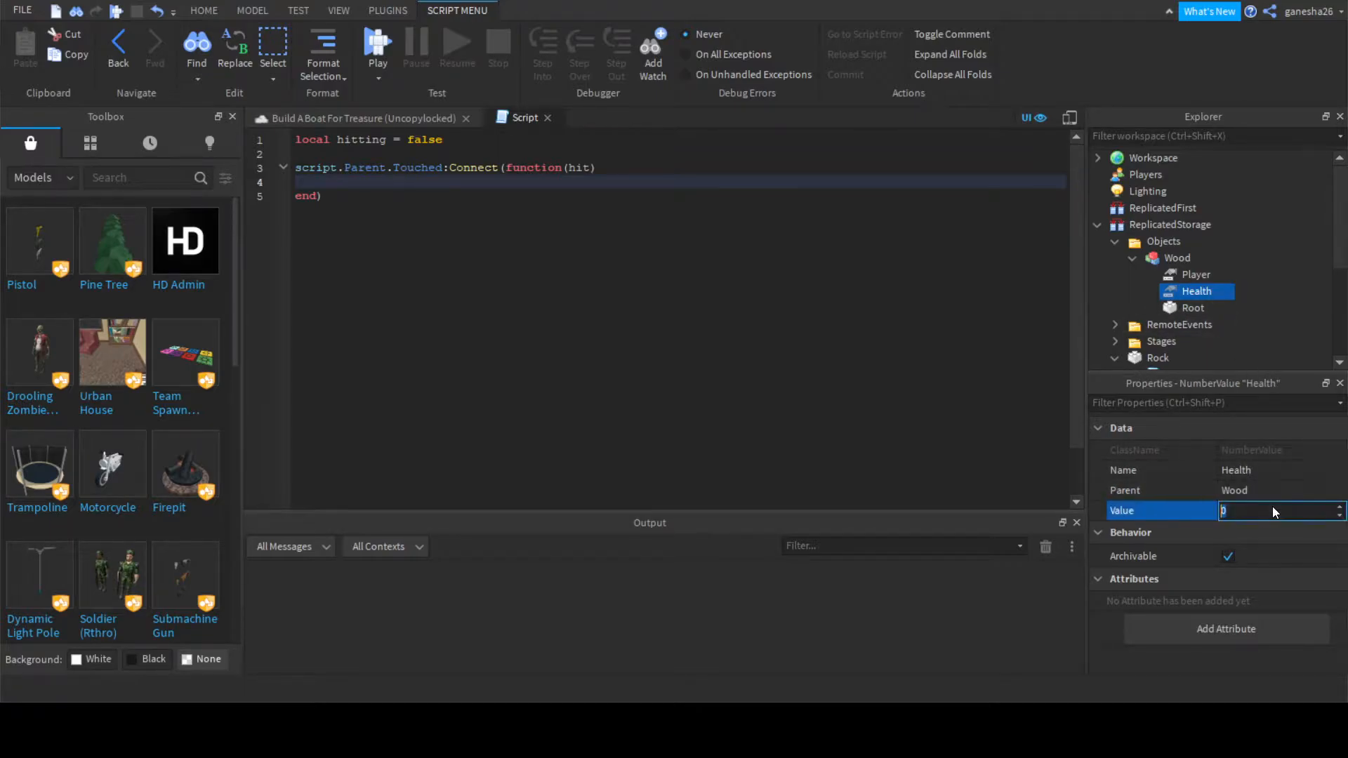
pyautogui.write('2')
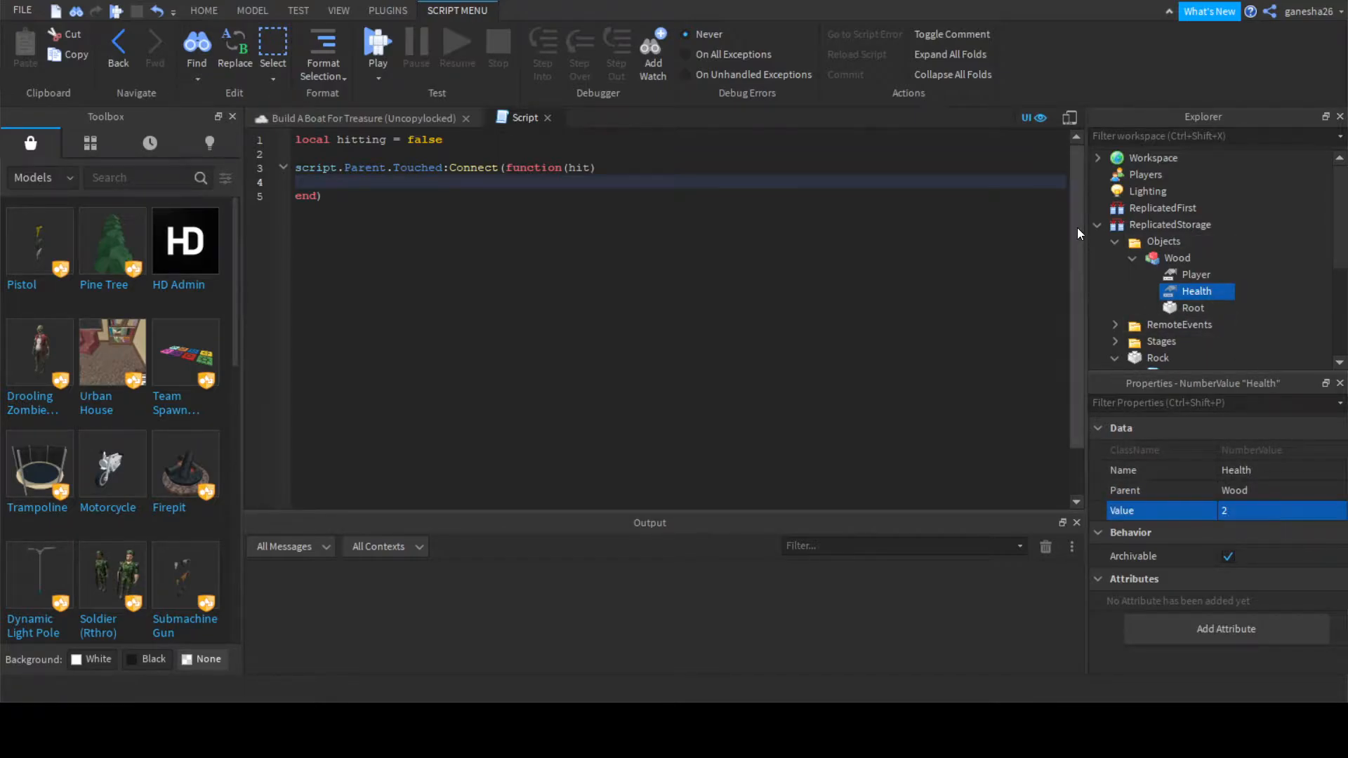
pyautogui.write('3')
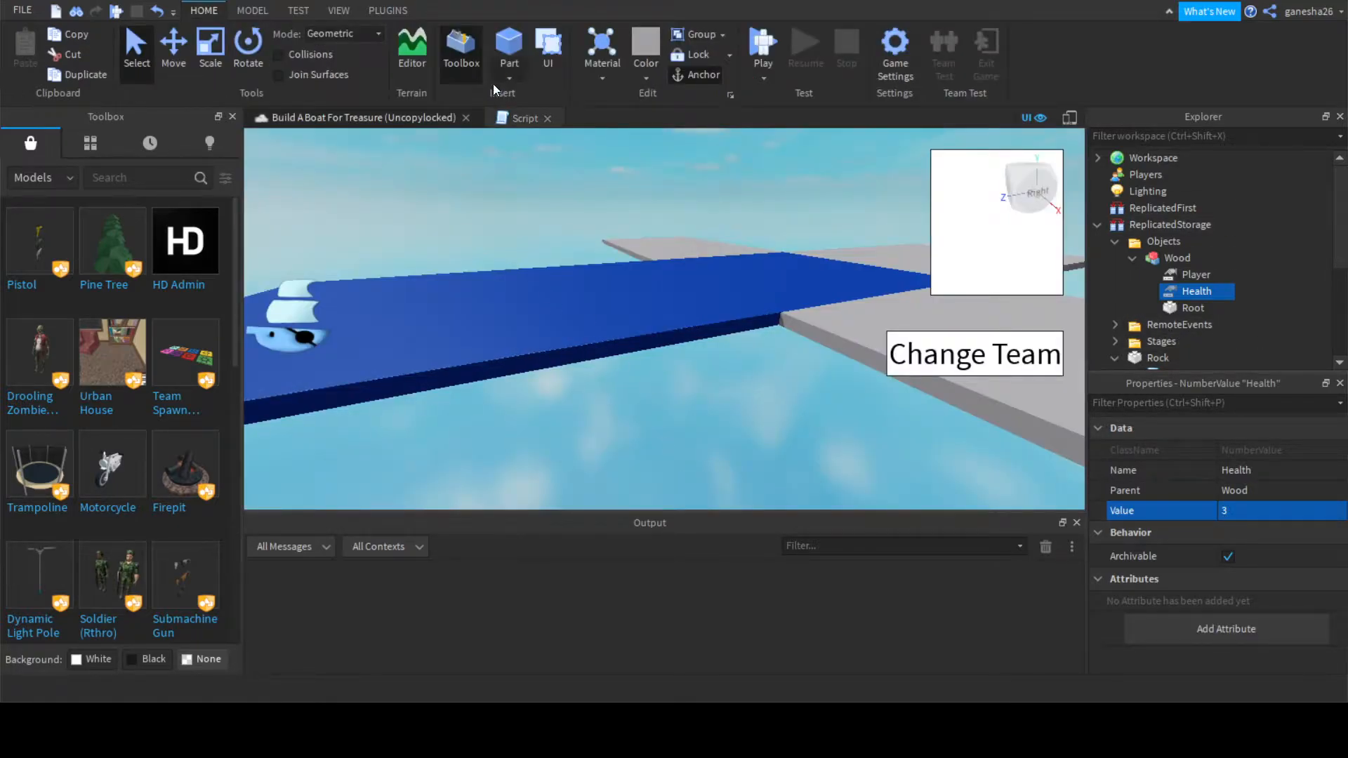
pyautogui.click(523, 117)
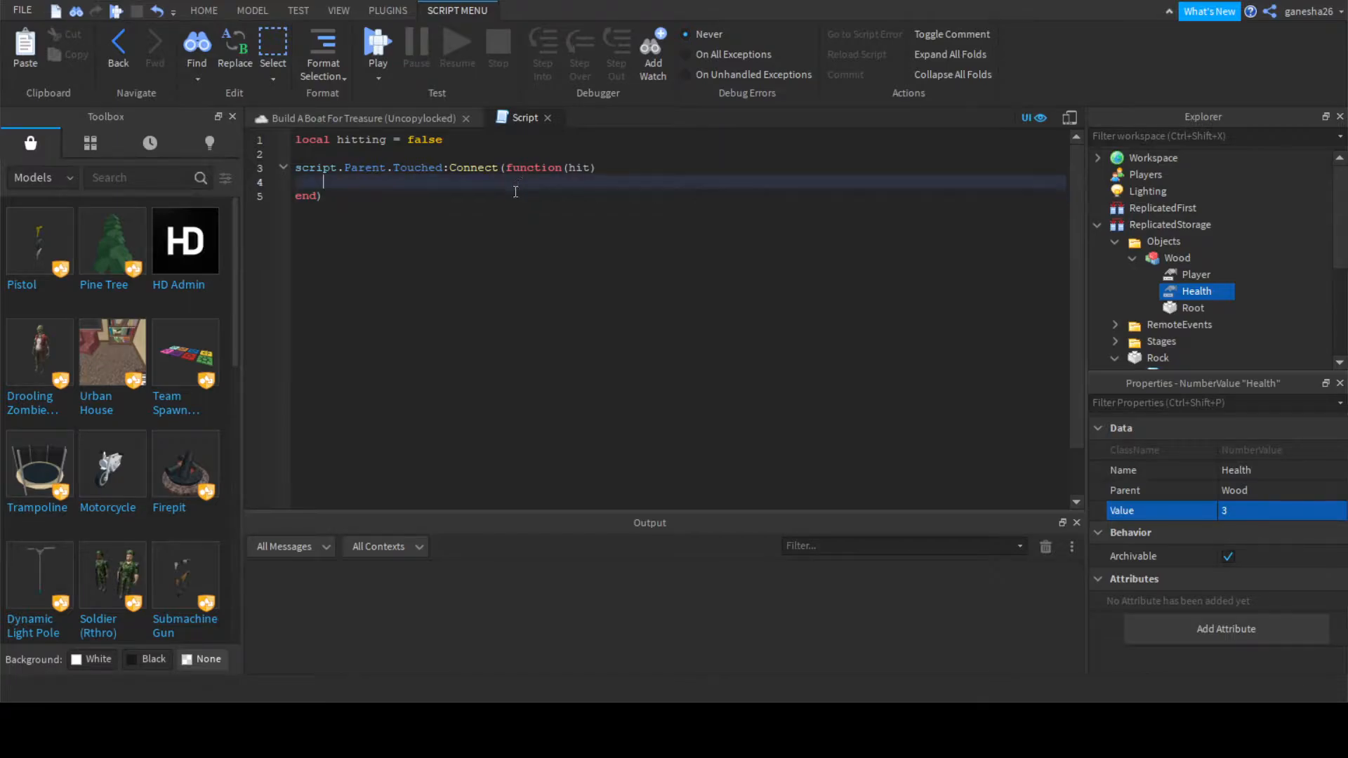
pyautogui.moveTo(616, 168)
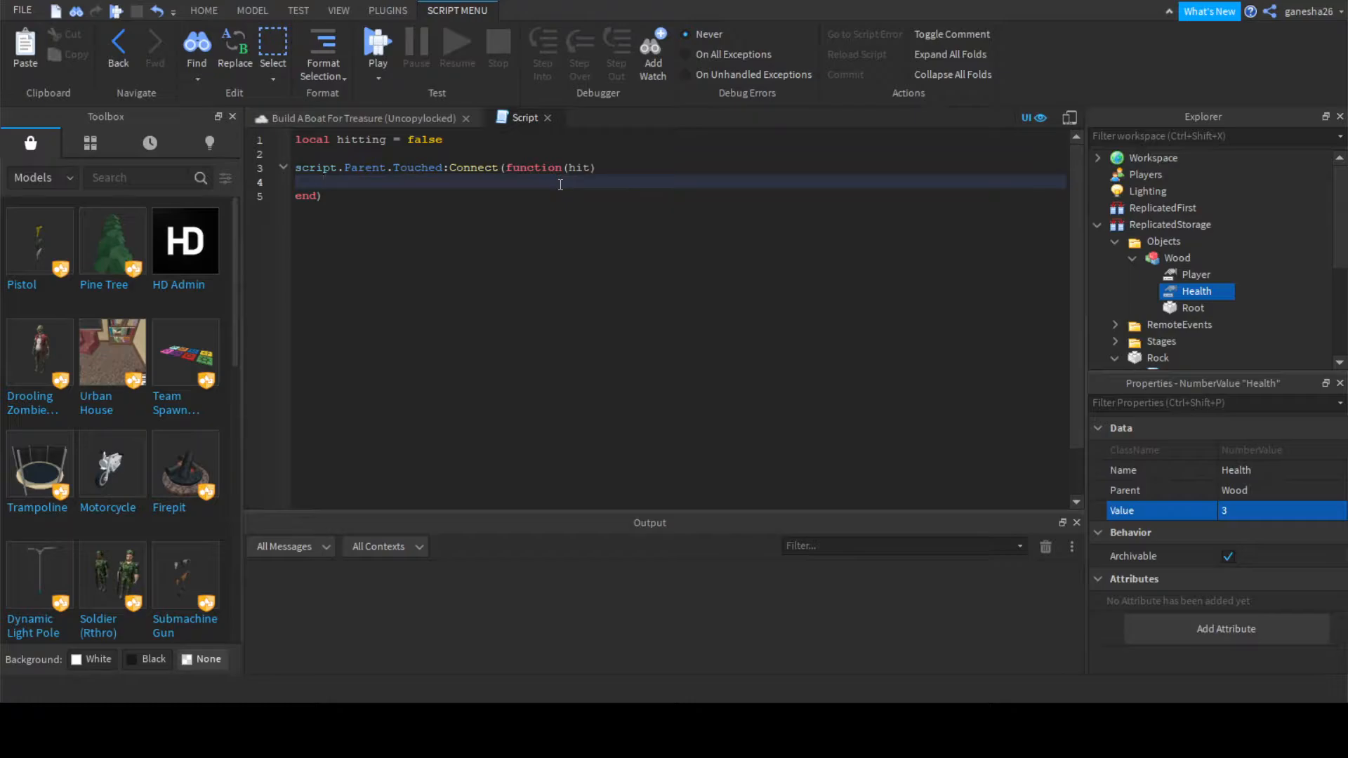
pyautogui.moveTo(457, 250)
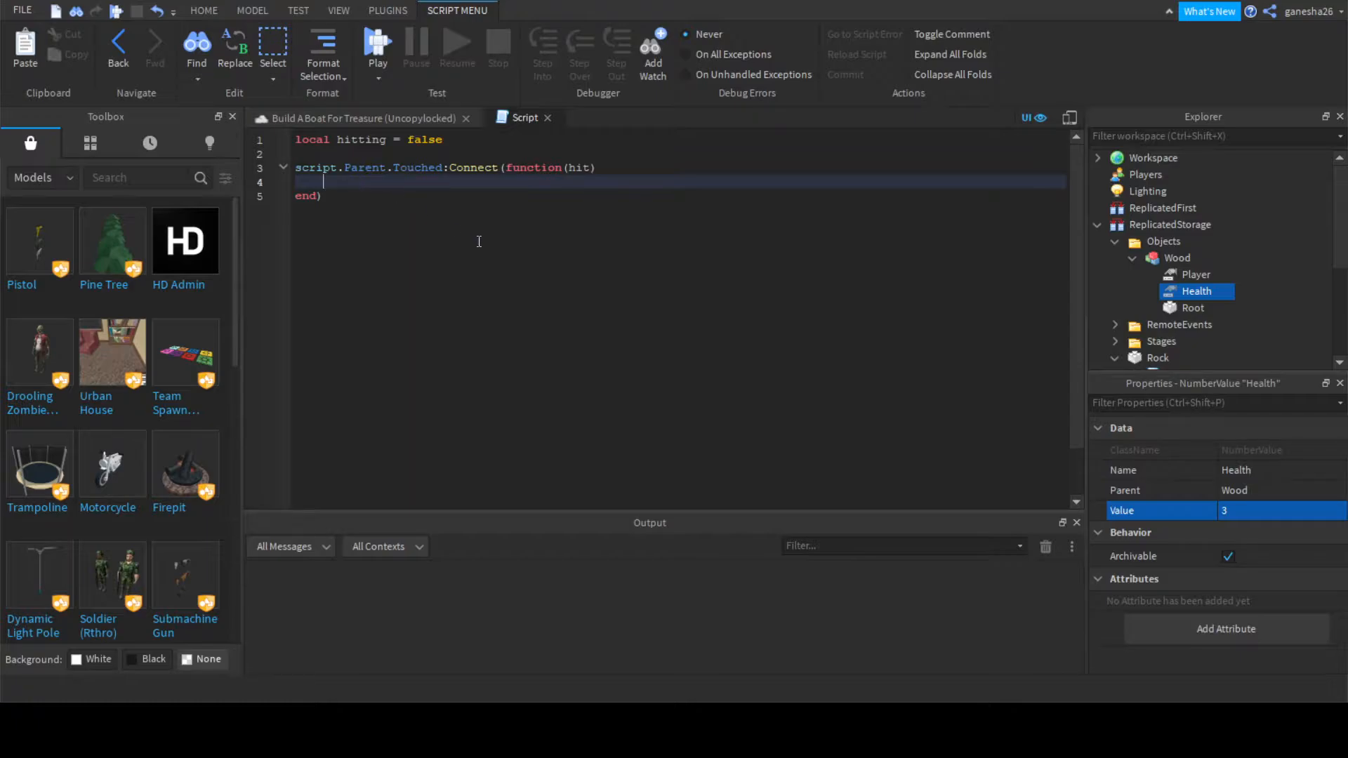
# - Set hitting to true on touch and add a 'while hitting == true do' loop
pyautogui.write('hitting = t')
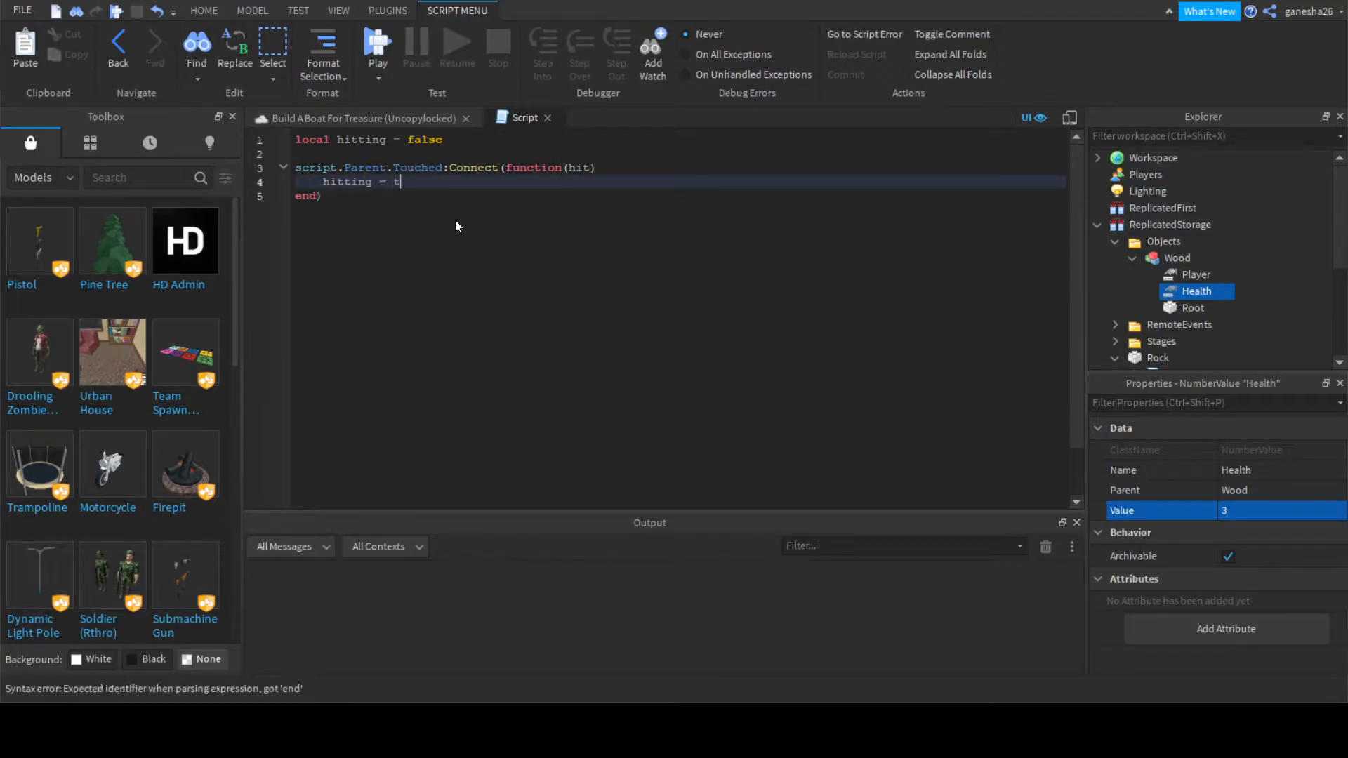
pyautogui.write('rue')
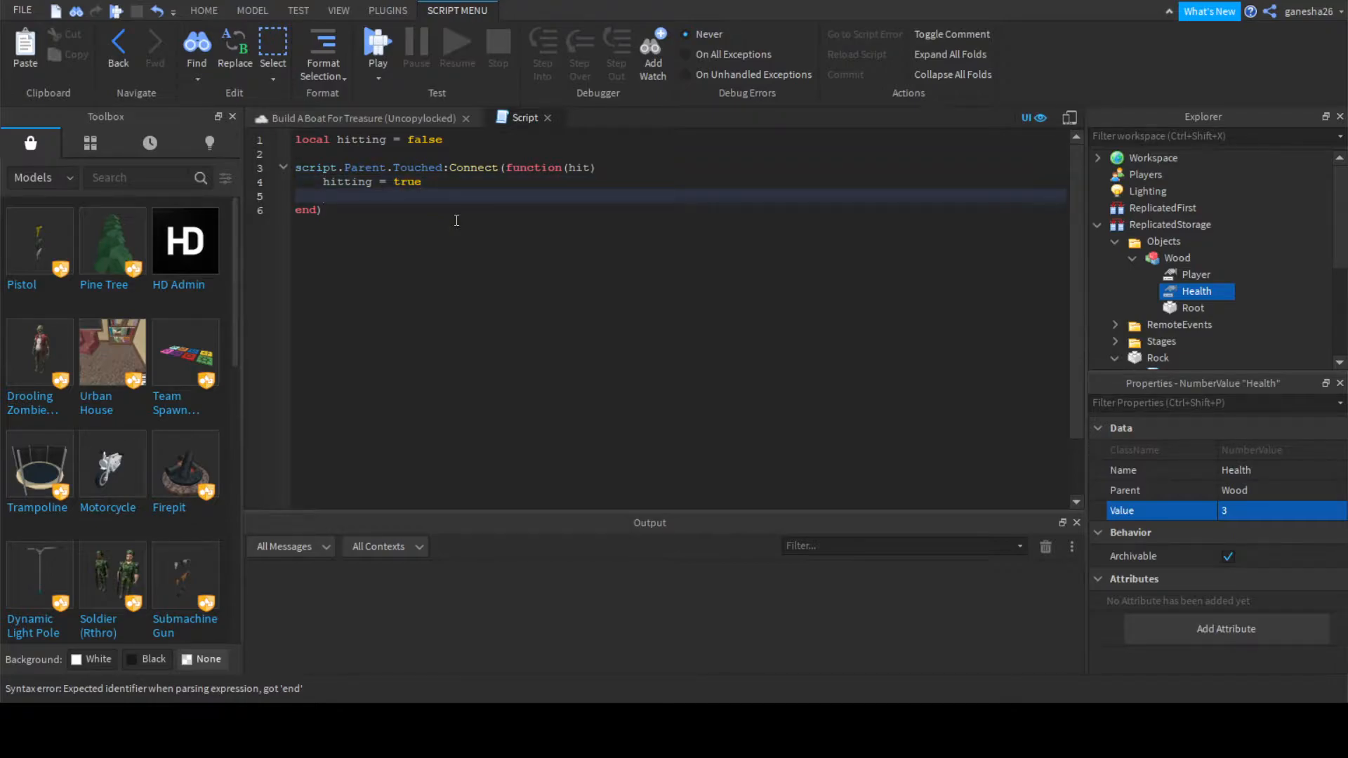
pyautogui.write('while')
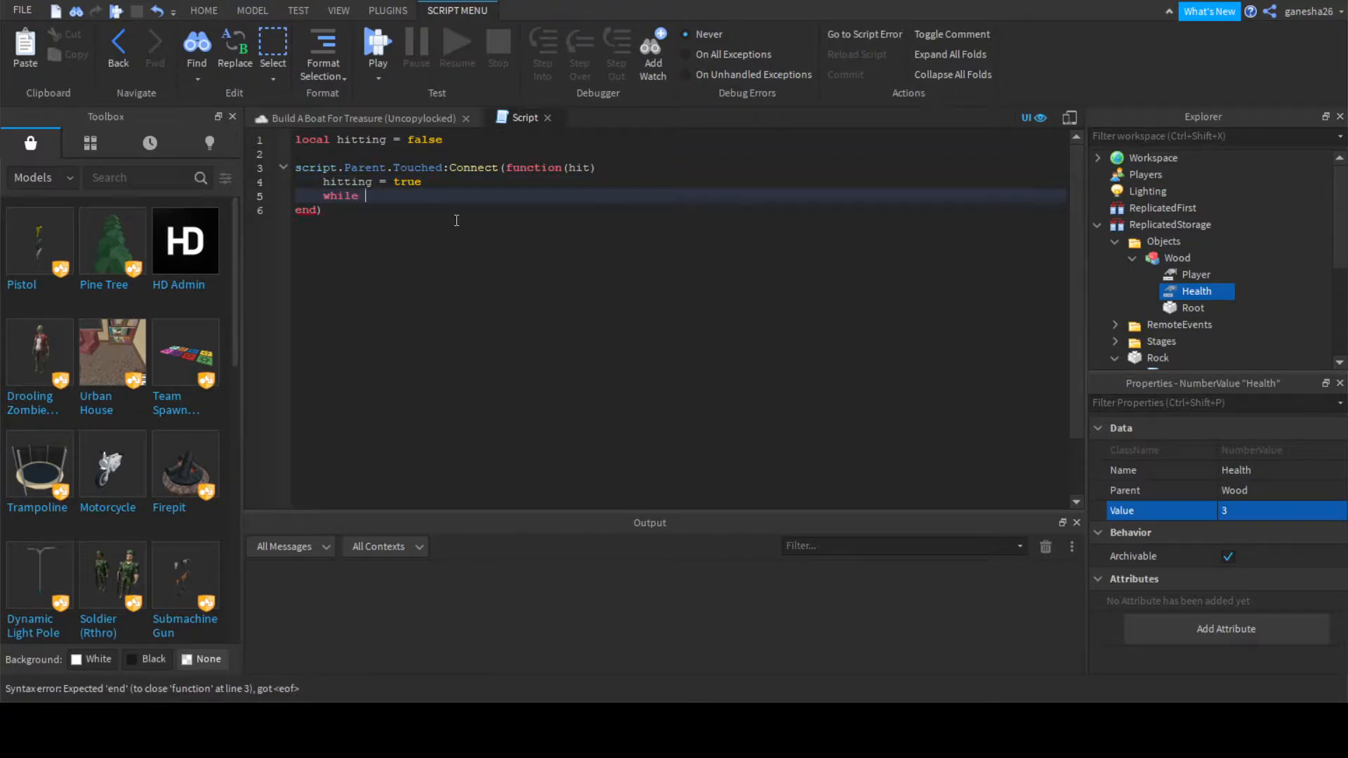
pyautogui.write('hitting')
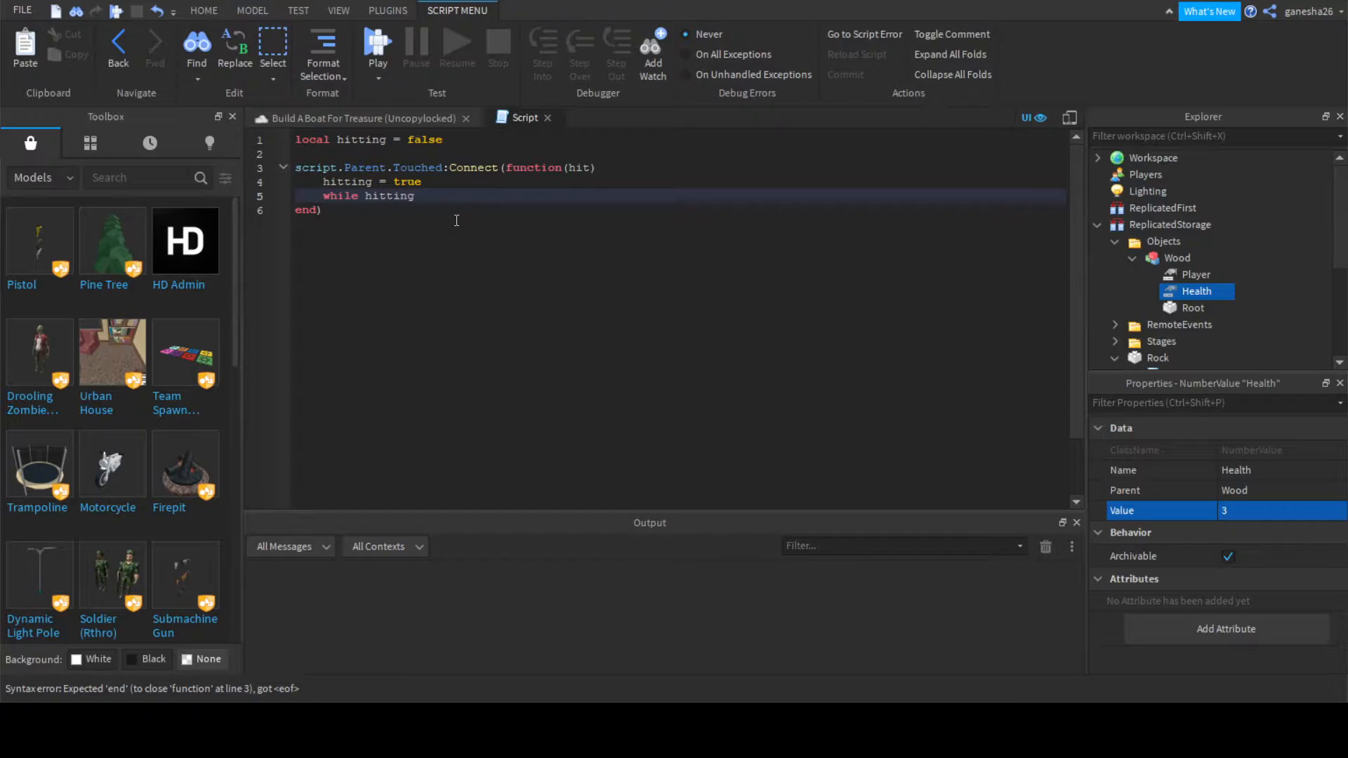
pyautogui.write('== t')
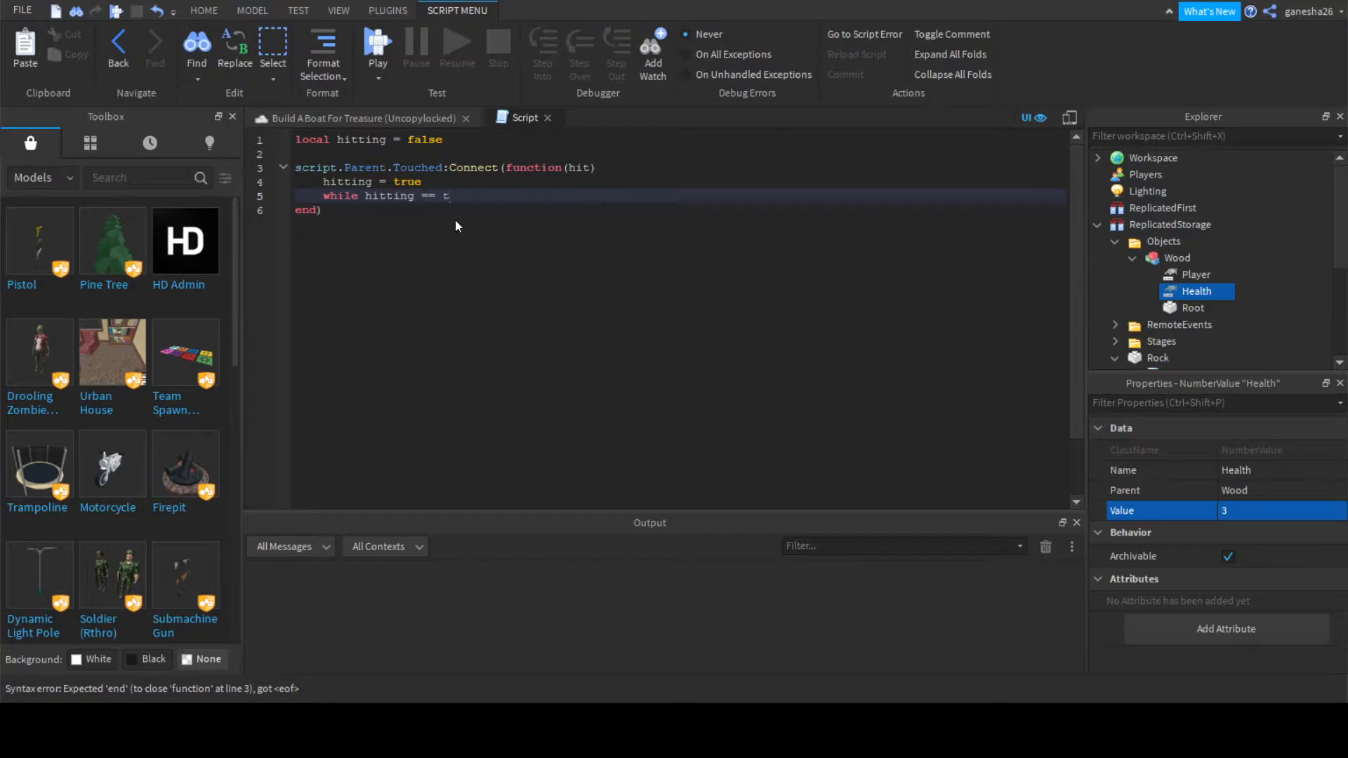
pyautogui.write('do')
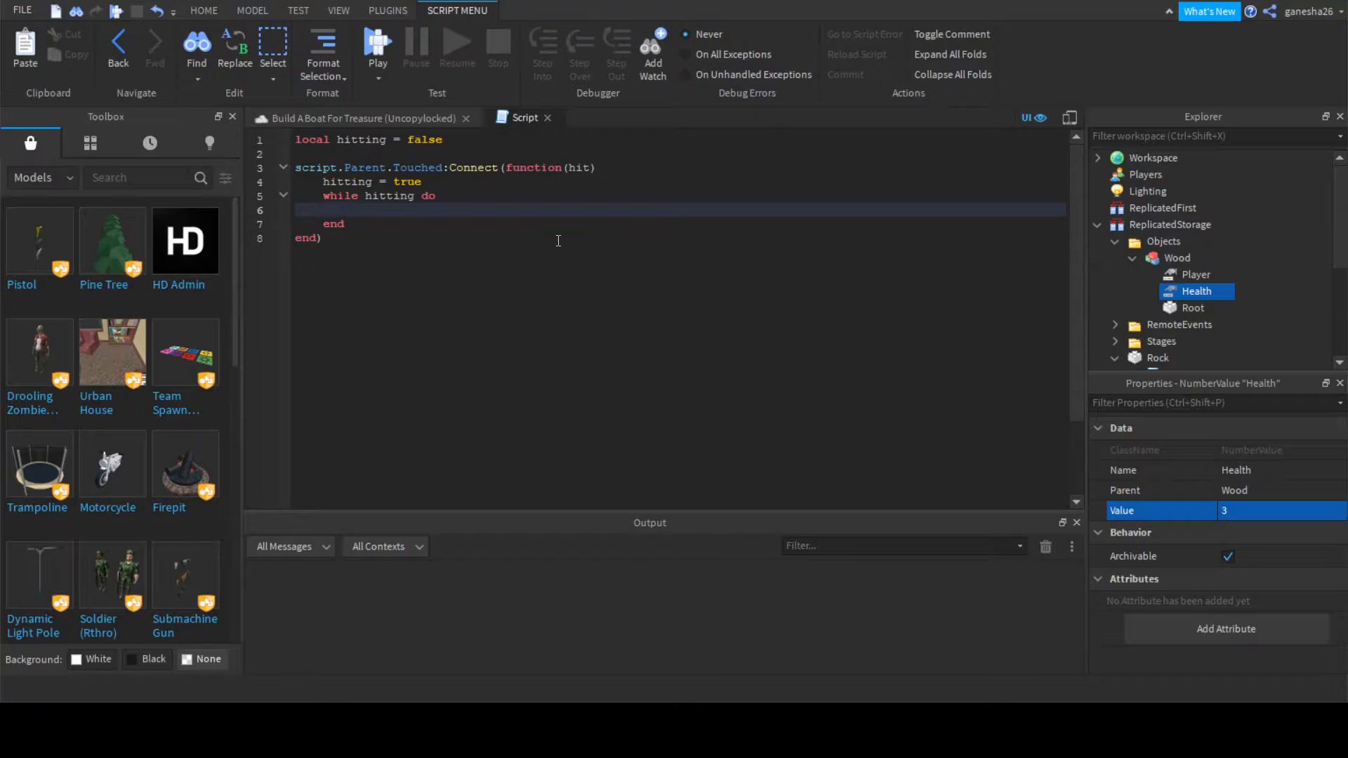
# - Add an if check using FindFirstChild("Player"), checking the Wood model's Player value in the Explorer
pyautogui.write('if hi')
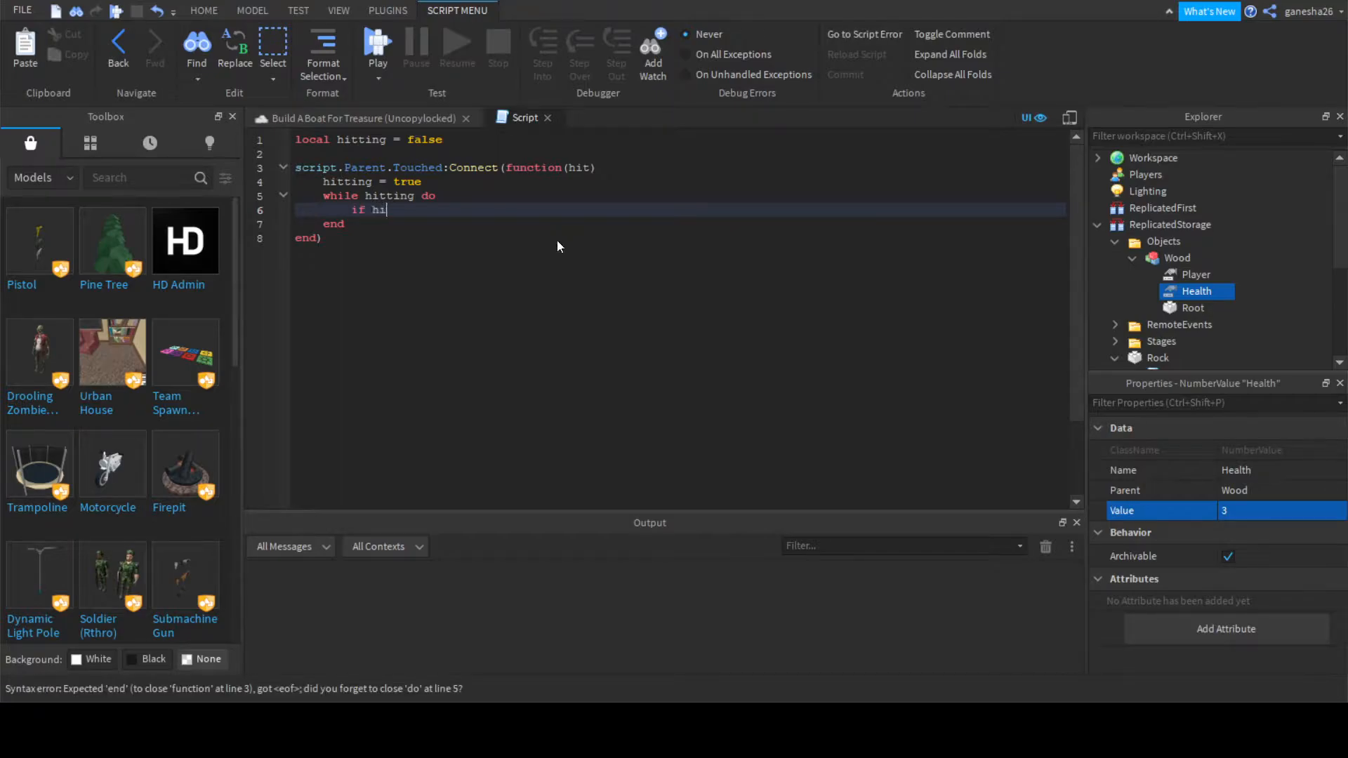
pyautogui.write('tting')
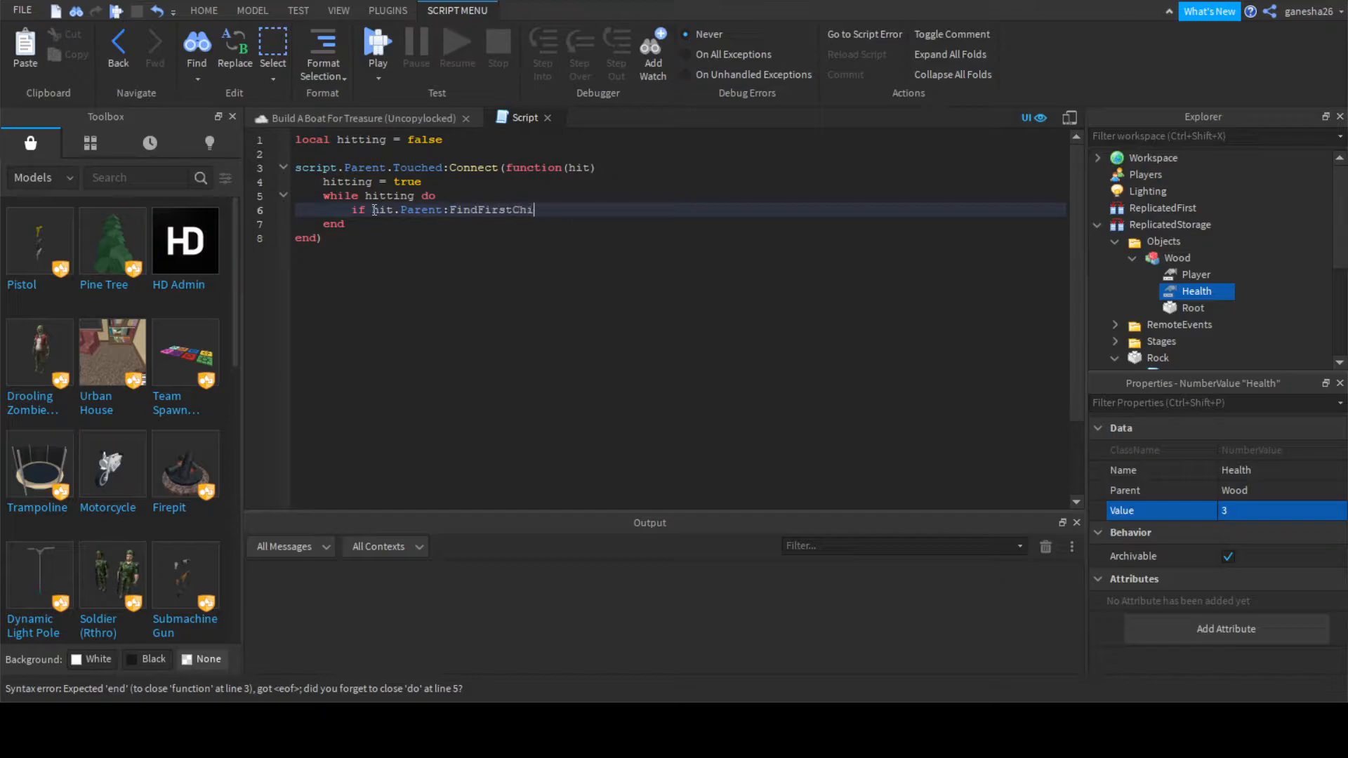
pyautogui.write('ld()')
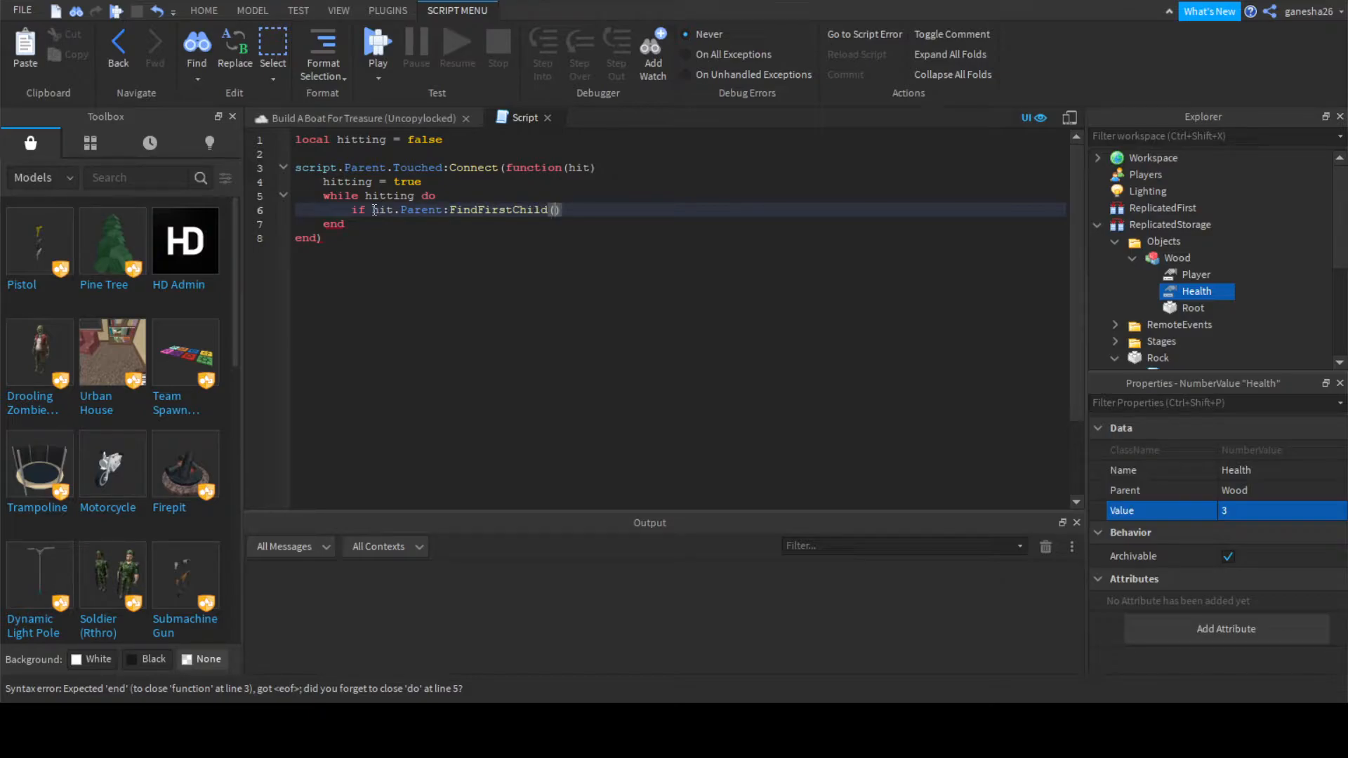
pyautogui.write('"Player"')
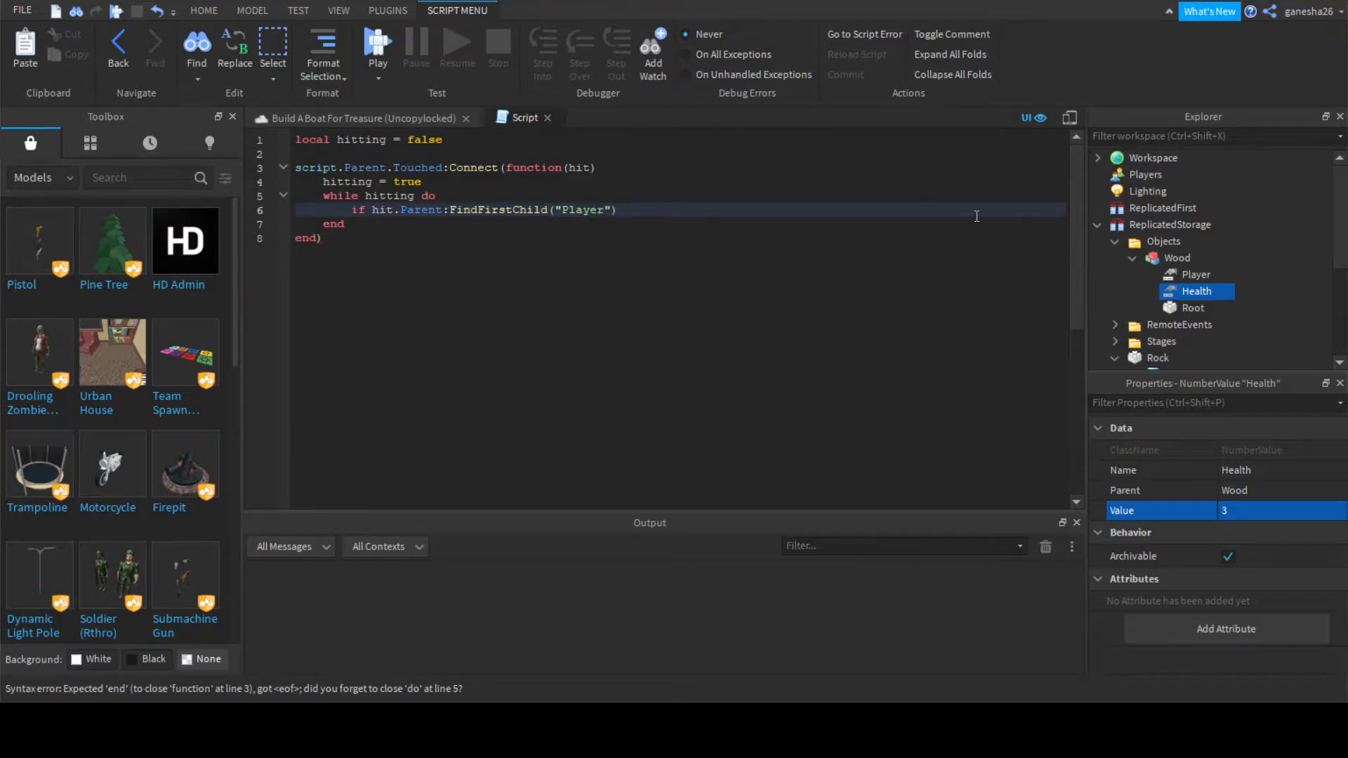
pyautogui.click(1194, 274)
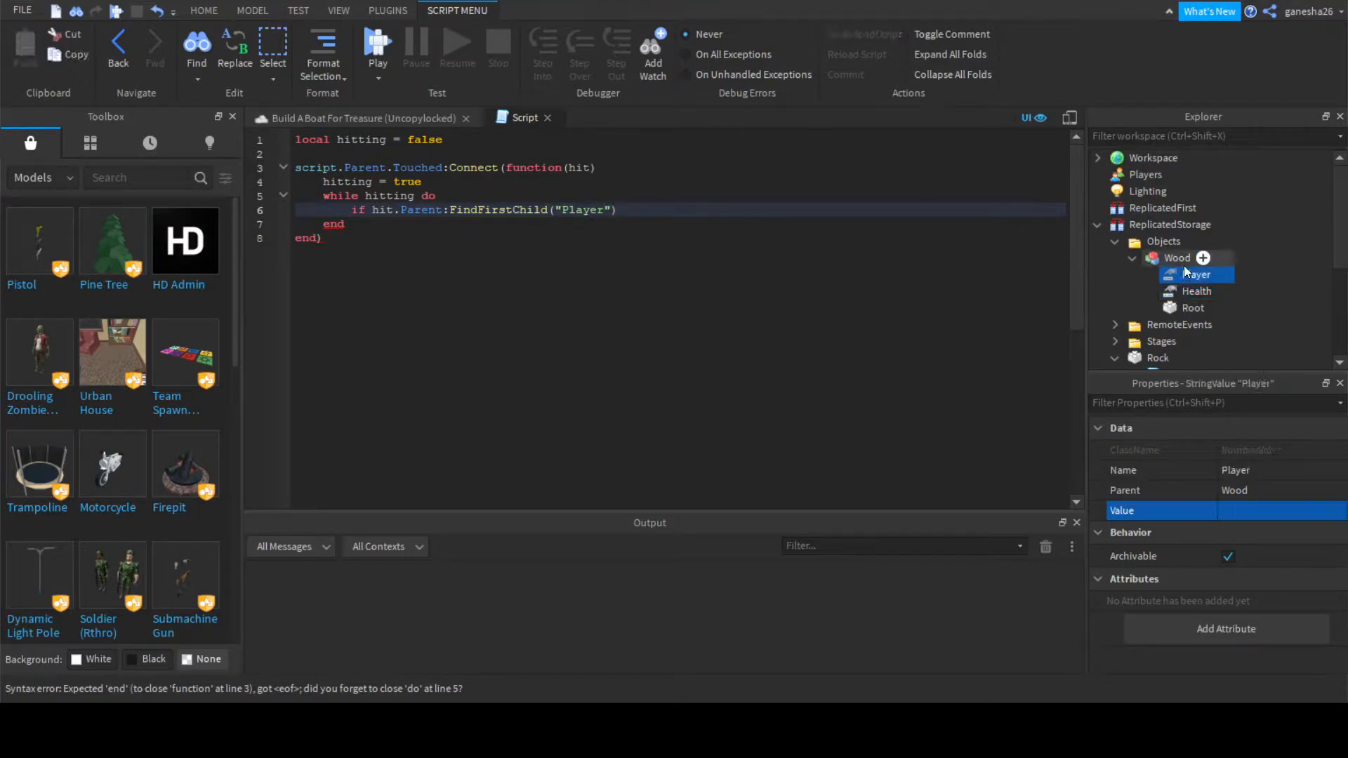
pyautogui.click(1177, 258)
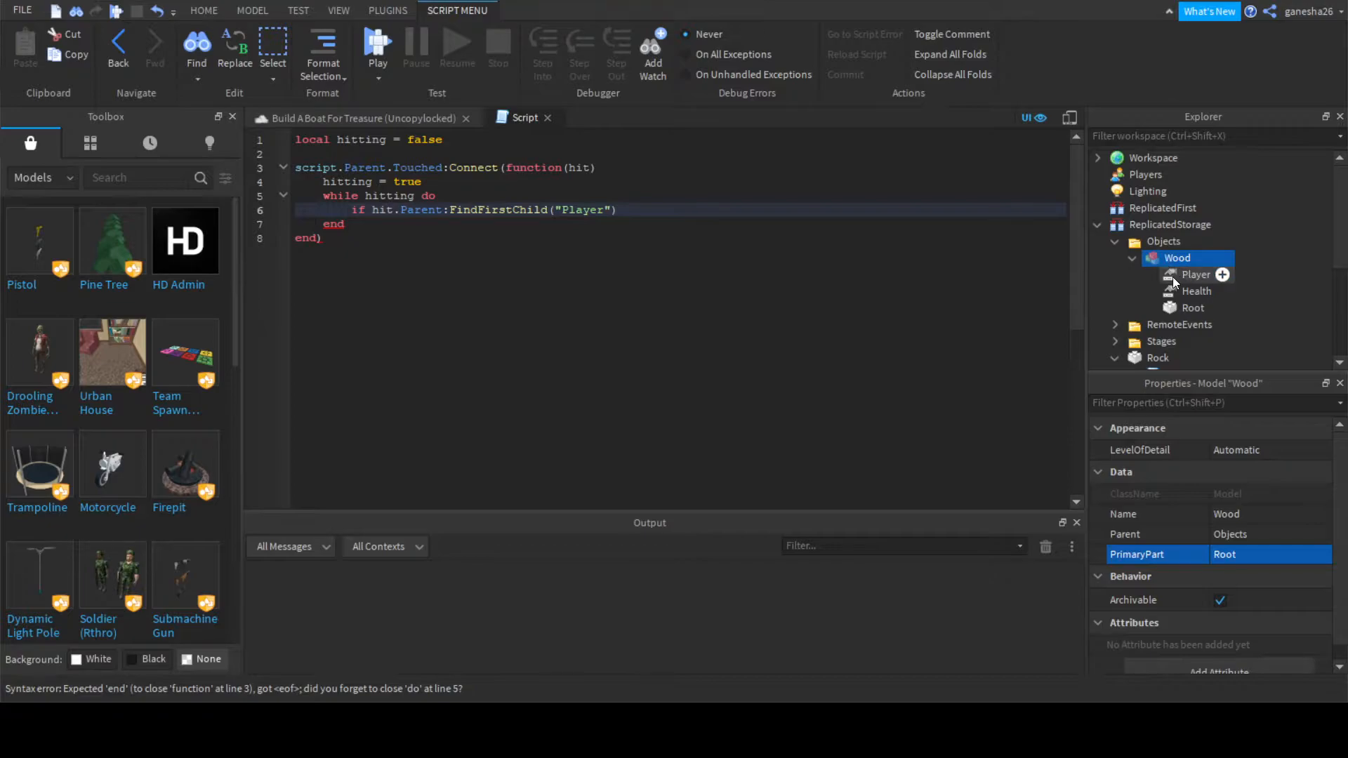
pyautogui.click(1195, 274)
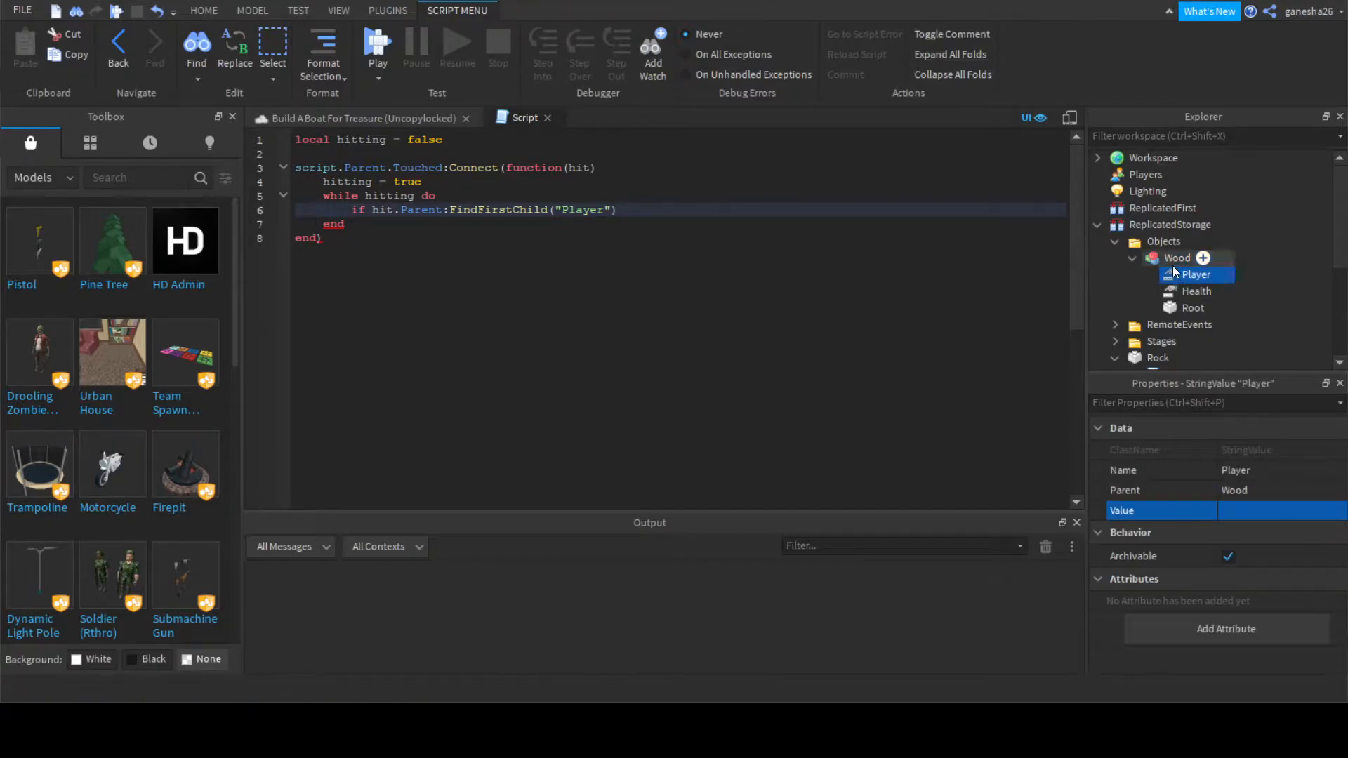
pyautogui.click(1176, 259)
pyautogui.write(' then')
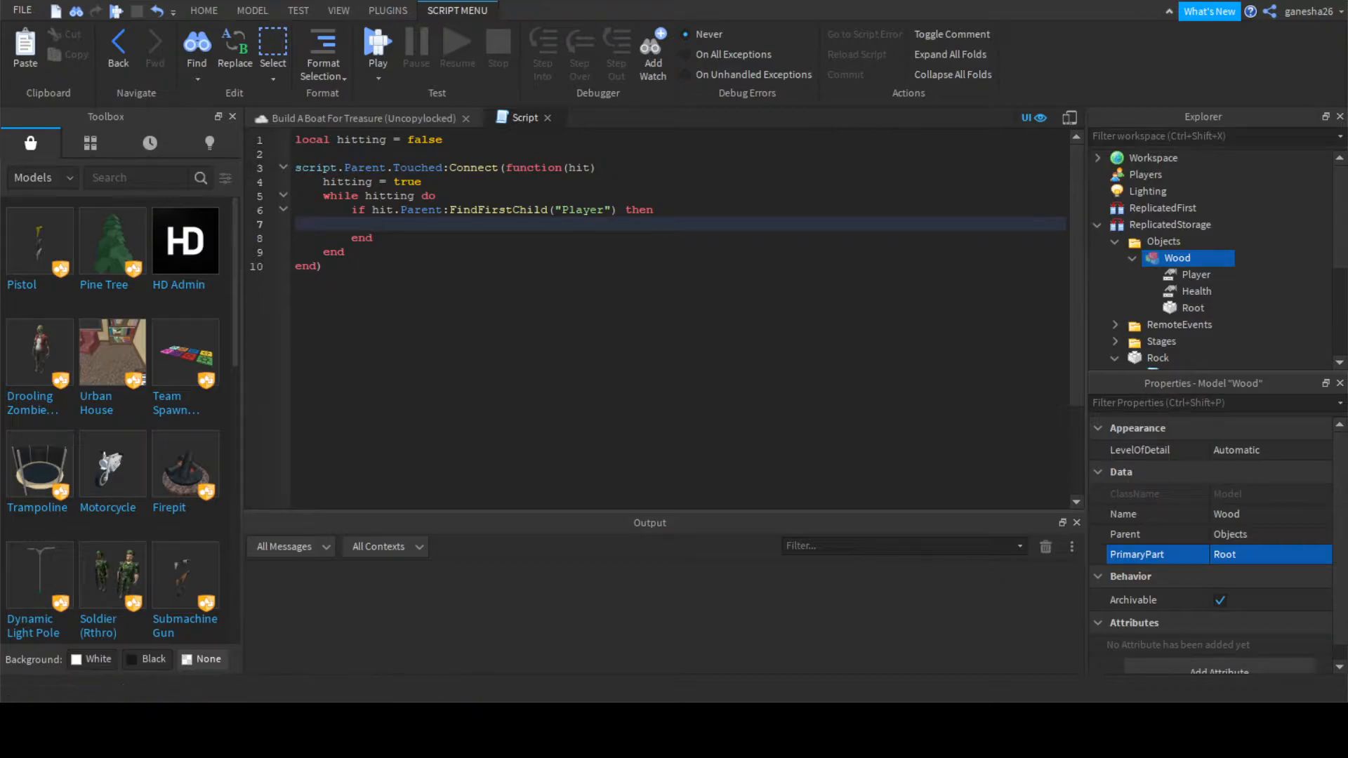
# - Write the hit.Parent.Health.Value decrement line, fixing a mistyped word along the way
pyautogui.write('i')
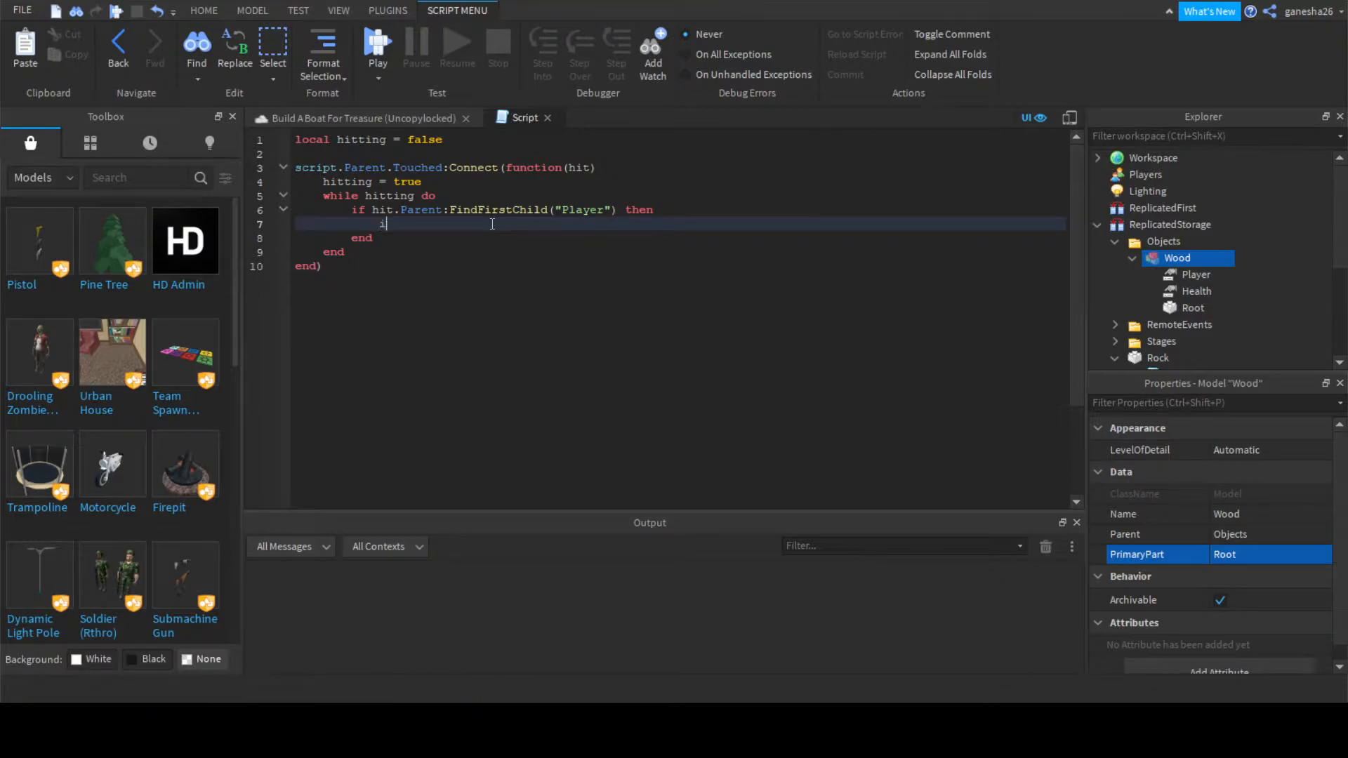
pyautogui.write('f hi')
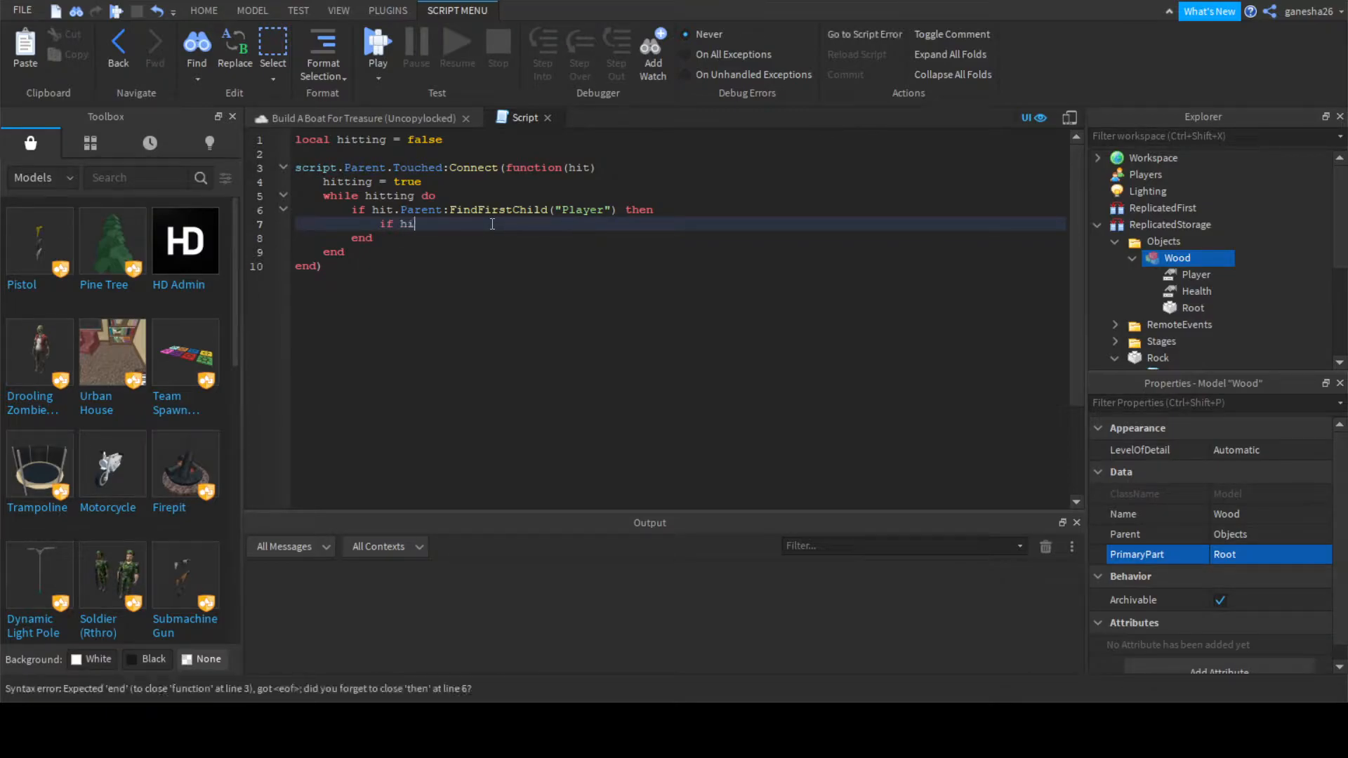
pyautogui.write('t.Parent:FindFirstChild("Health") then')
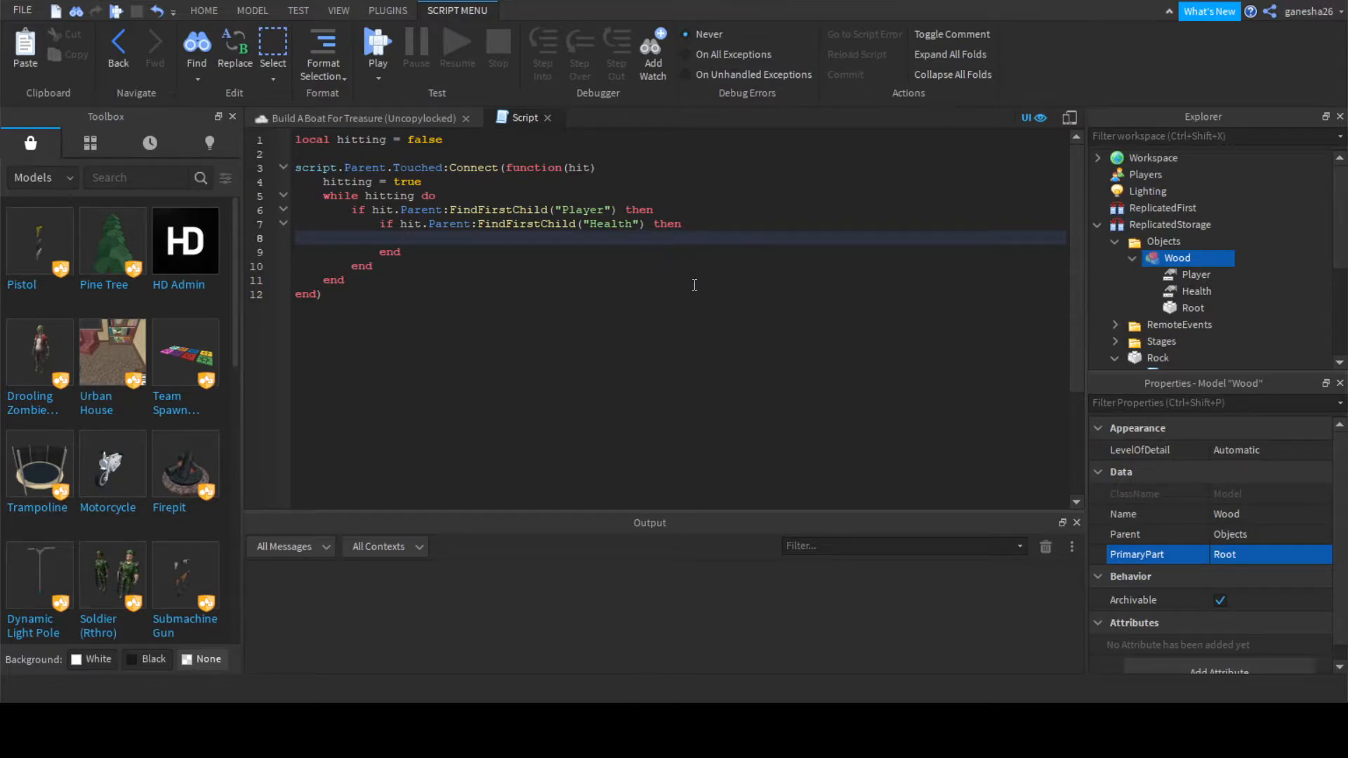
pyautogui.write('hea')
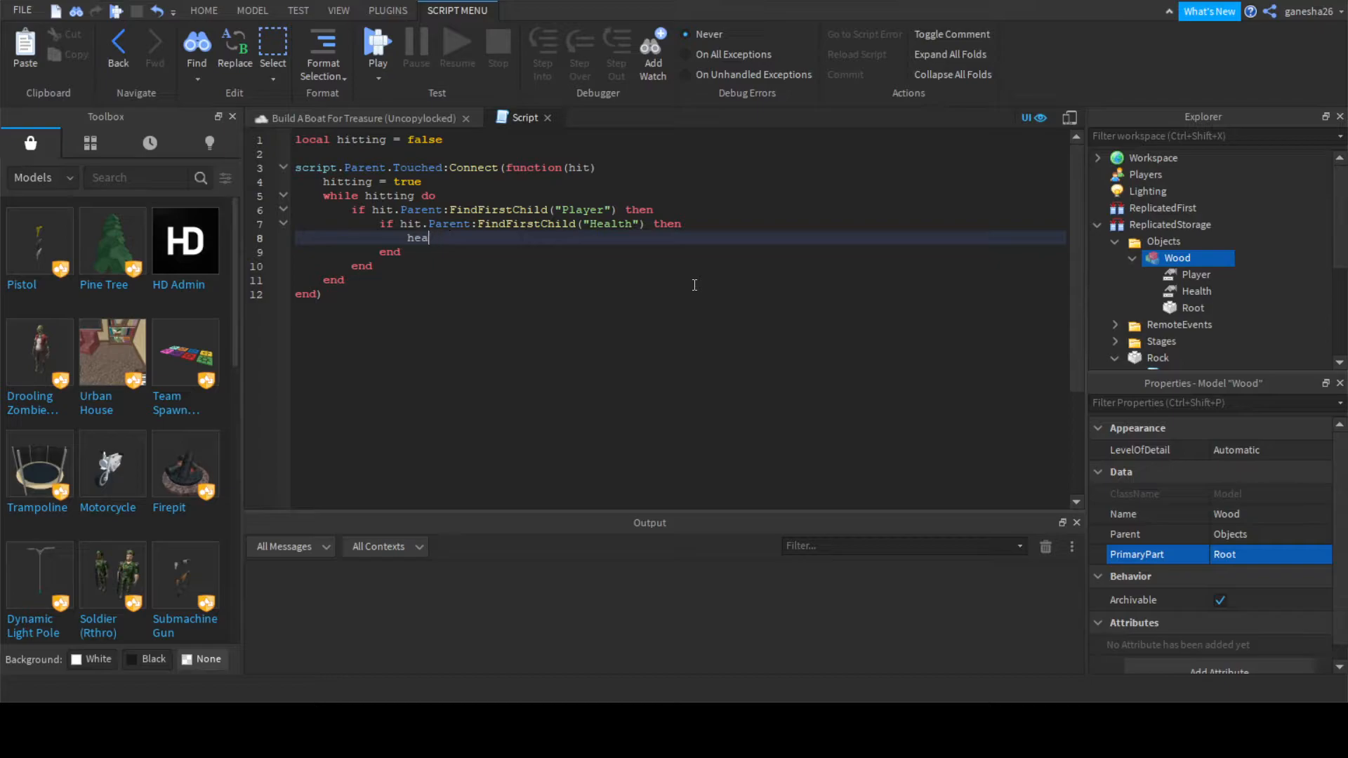
pyautogui.write('le')
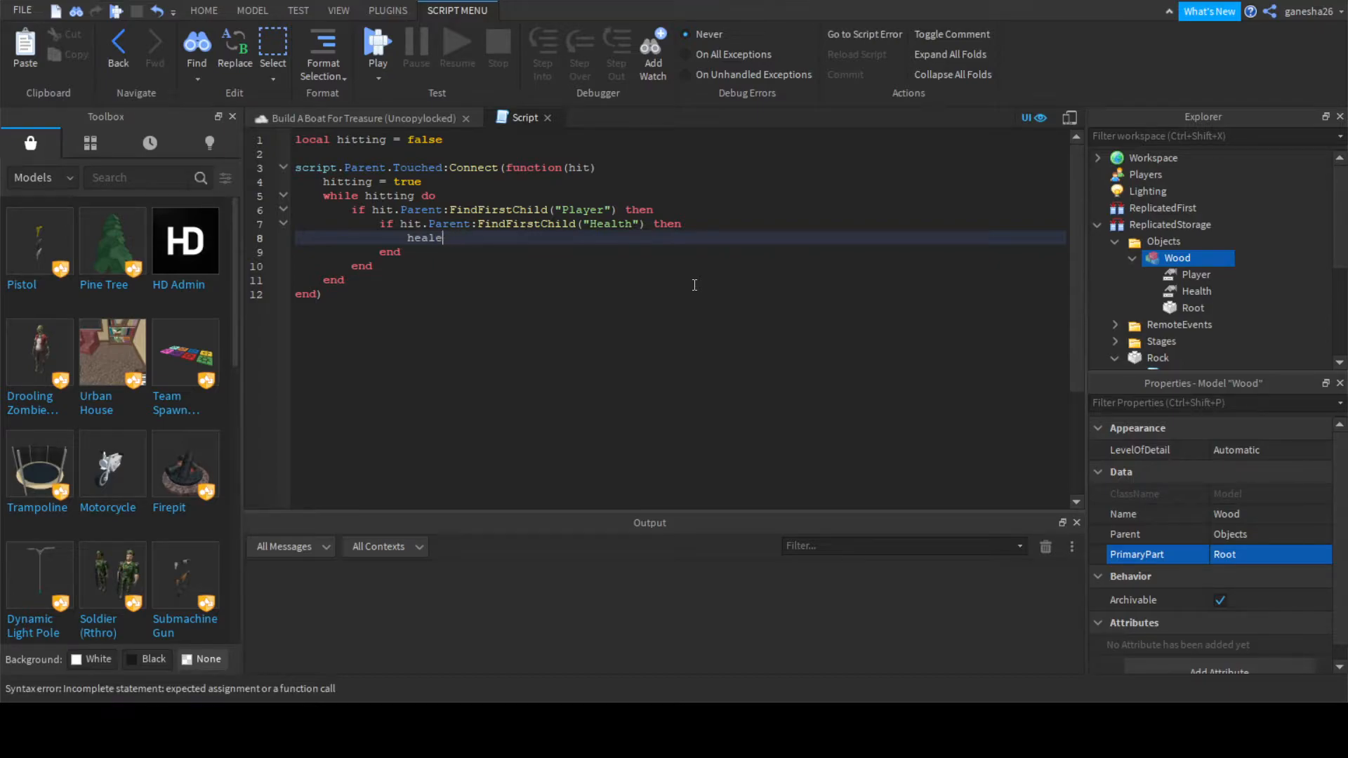
pyautogui.press('Backspace')
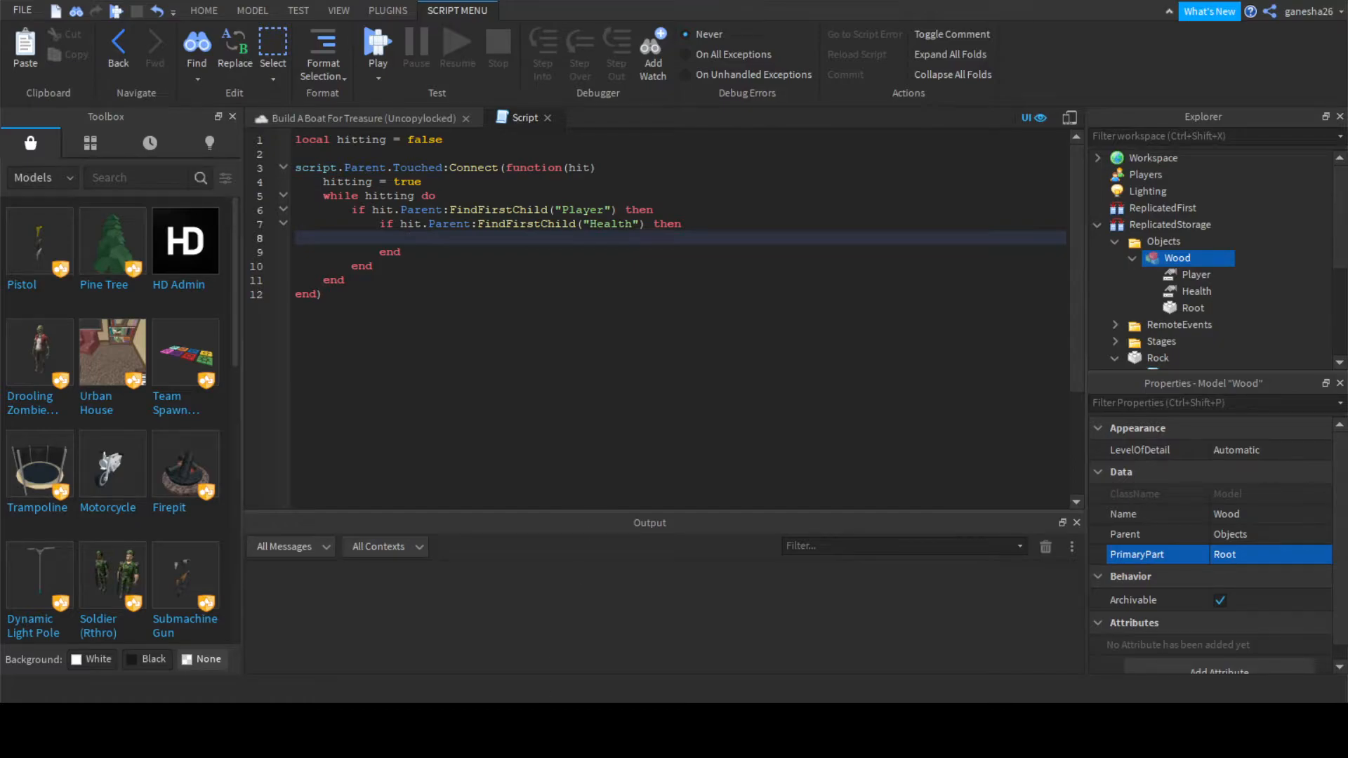
pyautogui.write('hit.')
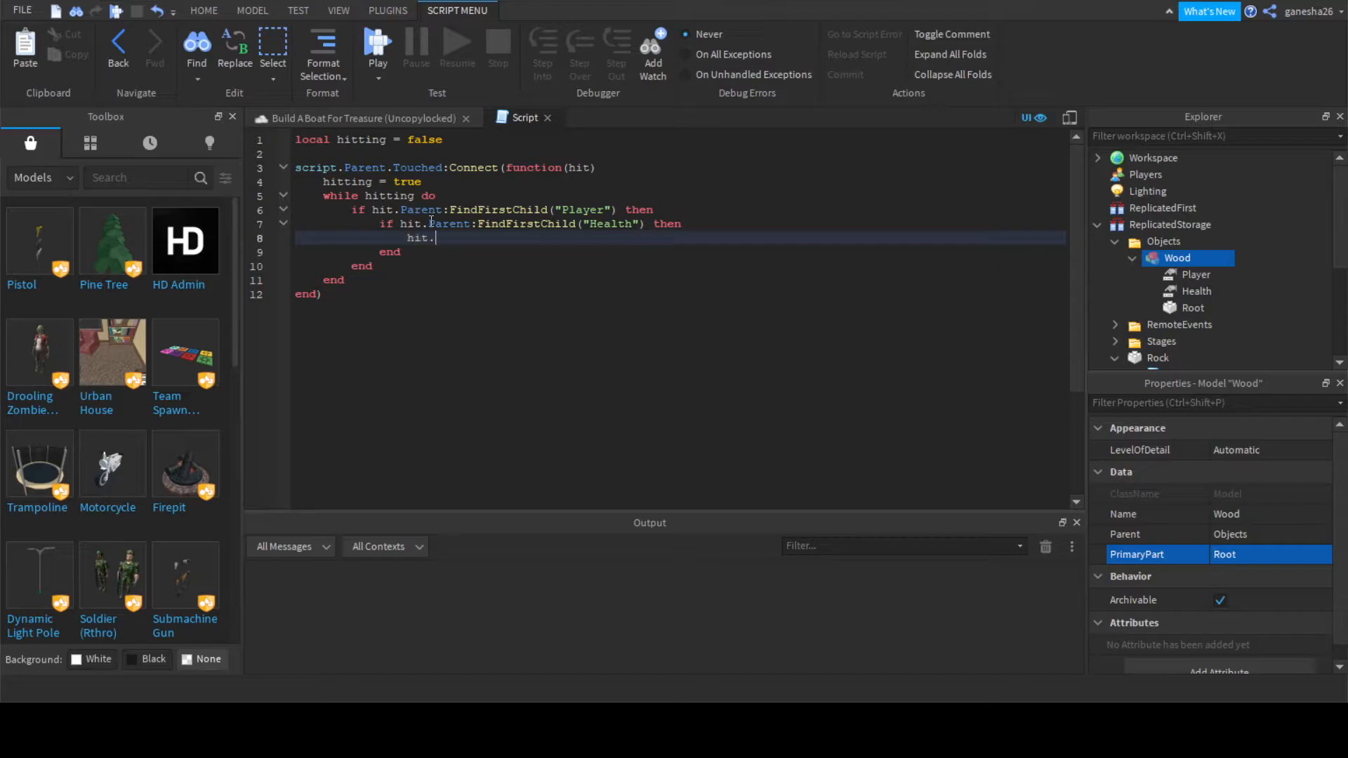
pyautogui.write('Parent.')
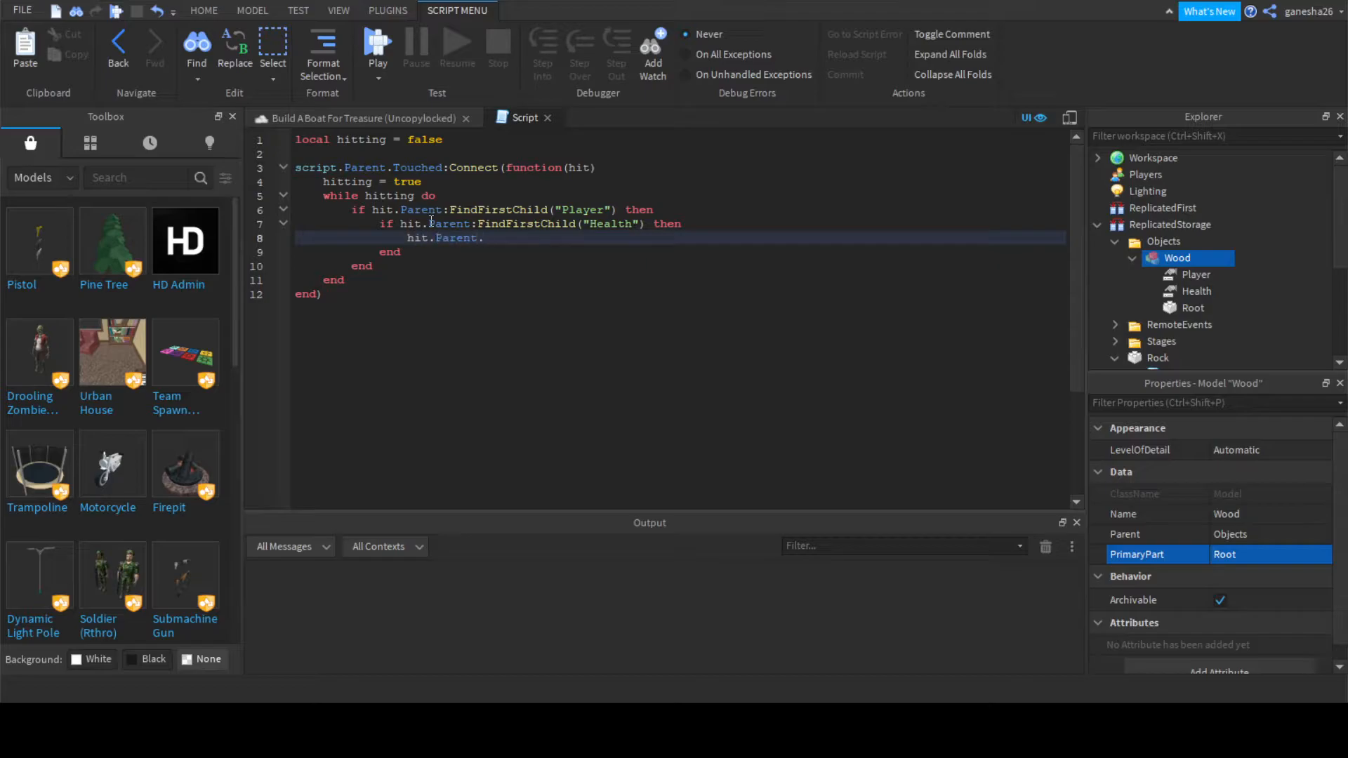
pyautogui.write('H')
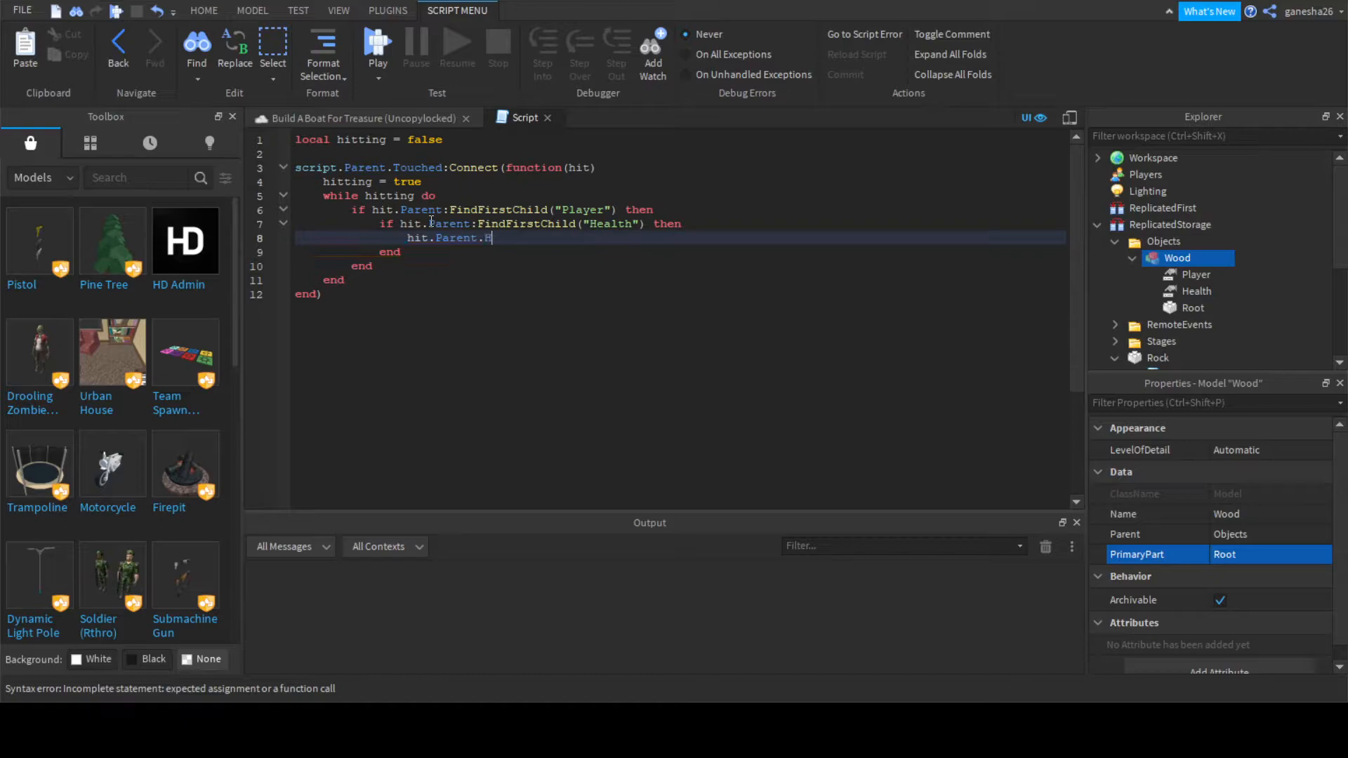
pyautogui.write('ealth')
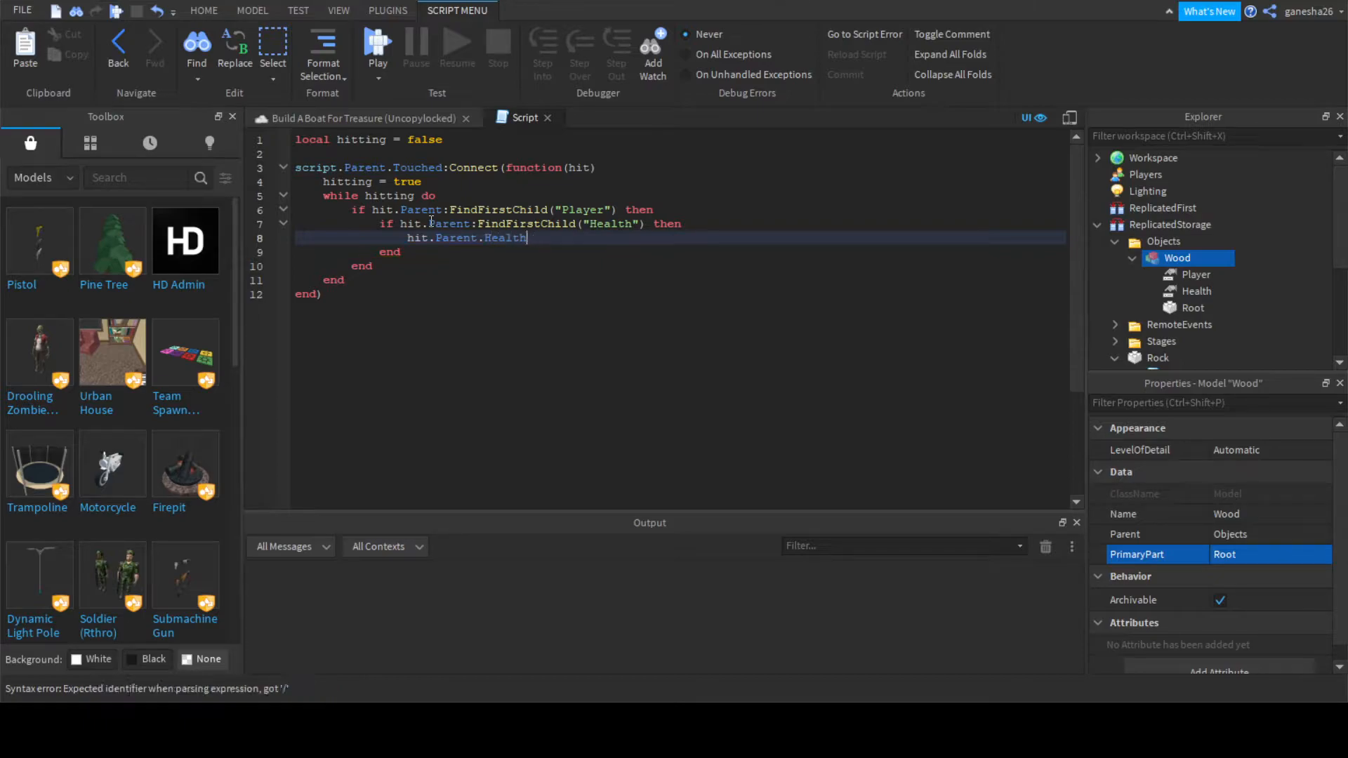
pyautogui.write('.Value -= 1')
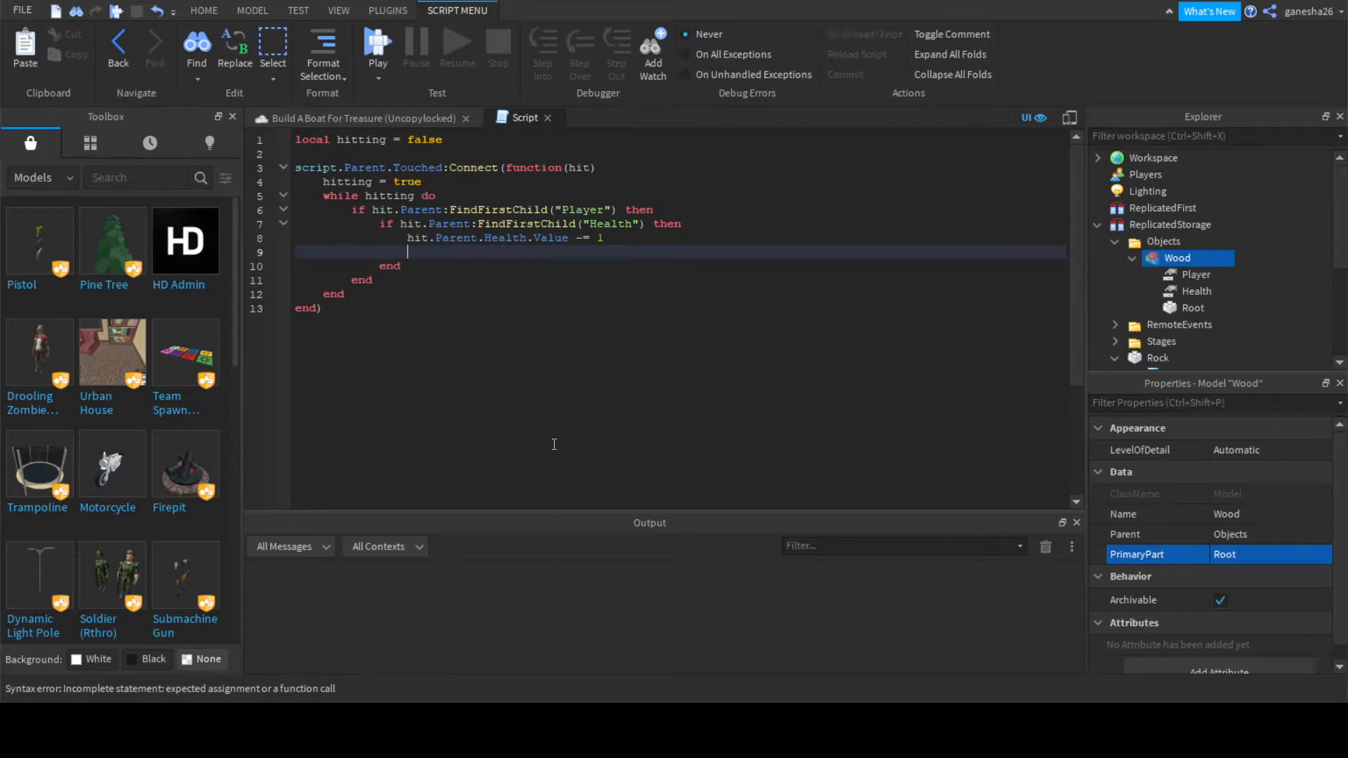
# - Add 'if hit.Parent.Health.Value <= 0 then hit.Parent:Destroy()' inside the loop
pyautogui.write('if')
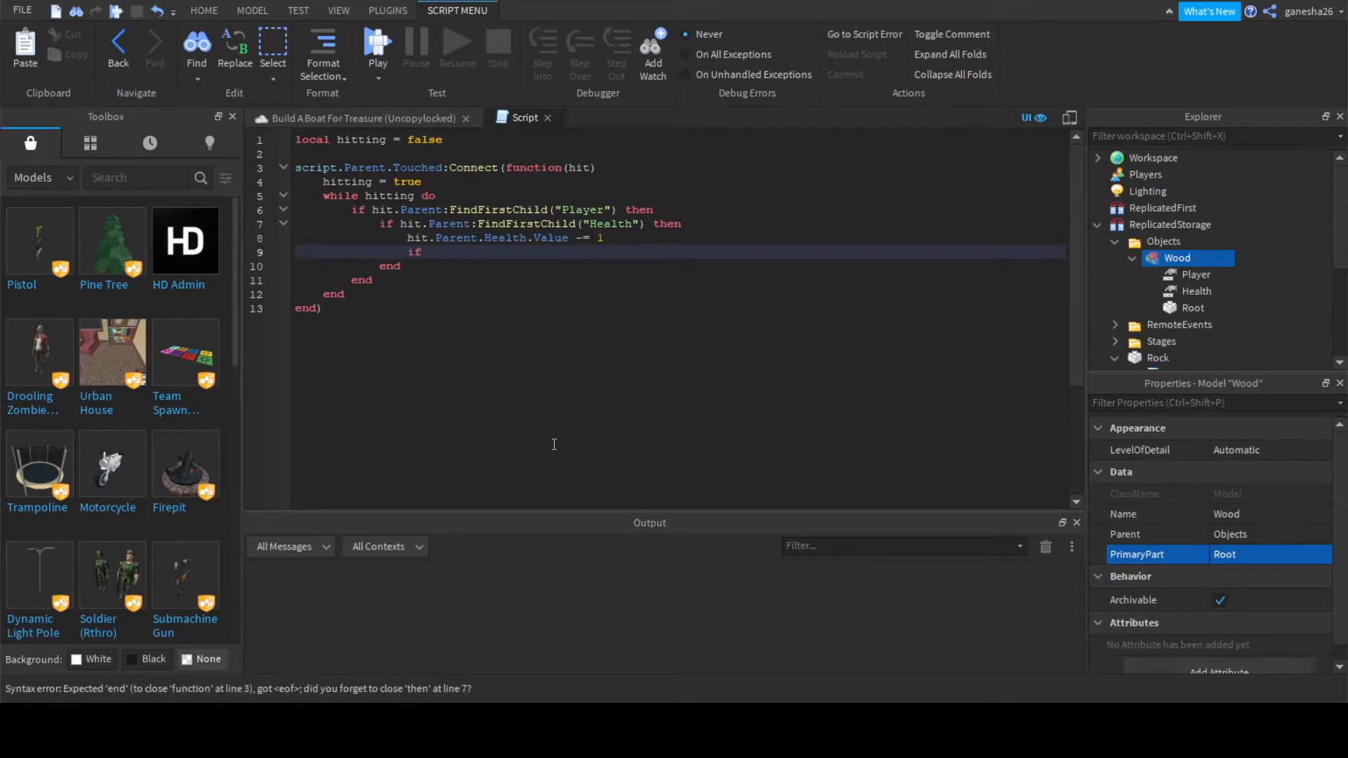
pyautogui.write('hit')
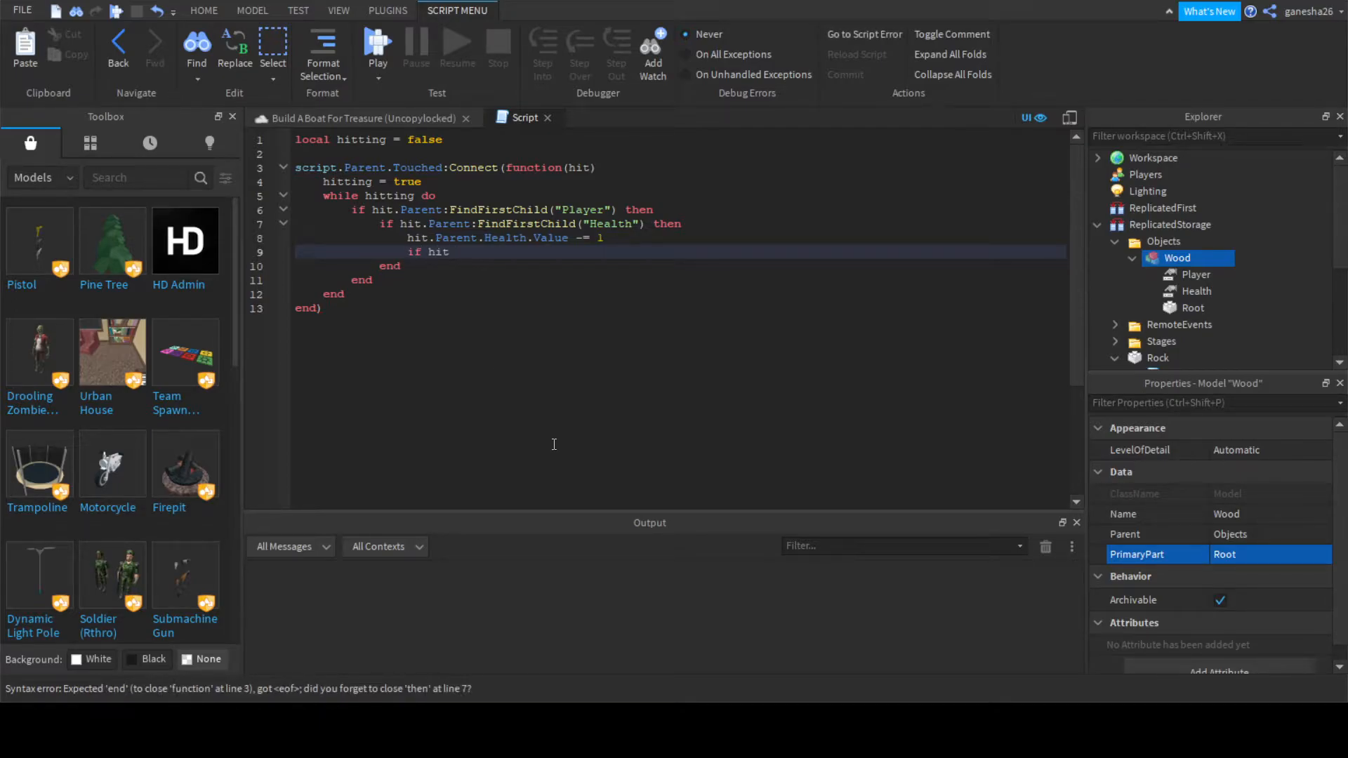
pyautogui.write('.Pat')
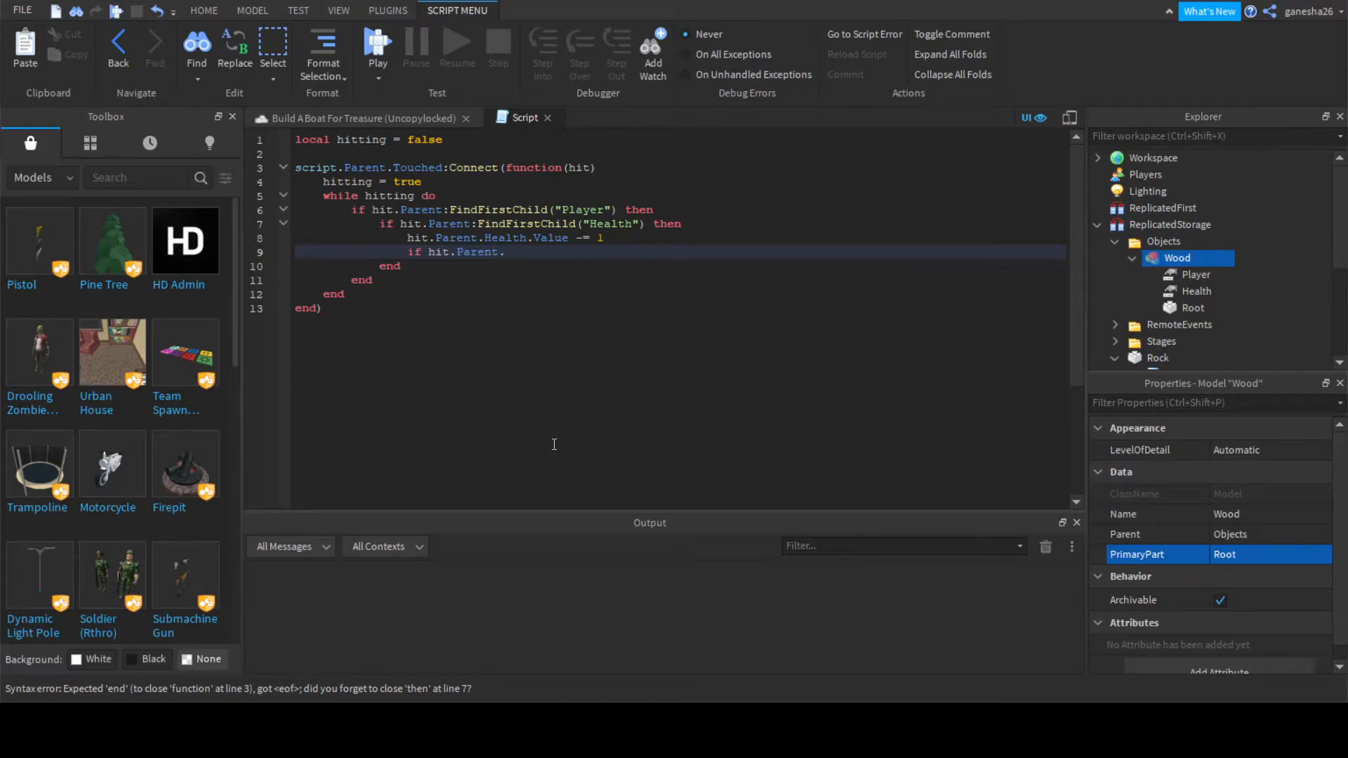
pyautogui.write('Healt')
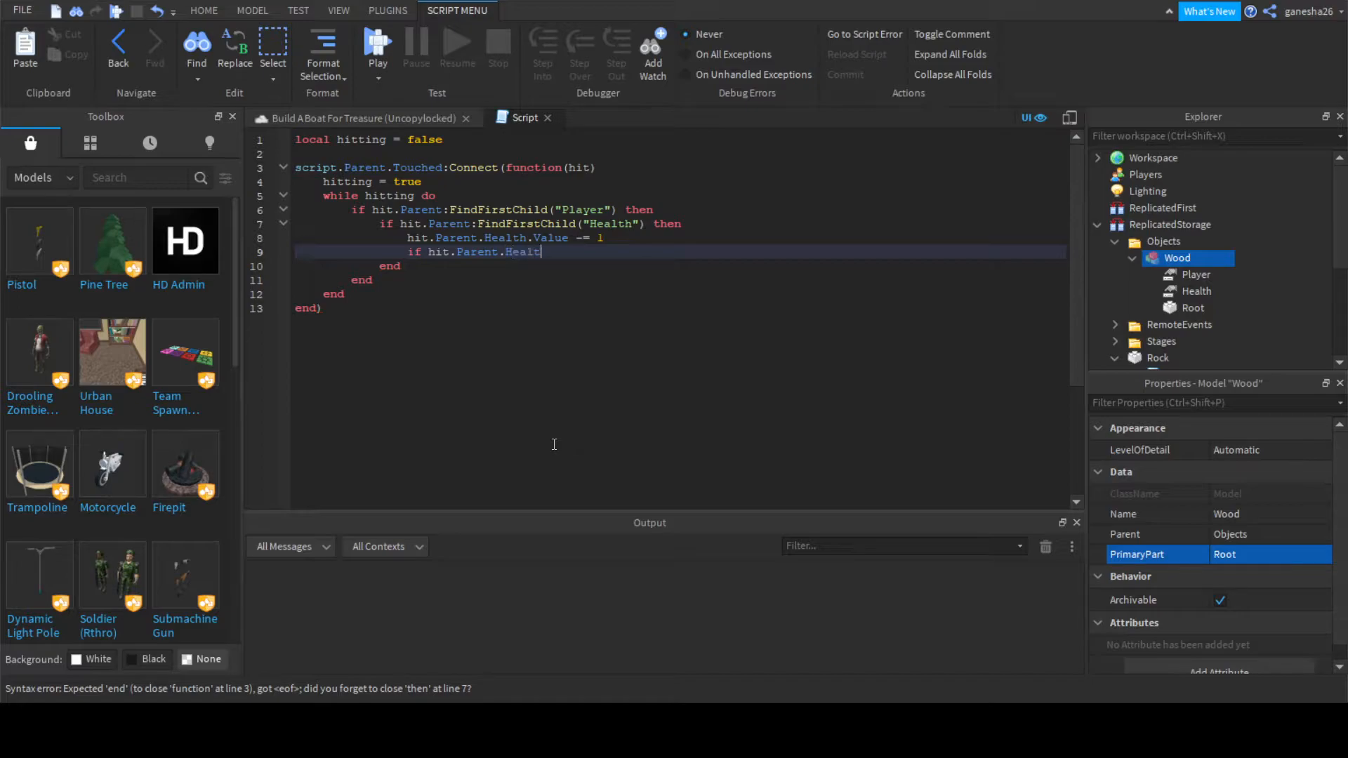
pyautogui.write('h.Value')
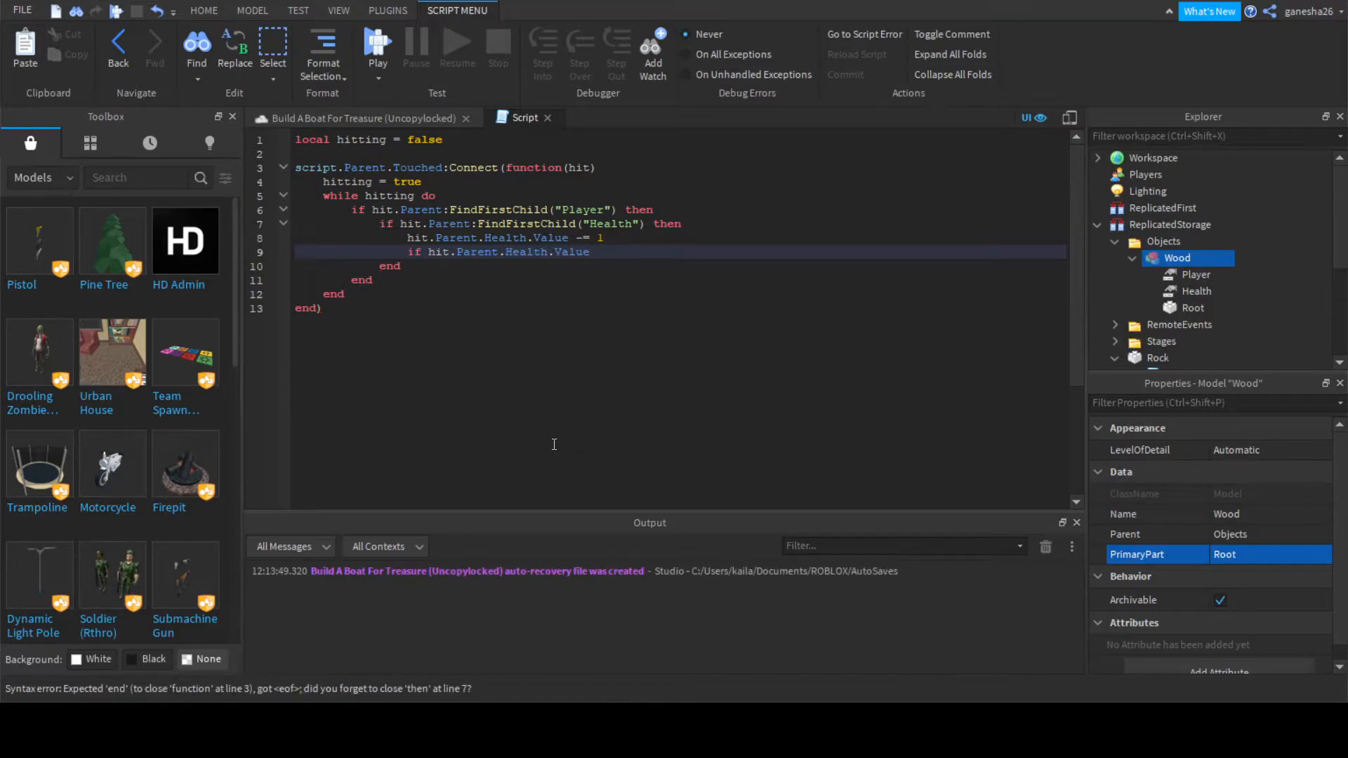
pyautogui.write('<= 0 then')
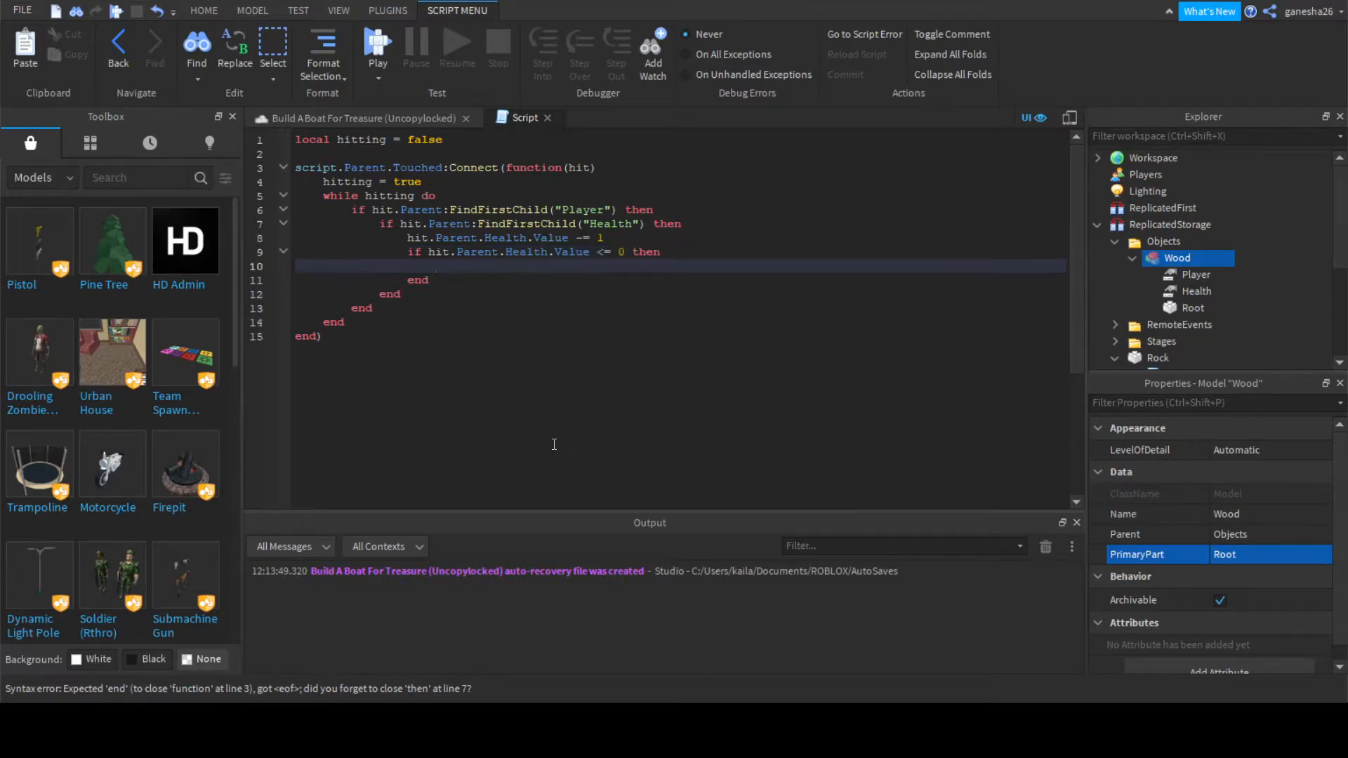
pyautogui.write('hit.Parent:D')
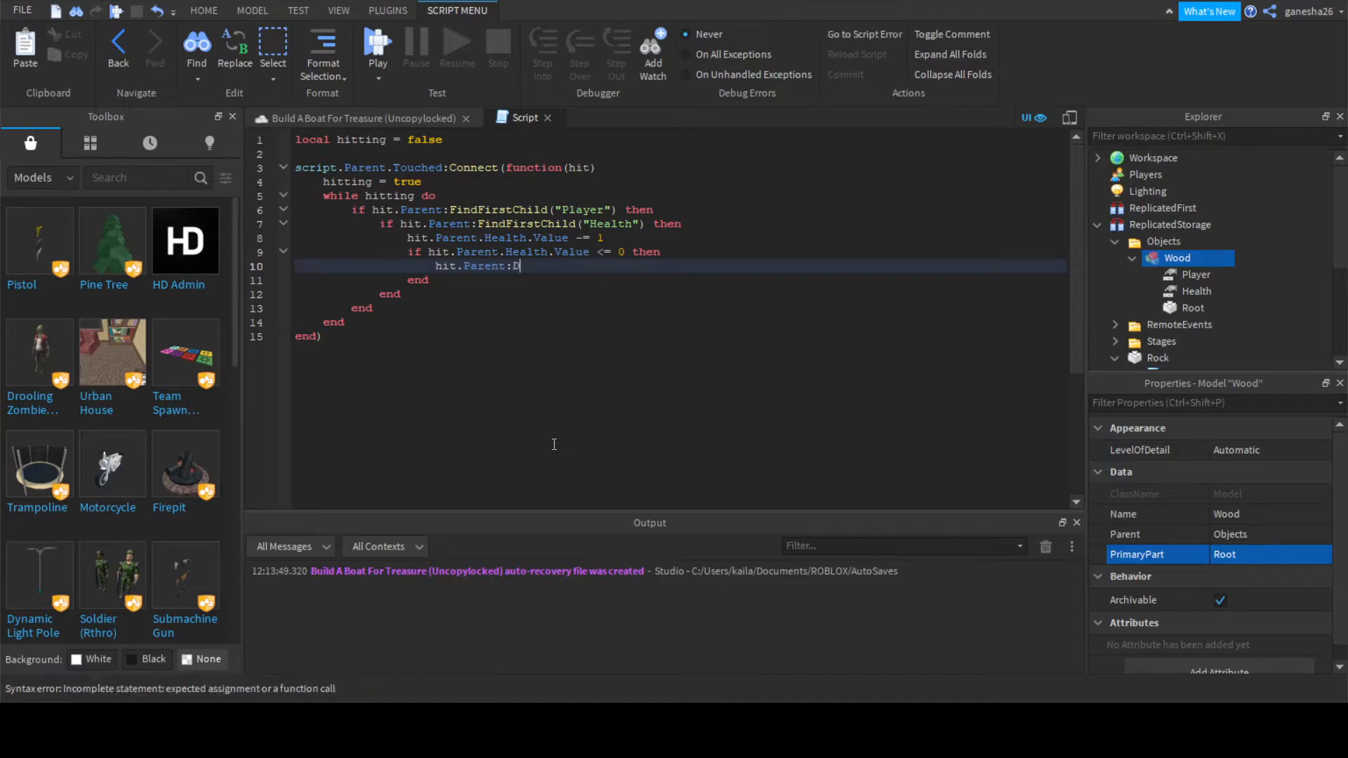
pyautogui.write('estory')
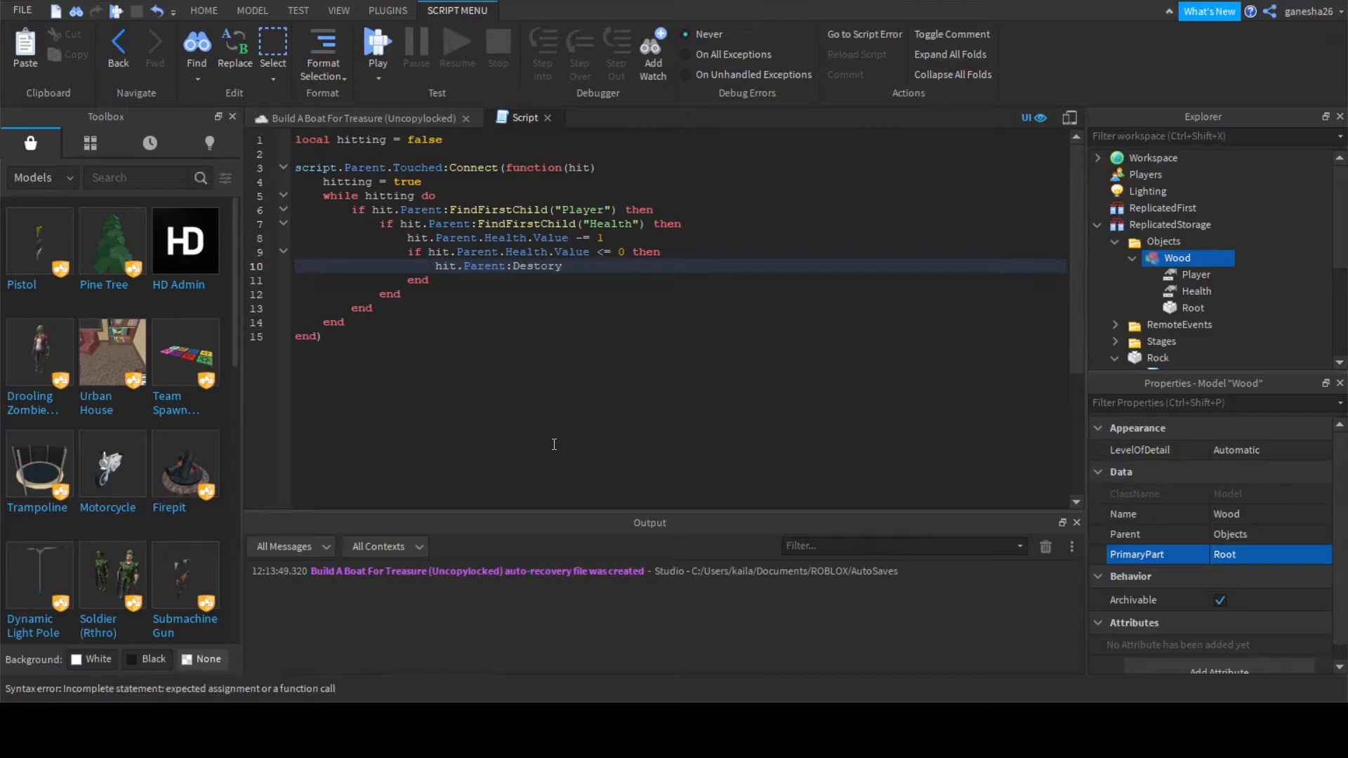
pyautogui.write('Destroy')
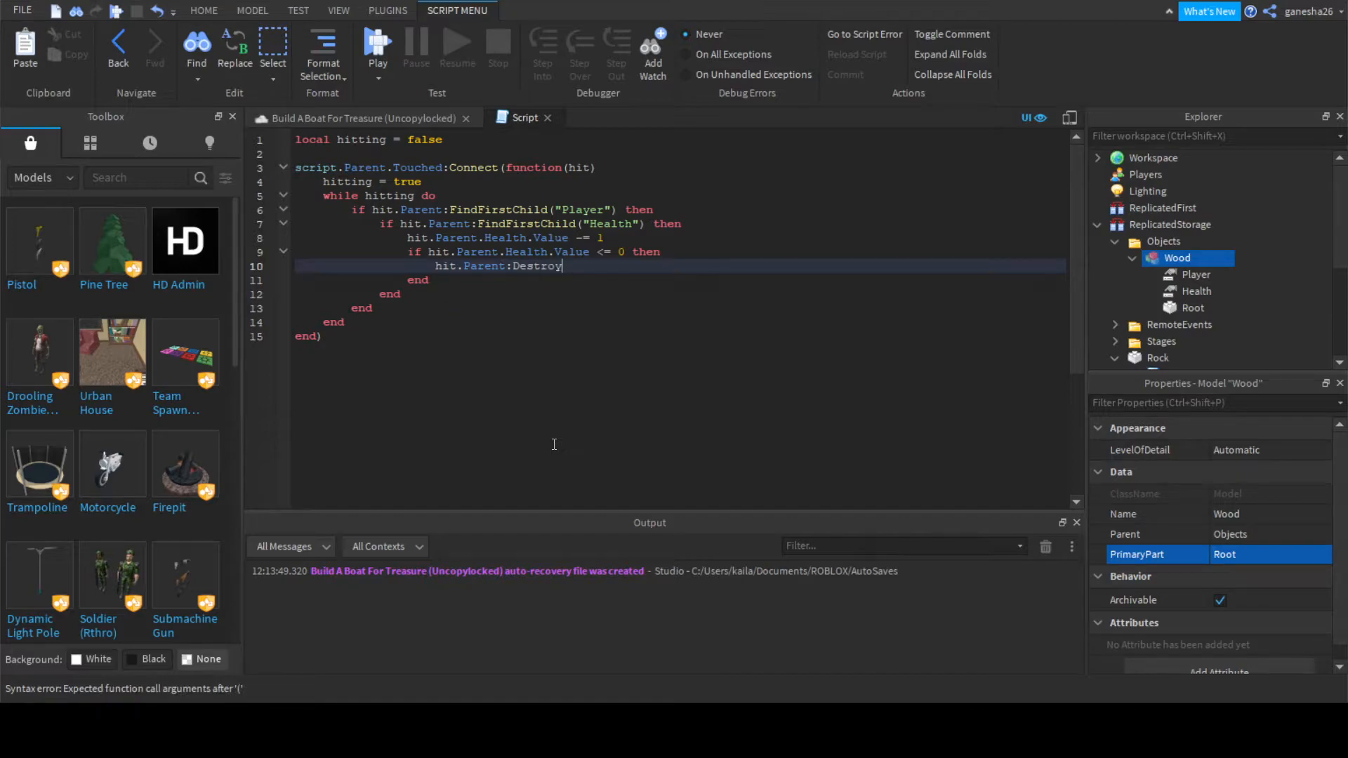
pyautogui.write('()')
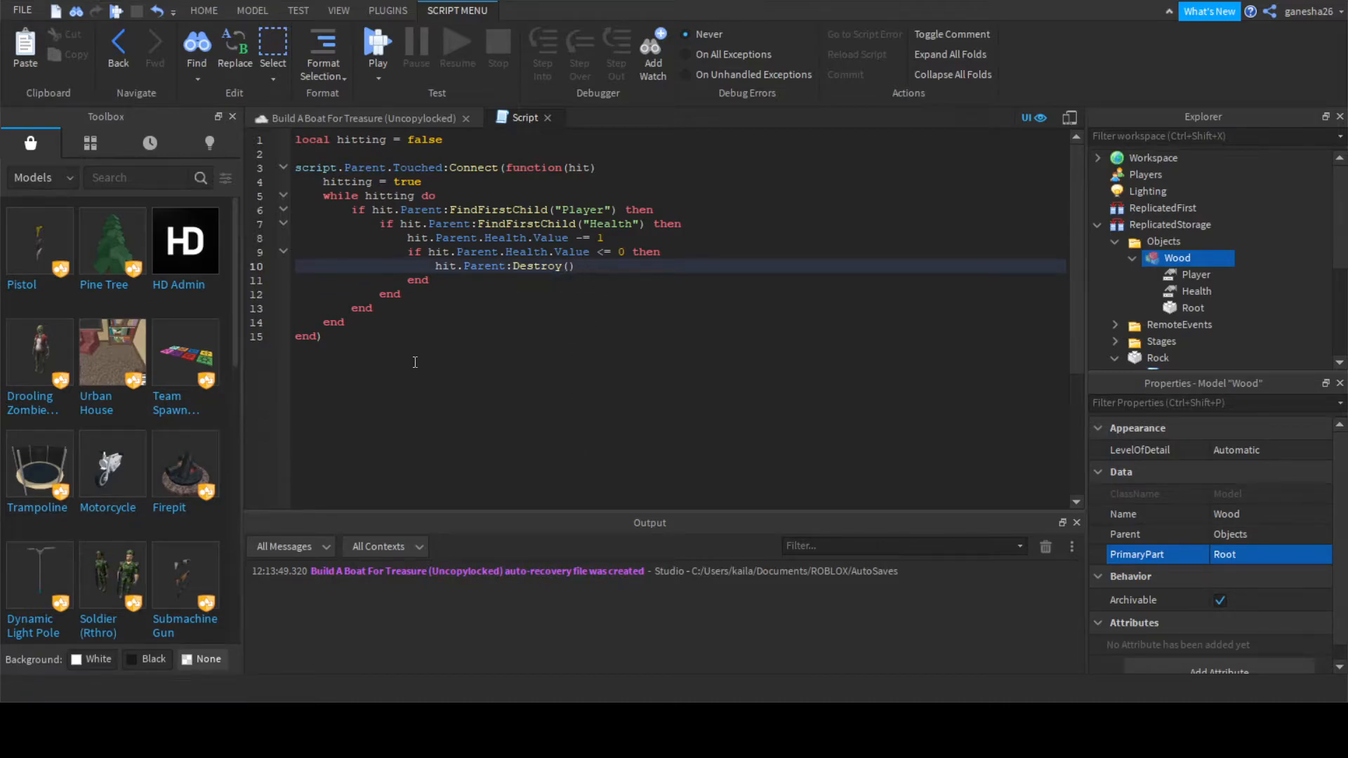
# - Insert a wait(1) pause inside the while loop after the player check
pyautogui.click(445, 307)
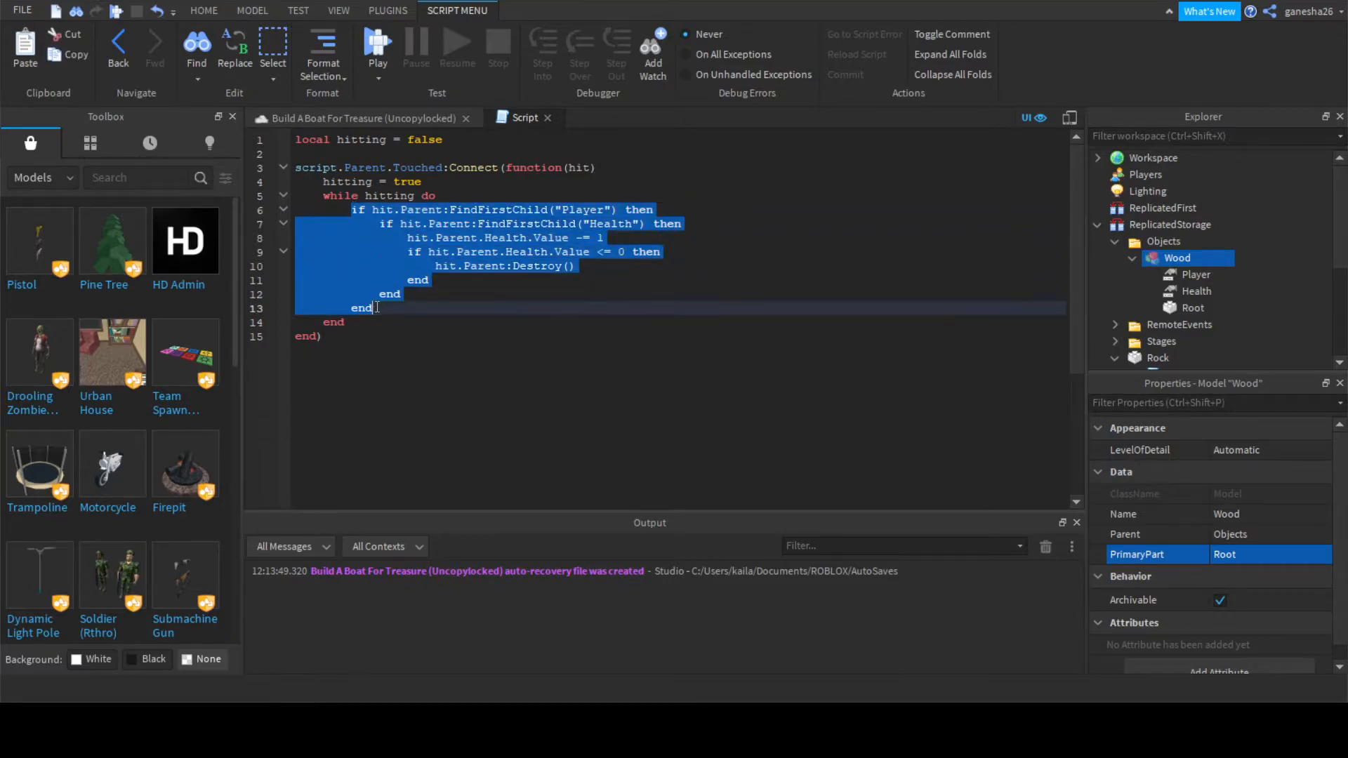
pyautogui.press('enter')
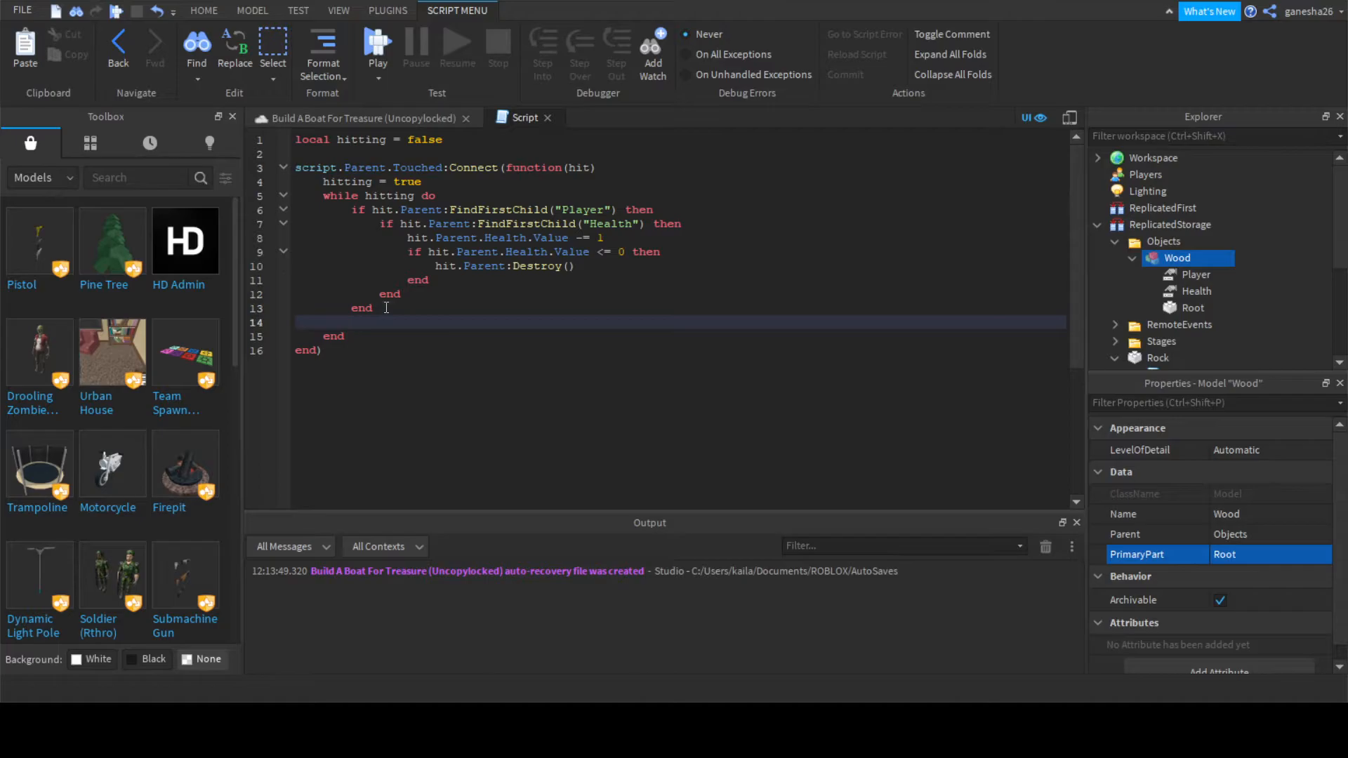
pyautogui.write('wait(1)')
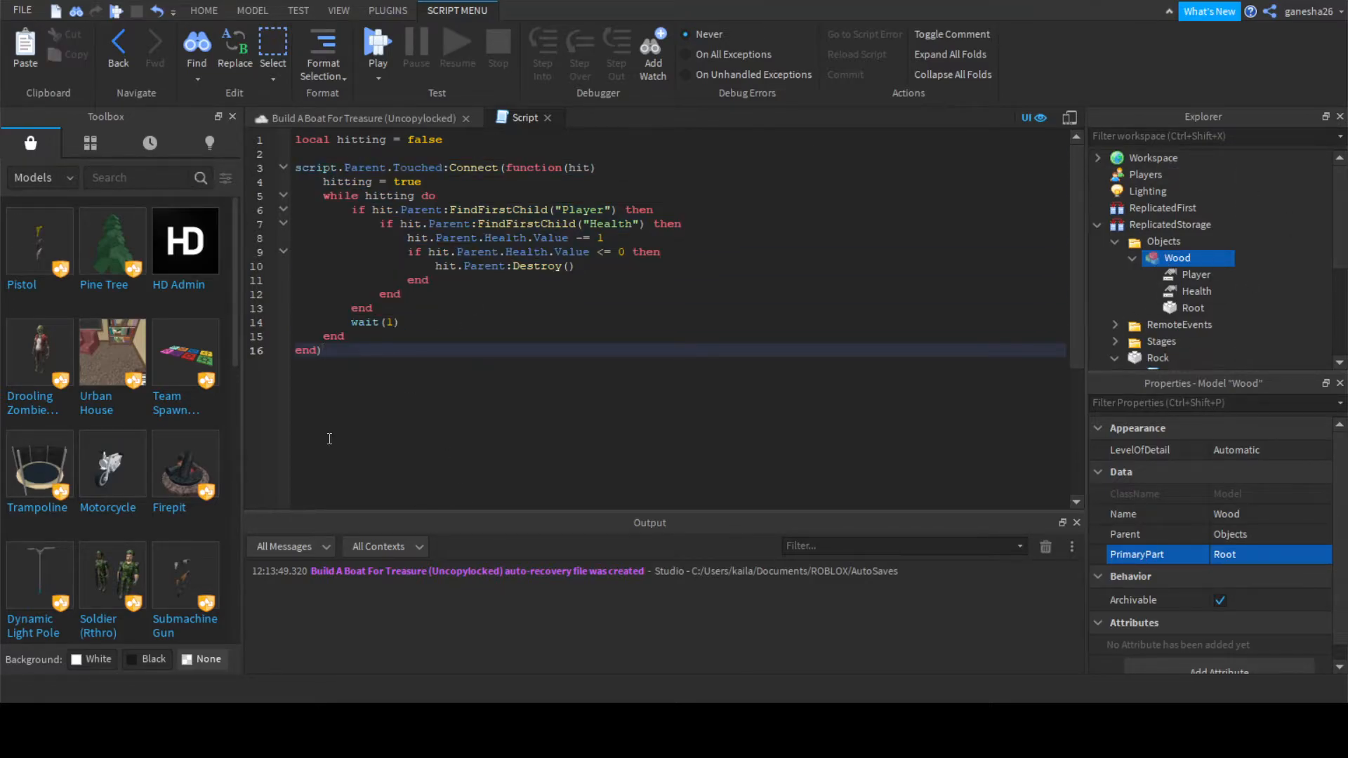
# - Add a script.Parent.TouchEnded:Connect(function() hitting = false end) handler
pyautogui.write('sc')
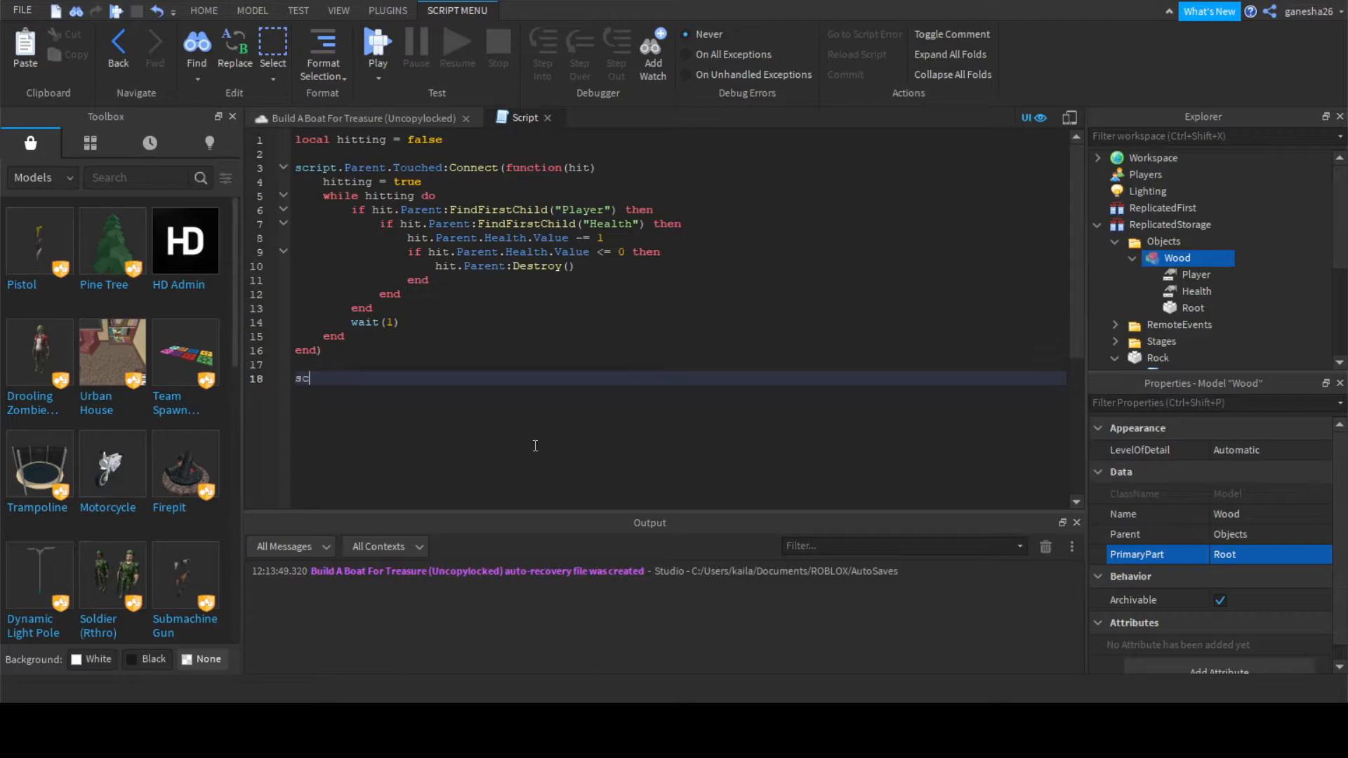
pyautogui.write('ript.Parent.T')
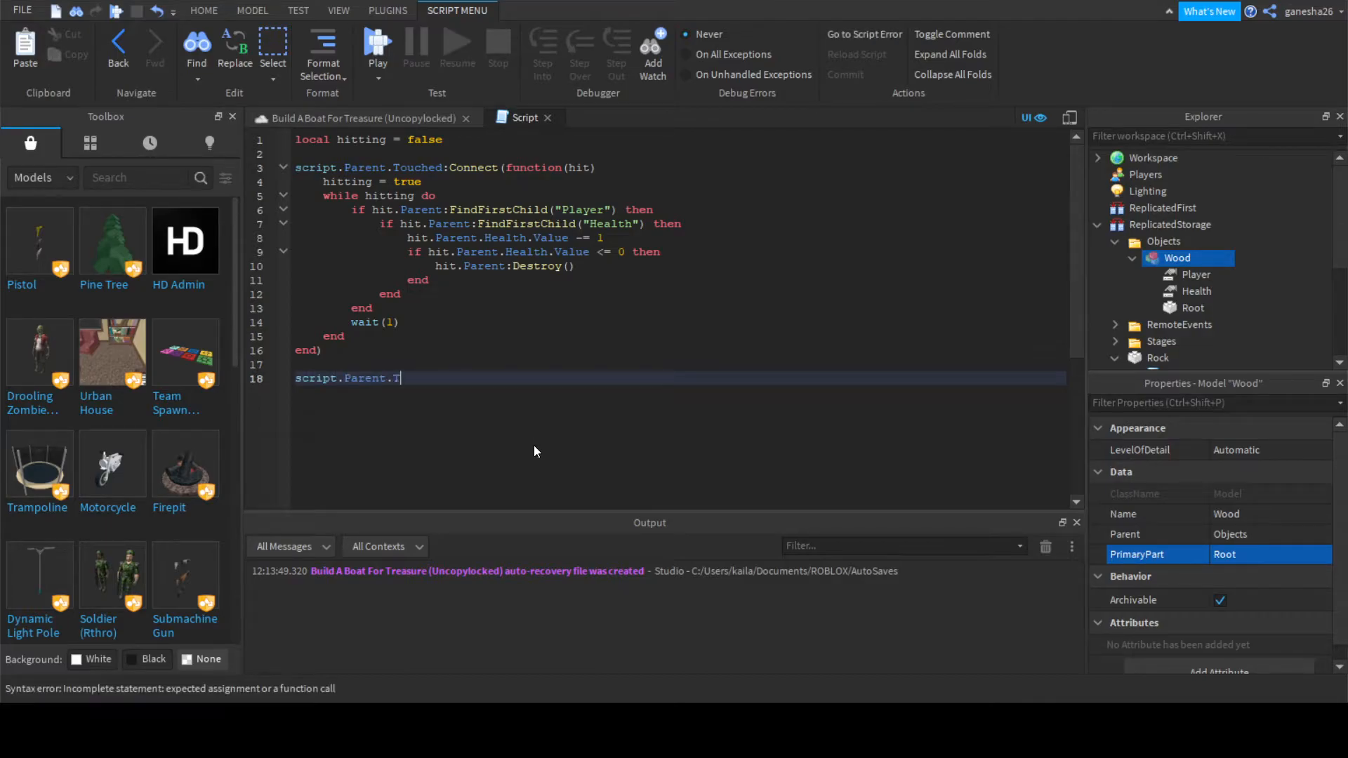
pyautogui.write('ouchEnded:Co')
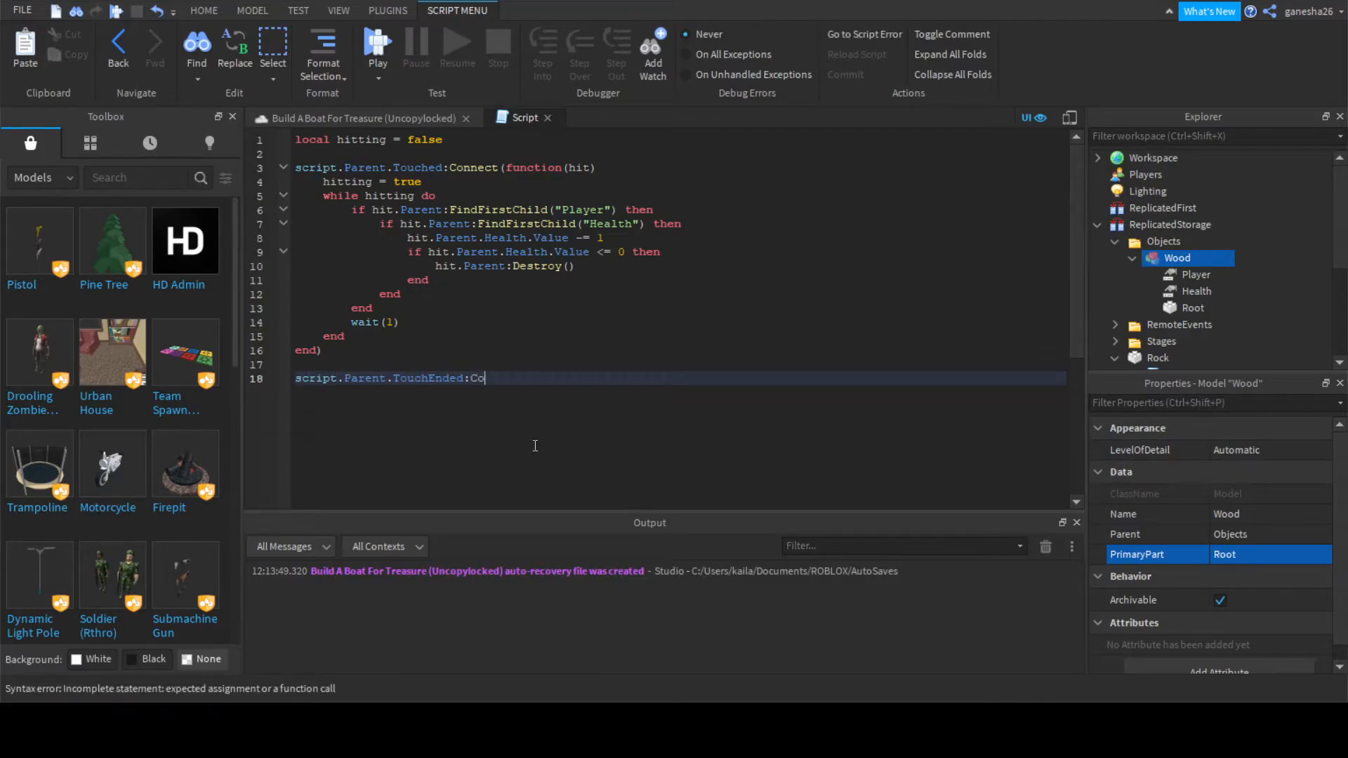
pyautogui.write('nnect(function()')
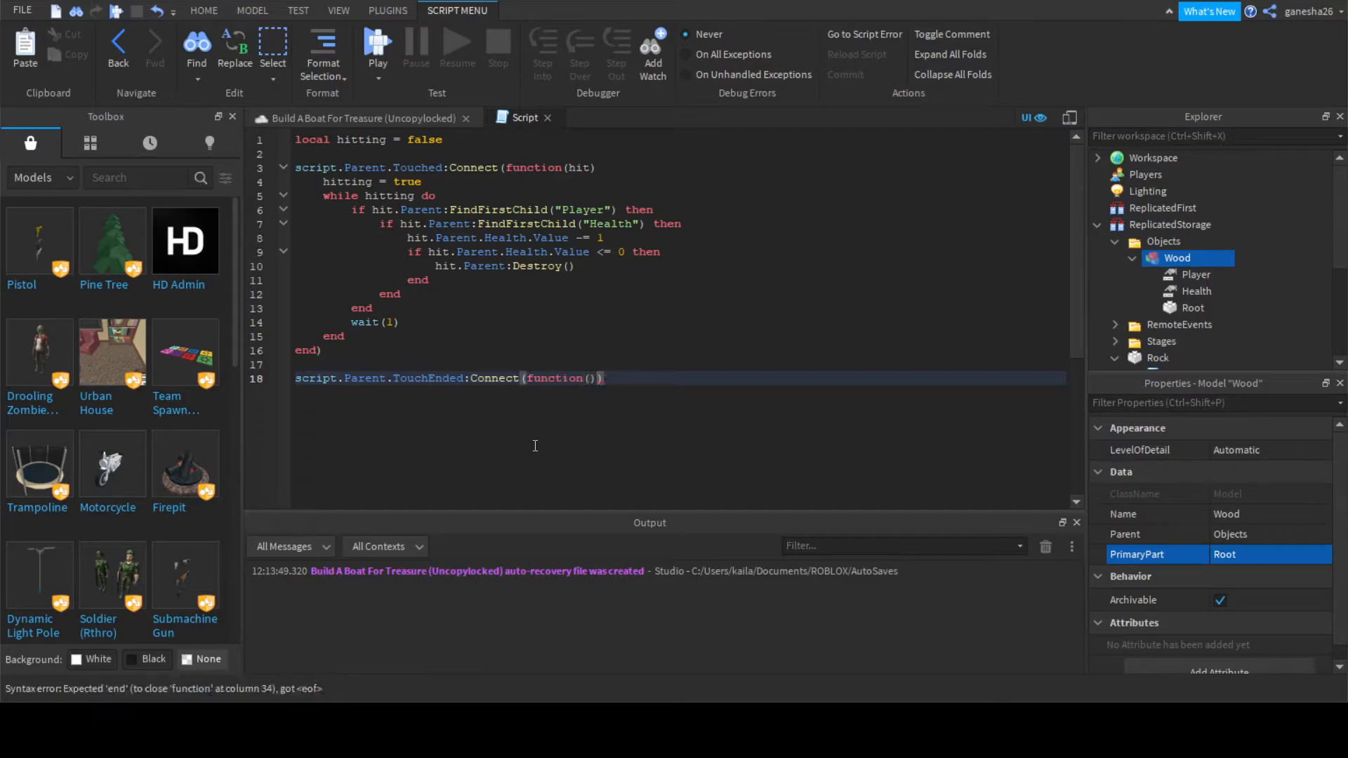
pyautogui.write('hitting = f')
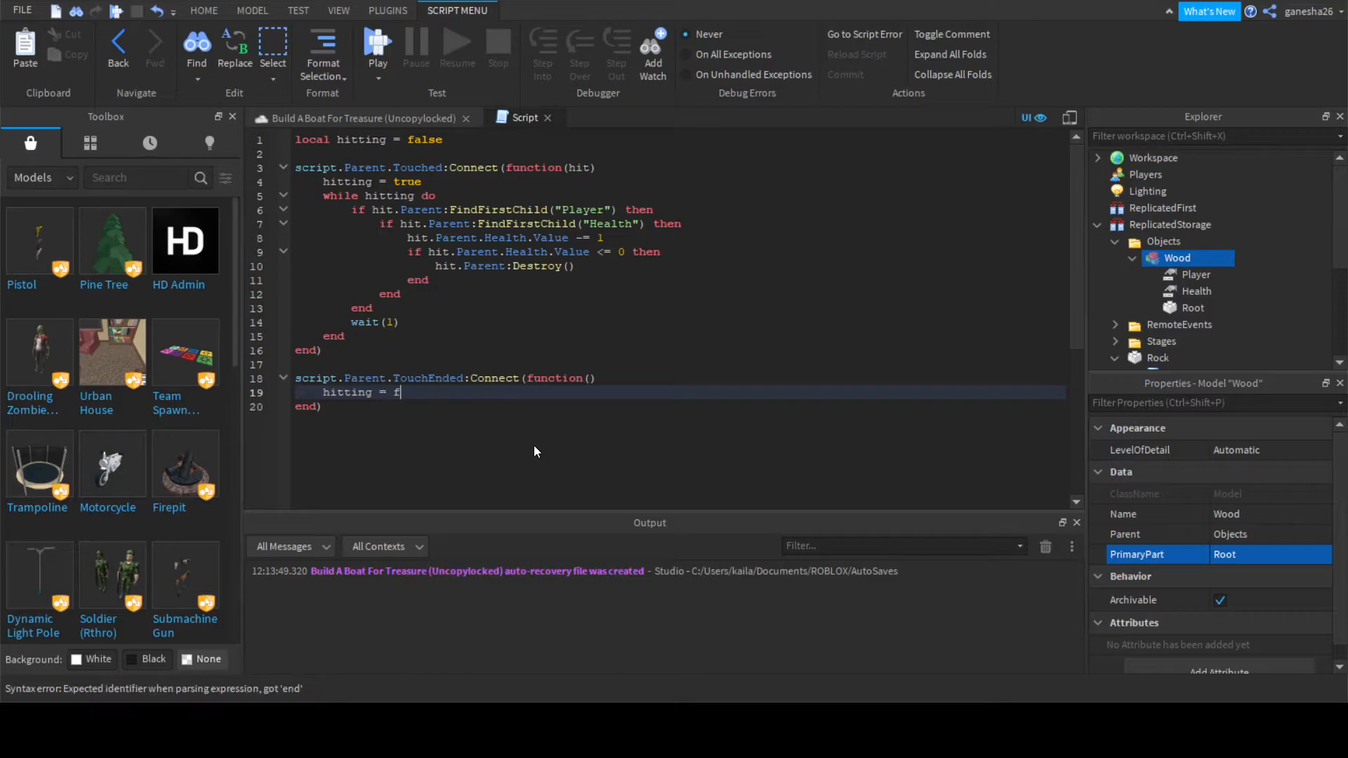
pyautogui.write('alse')
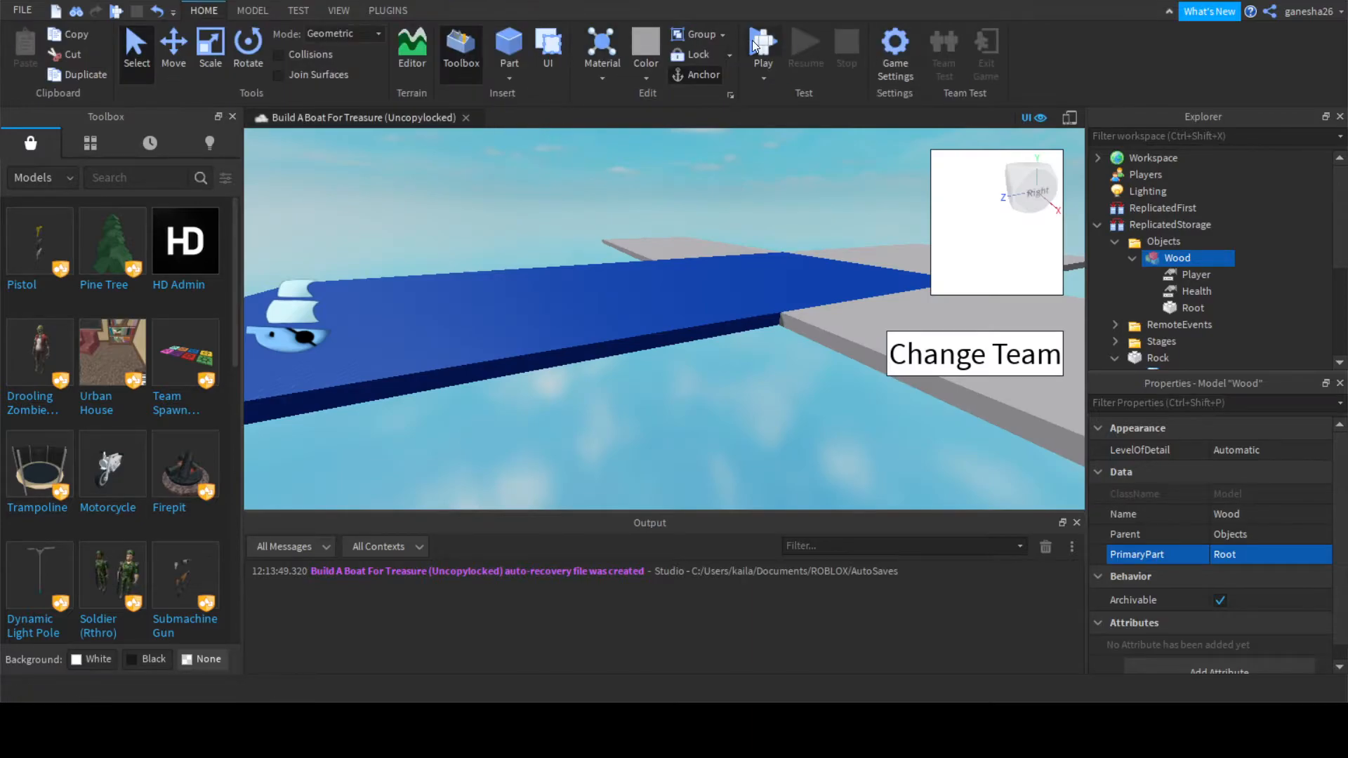
# - Play-test the game, build a wood block onto the boat, then stop the test
pyautogui.click(760, 47)
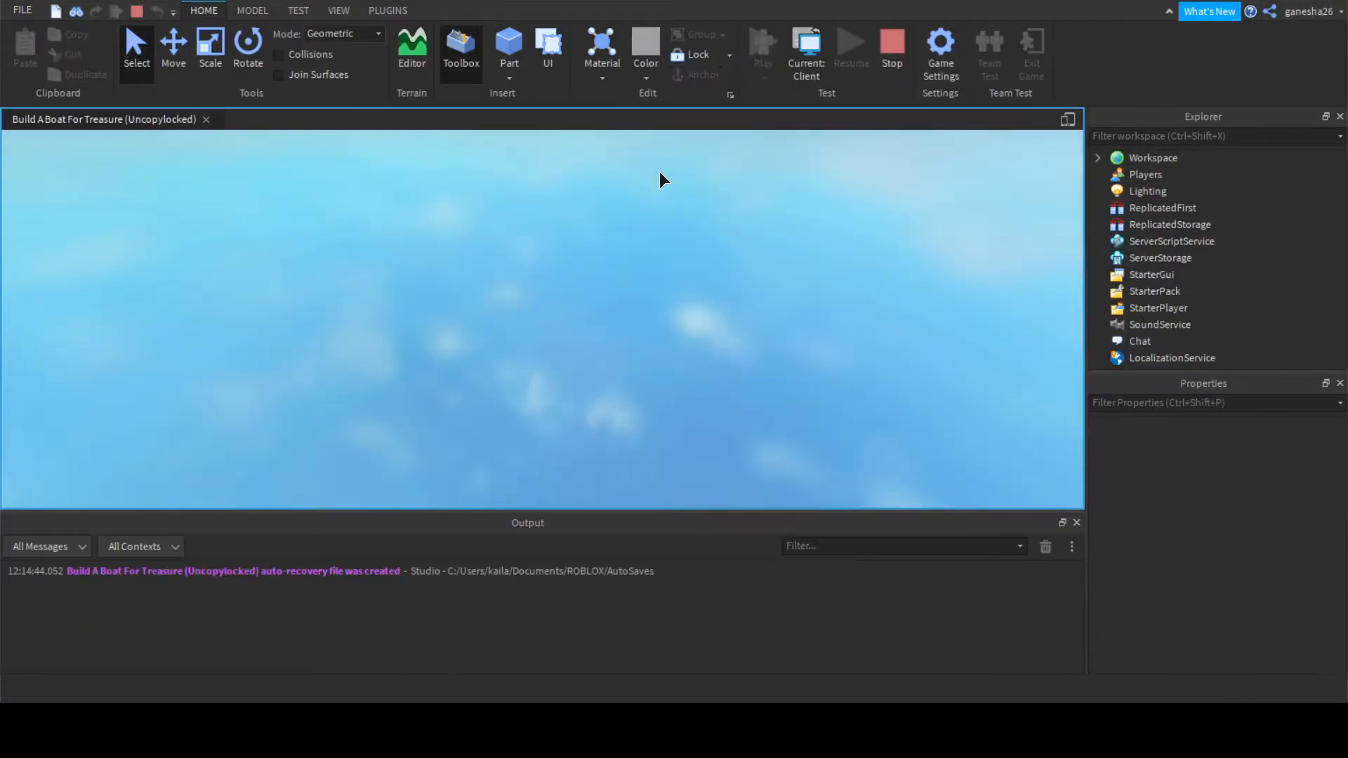
pyautogui.click(759, 43)
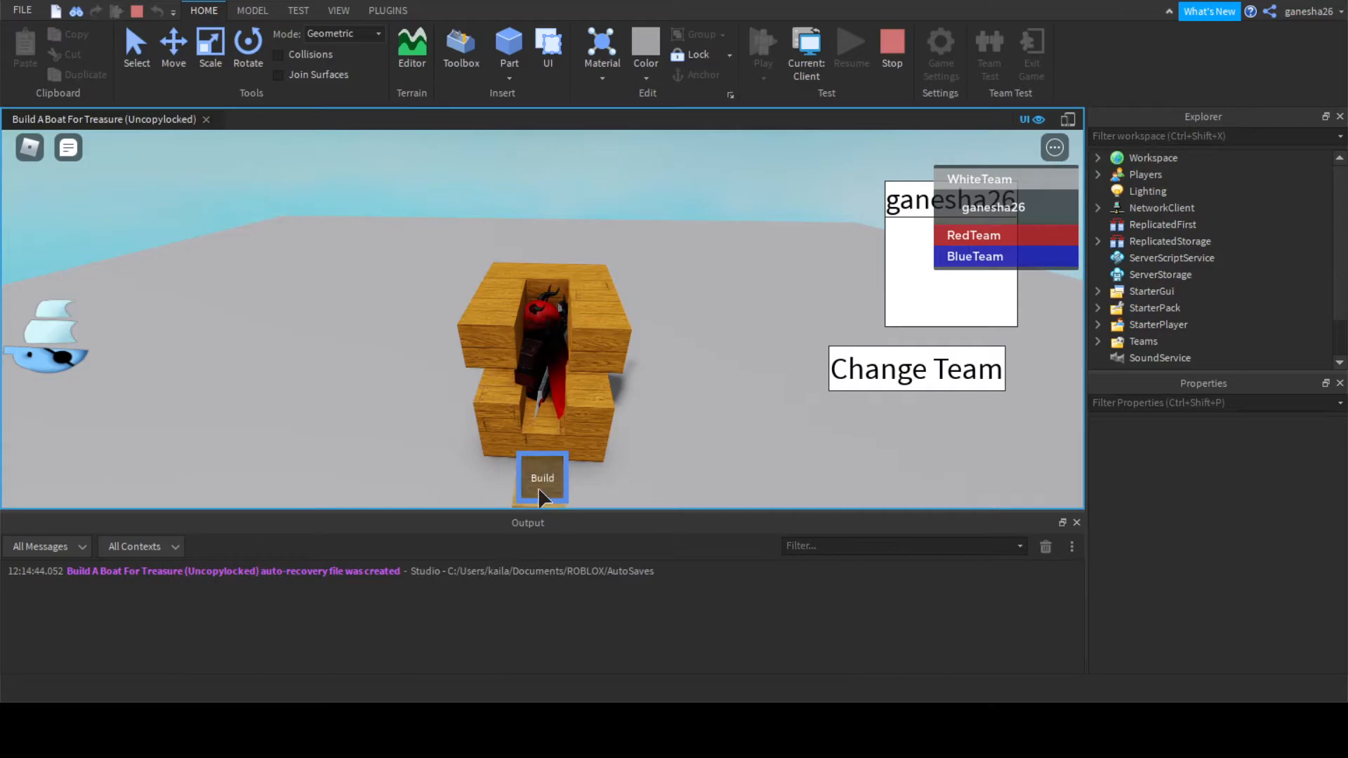
pyautogui.click(542, 477)
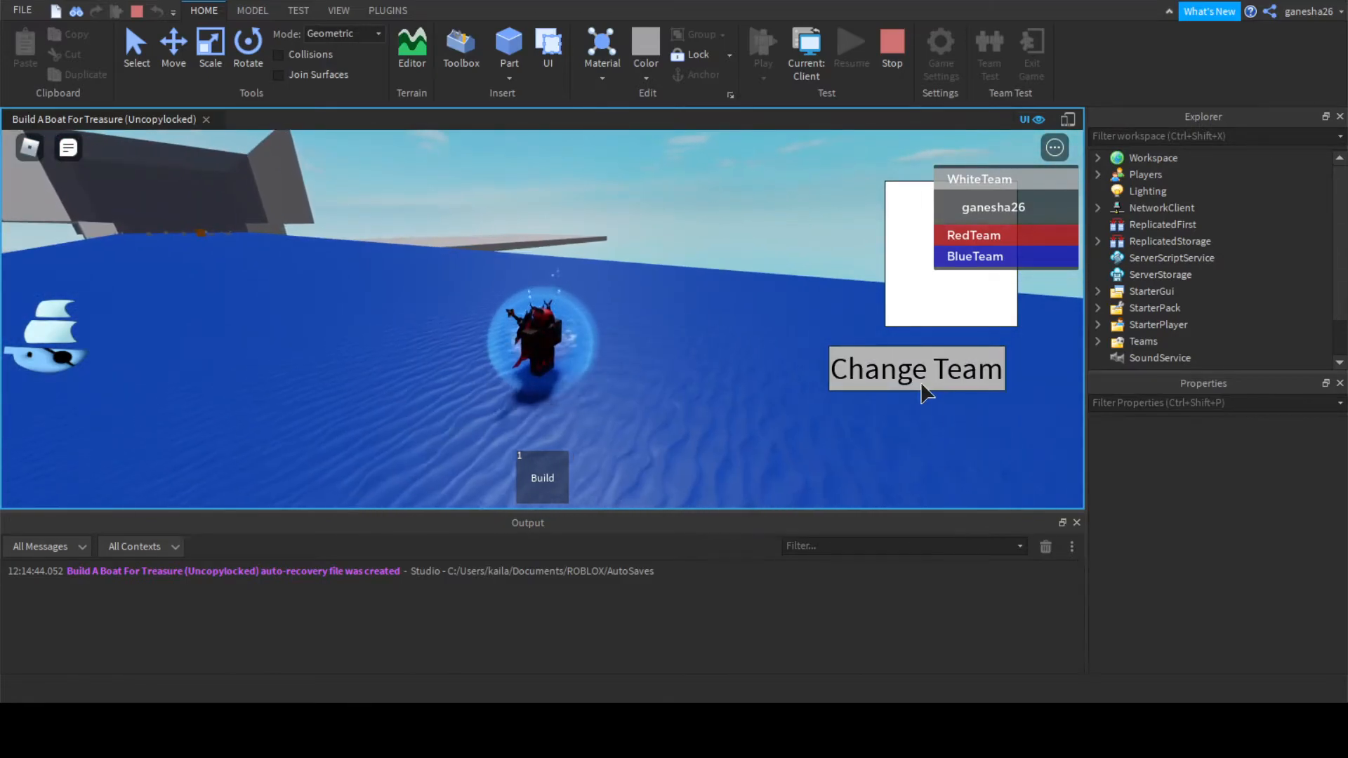
pyautogui.click(892, 43)
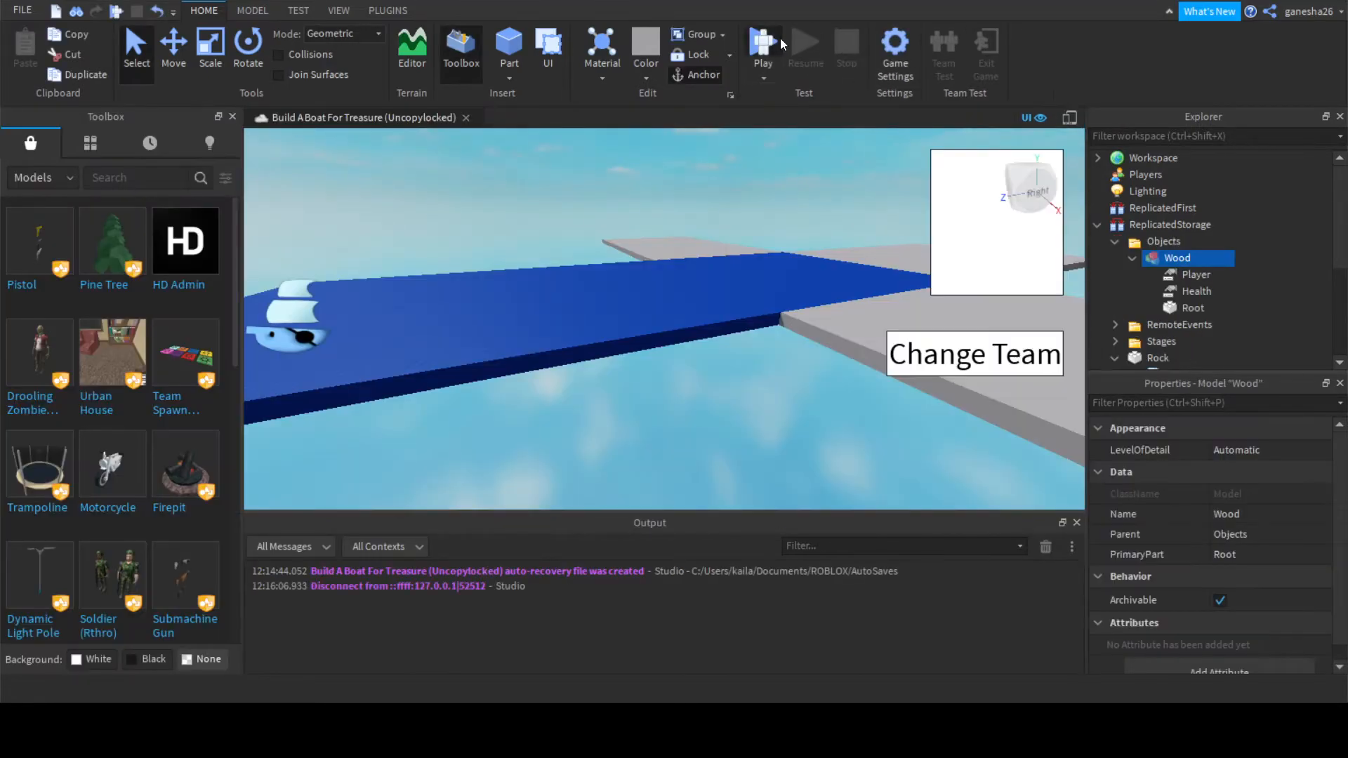
# - Play-test again, build two wood blocks and sail into the rocks, stop, then restart the test
pyautogui.click(759, 45)
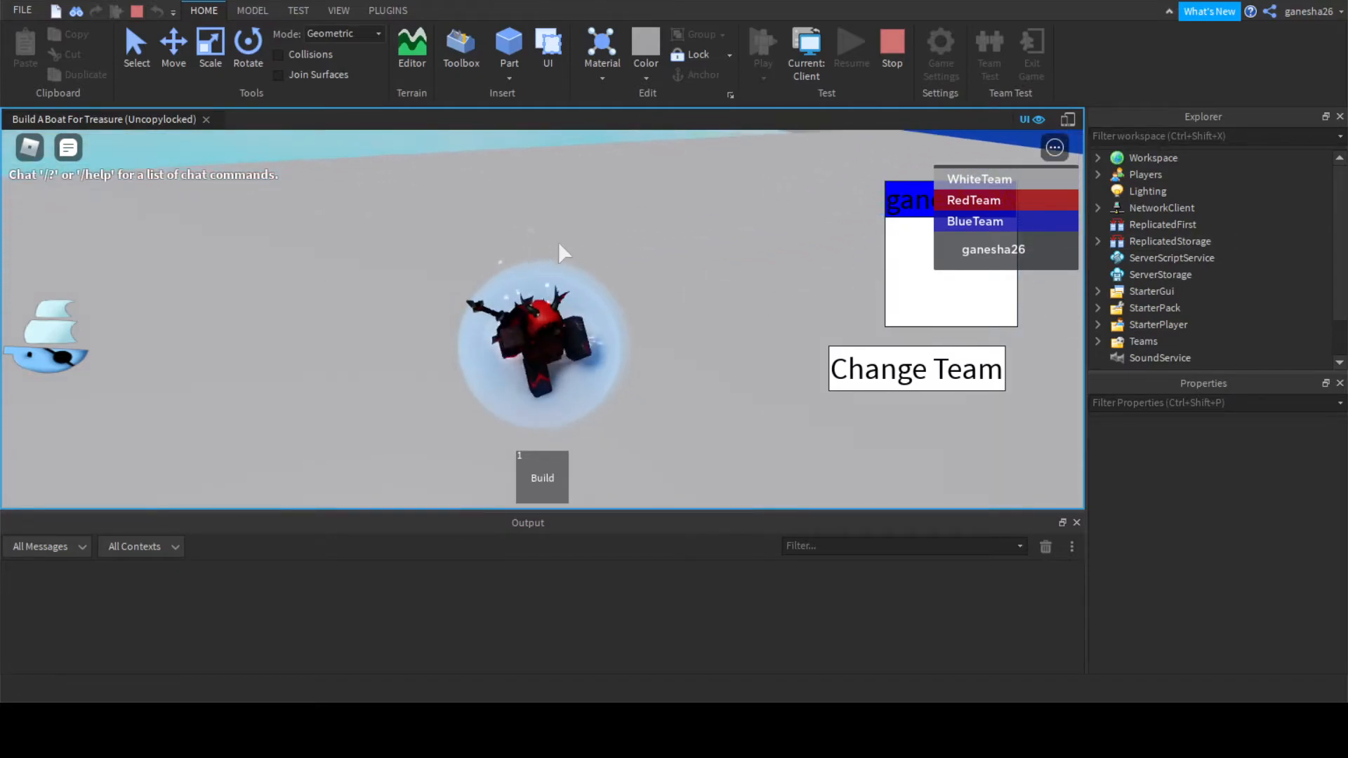
pyautogui.click(542, 478)
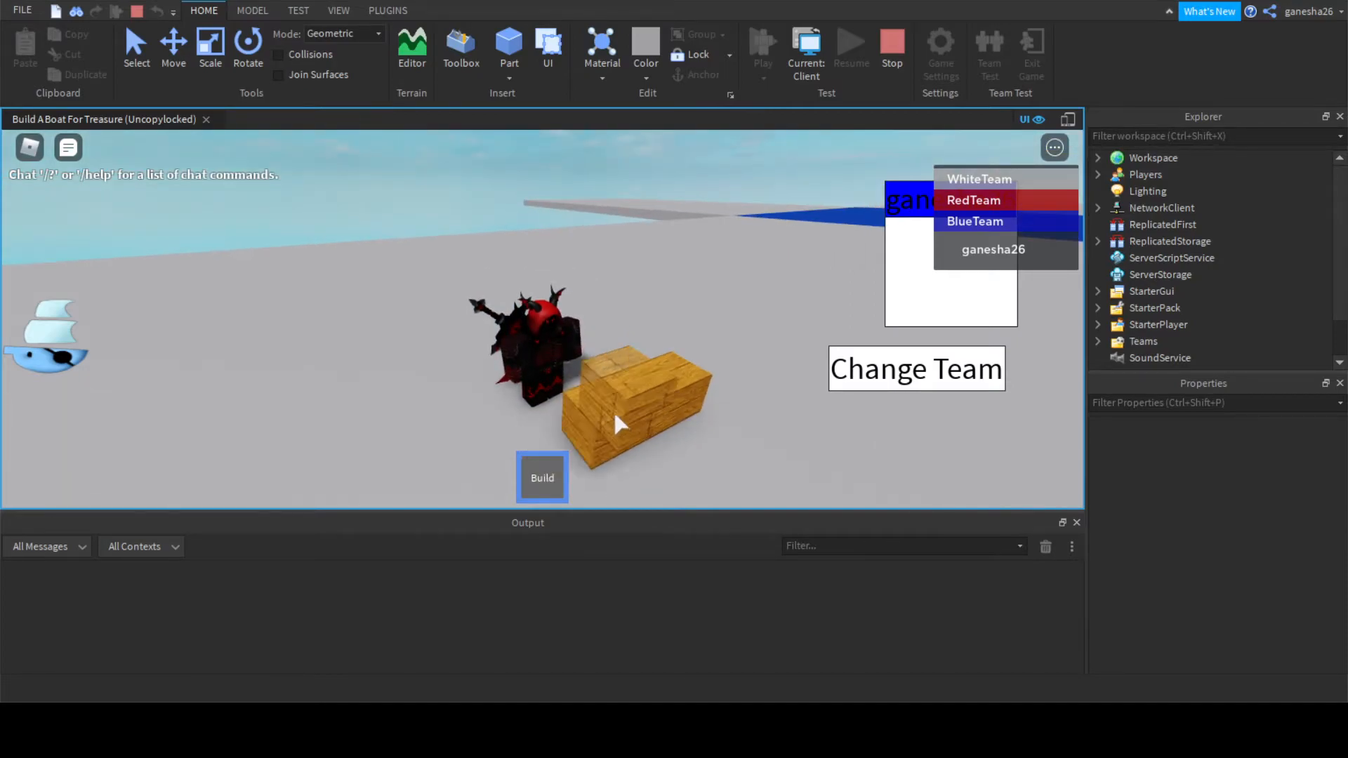
pyautogui.click(914, 368)
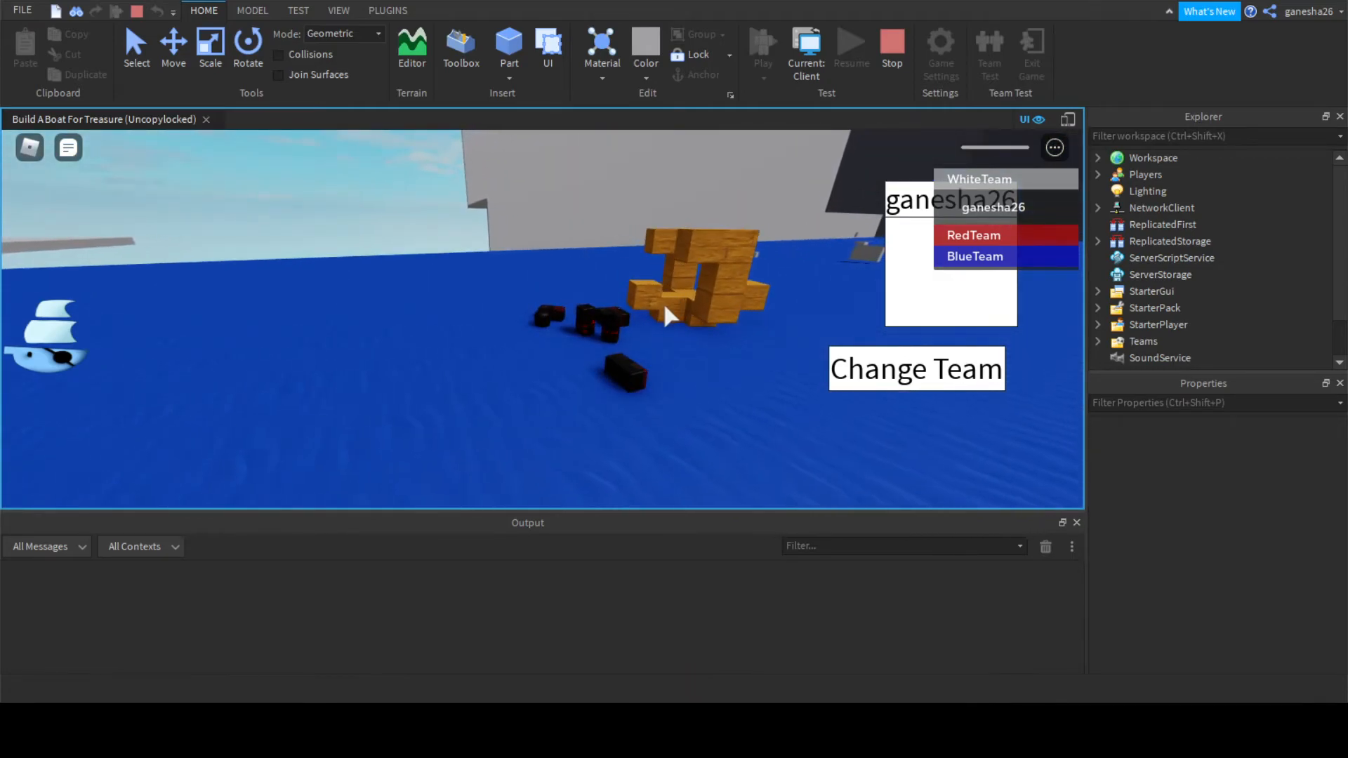
pyautogui.click(973, 234)
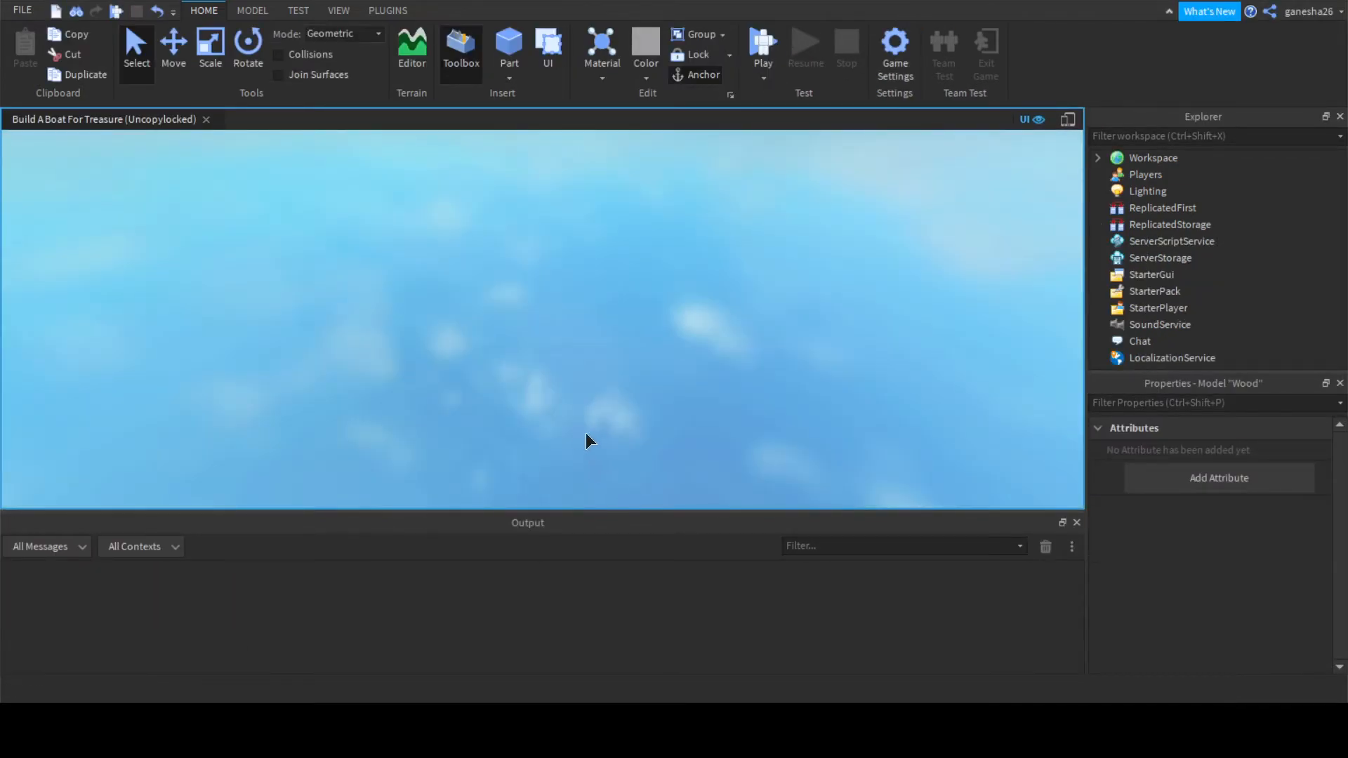
pyautogui.click(759, 48)
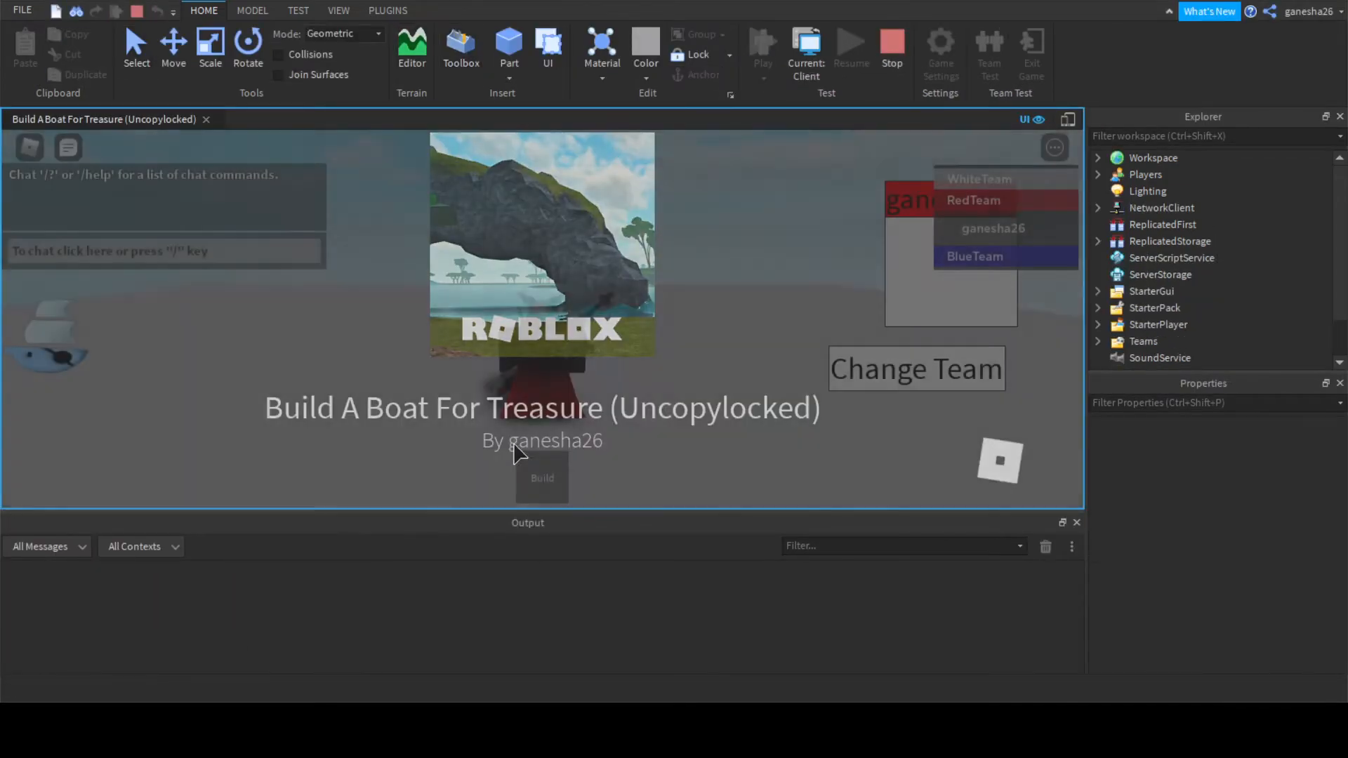